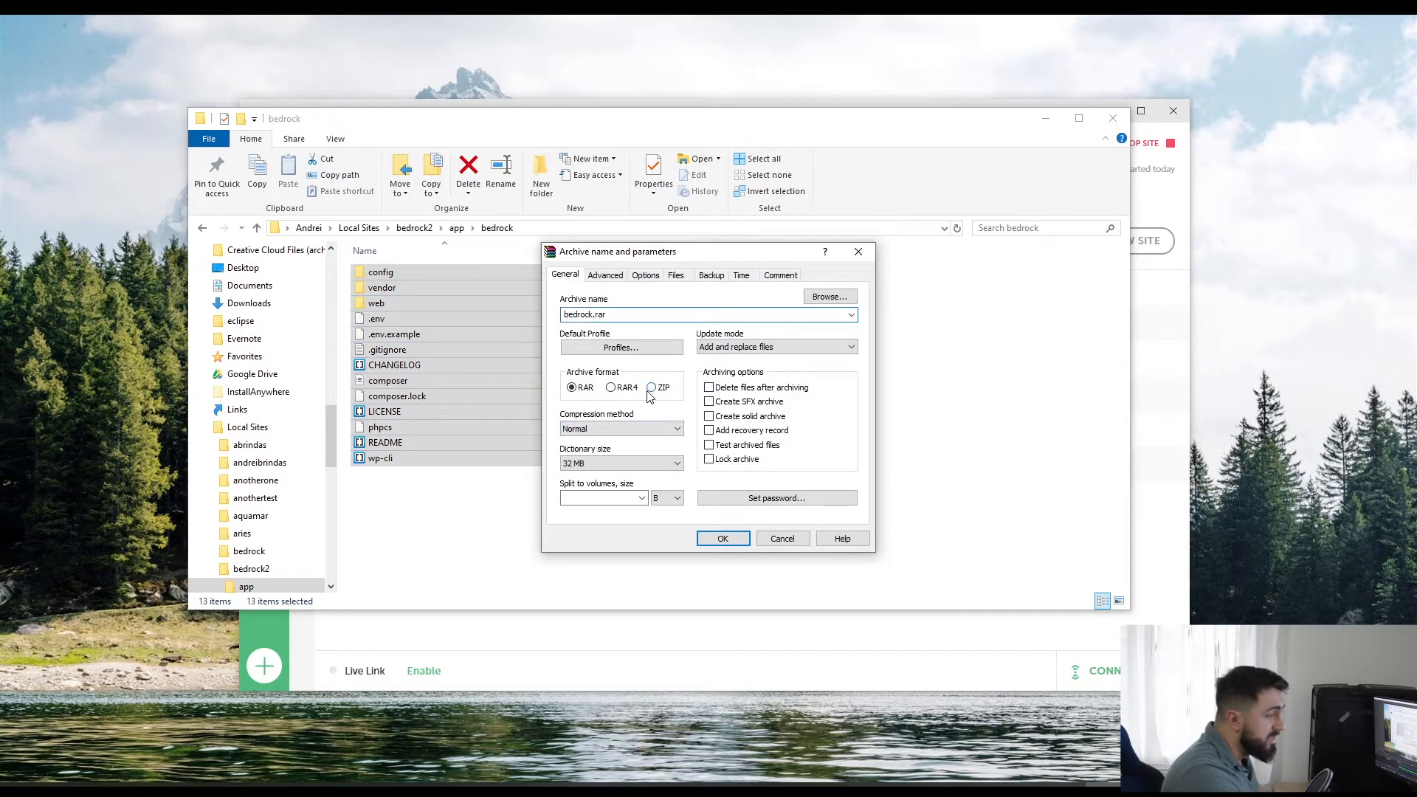
Pack the selected Bedrock project files into a bedrock ZIP archive in the local folder.
left_click(722, 538)
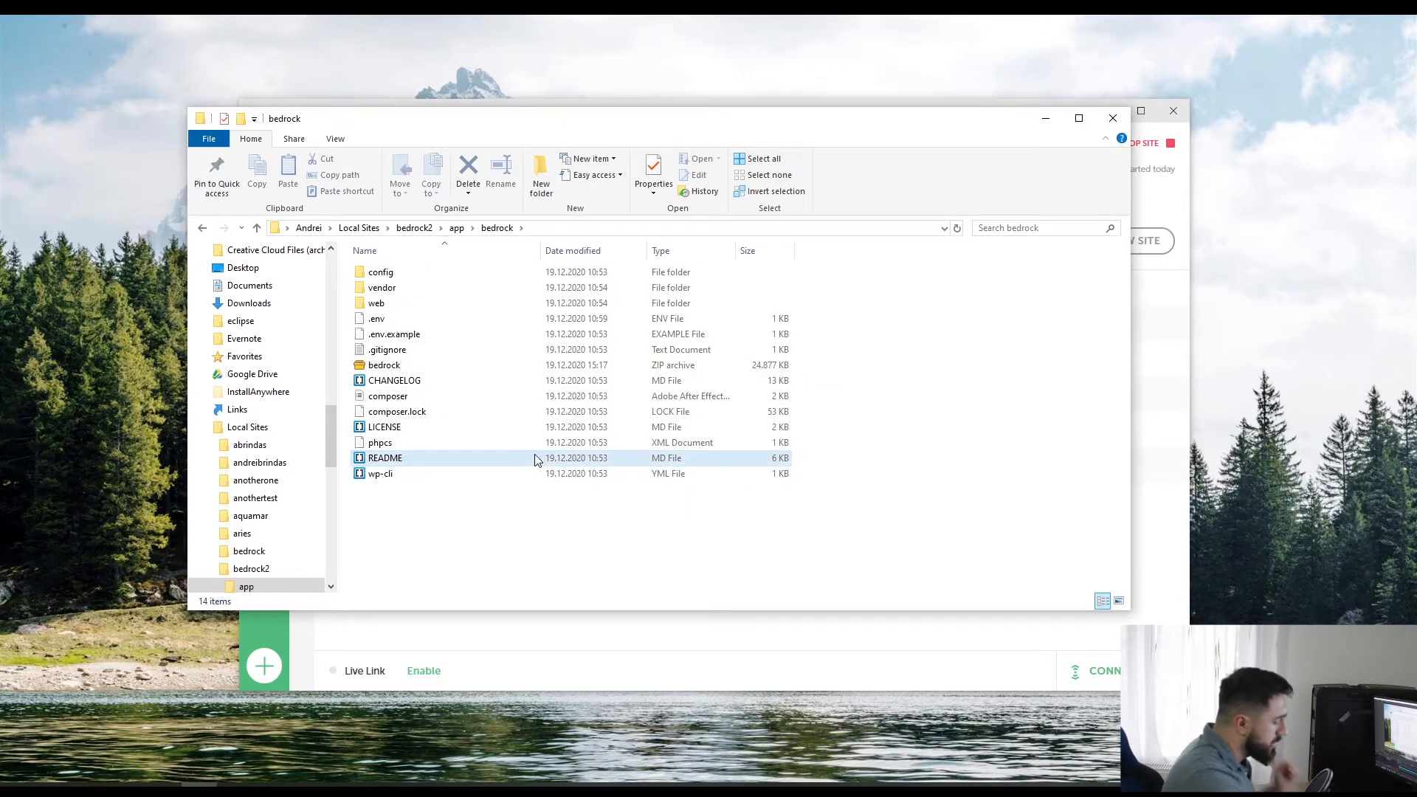
left_click(381, 473)
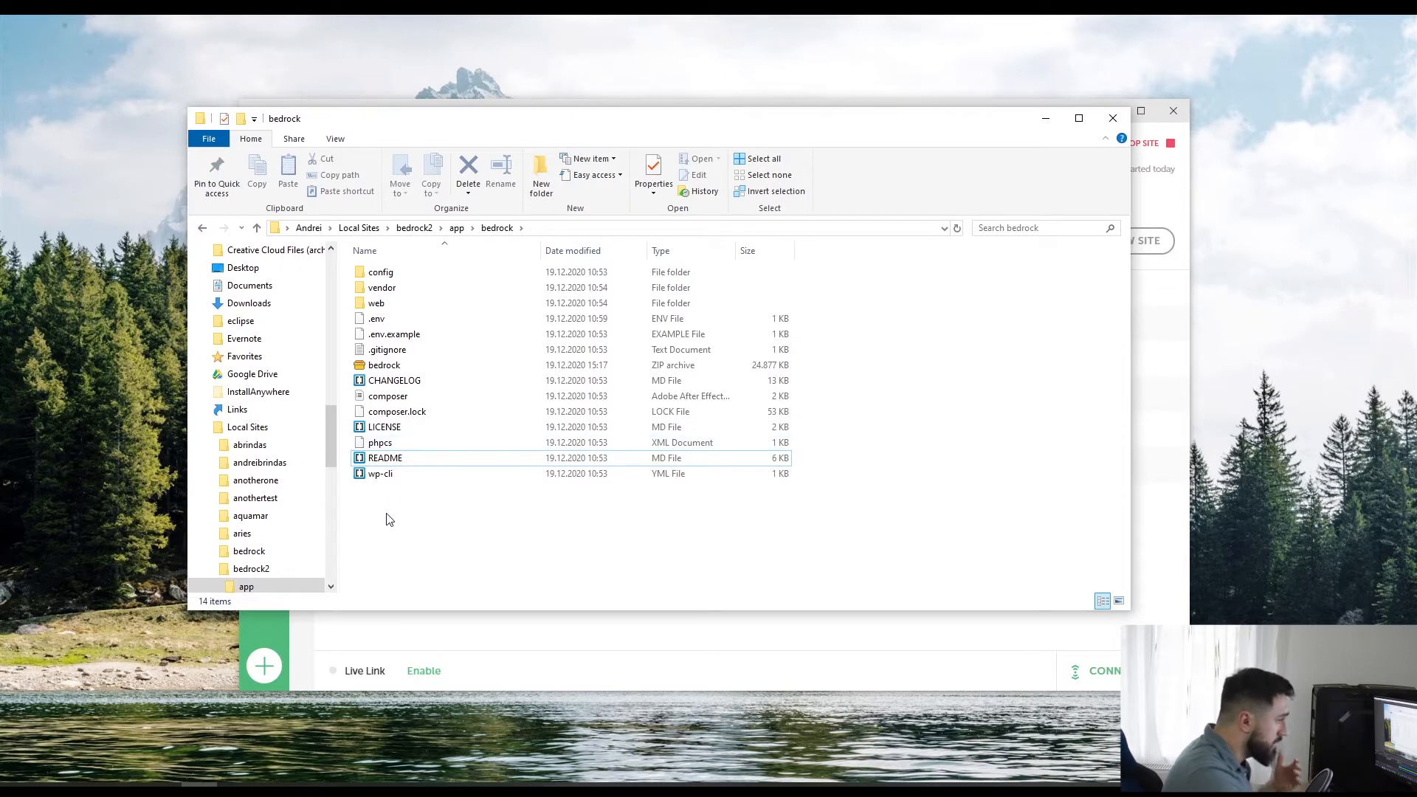
mouse_move(392, 547)
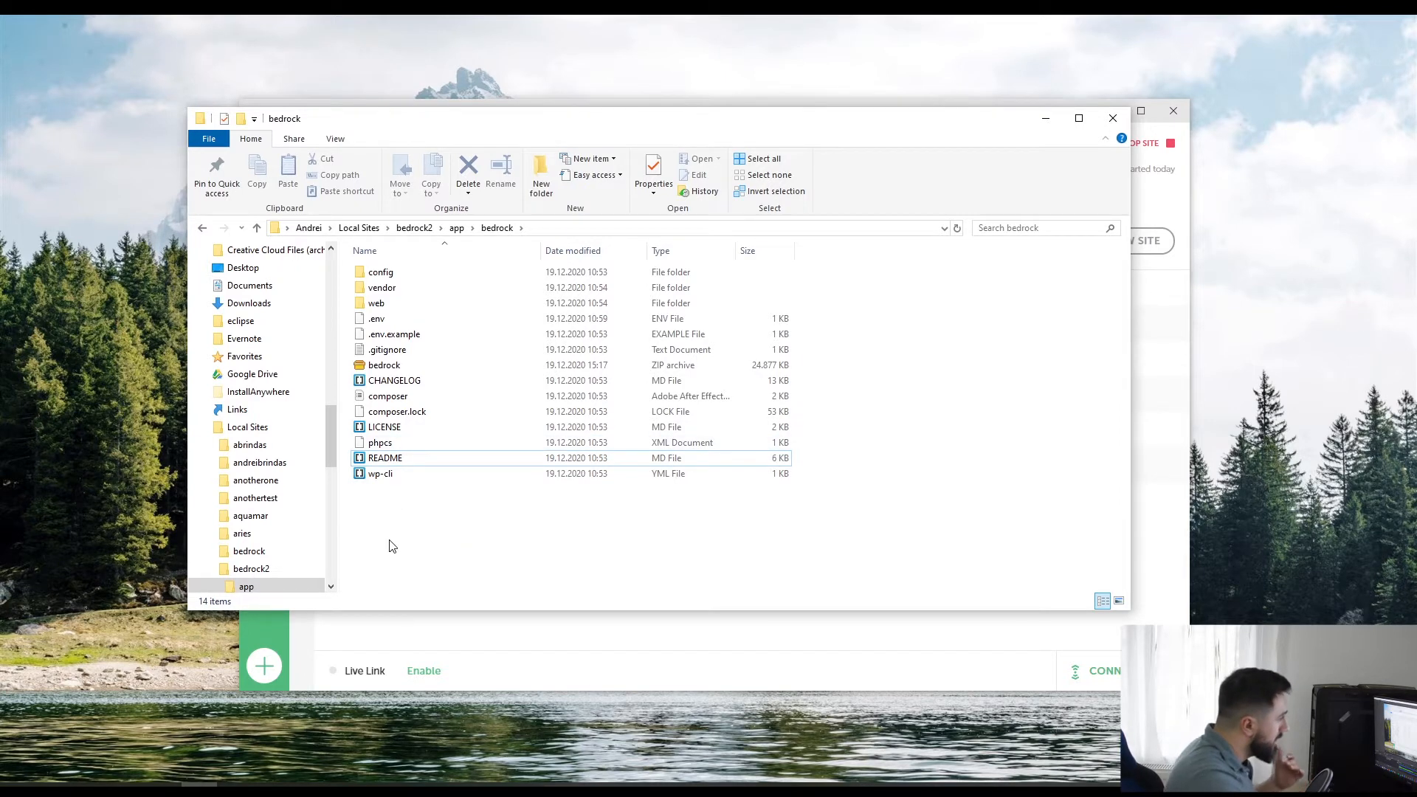
left_click(379, 474)
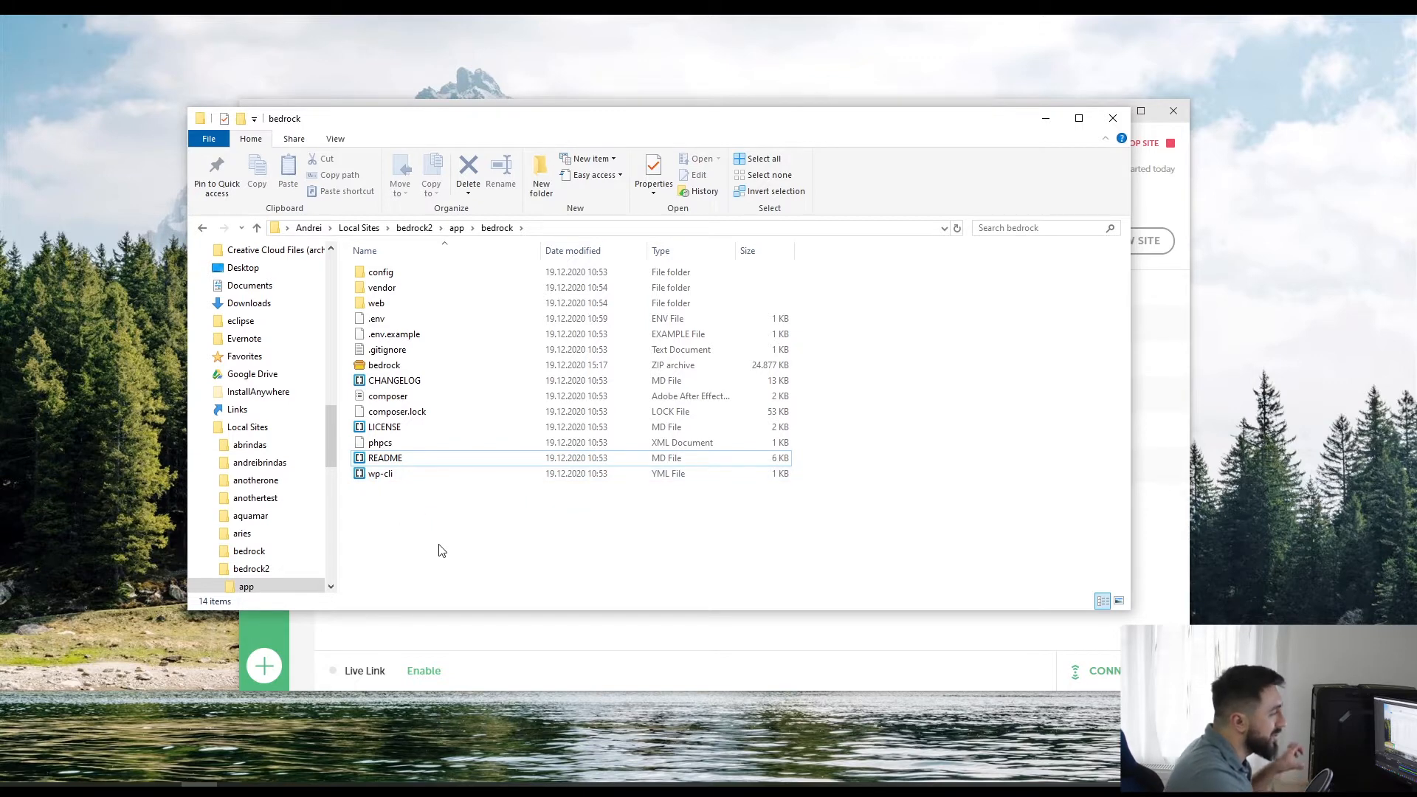
mouse_move(458, 540)
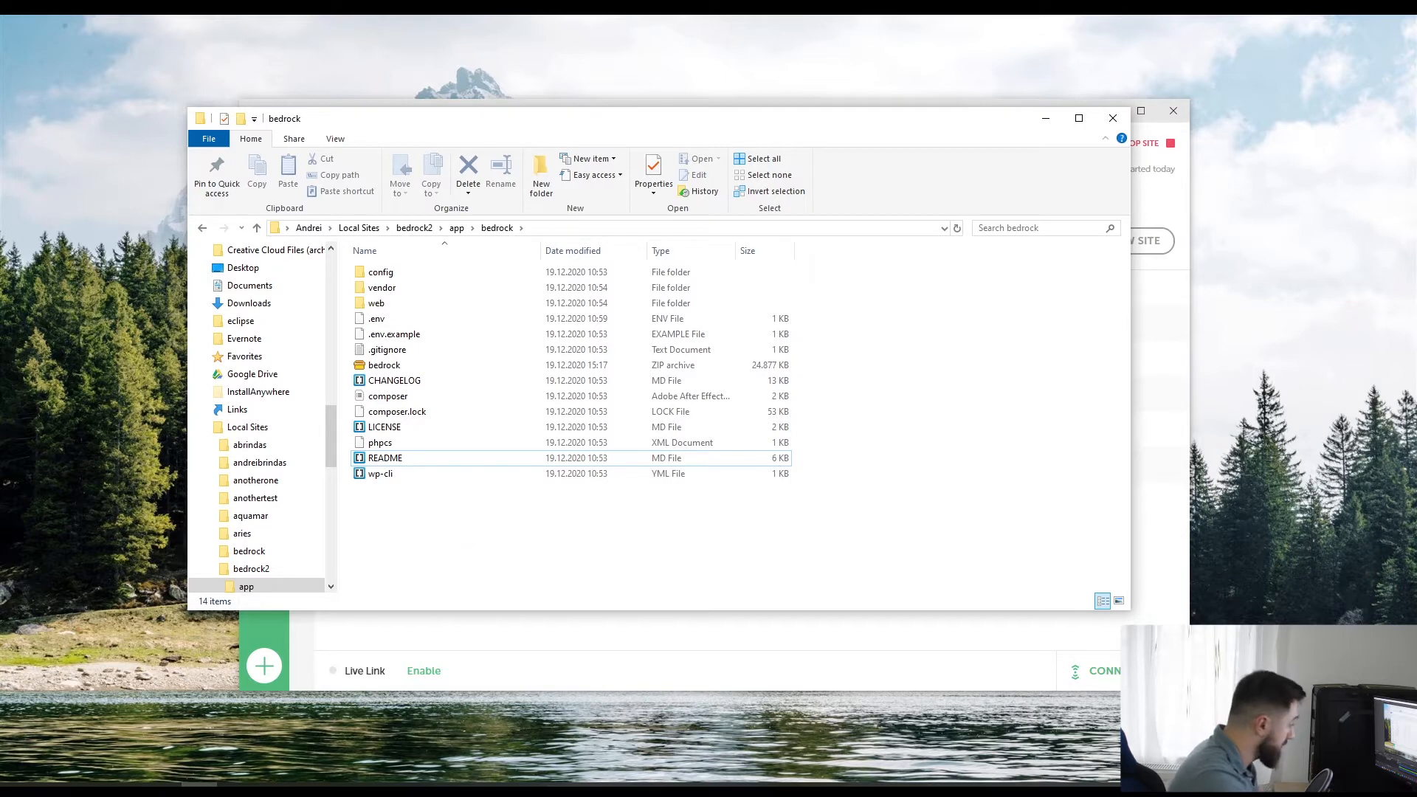
left_click(384, 366)
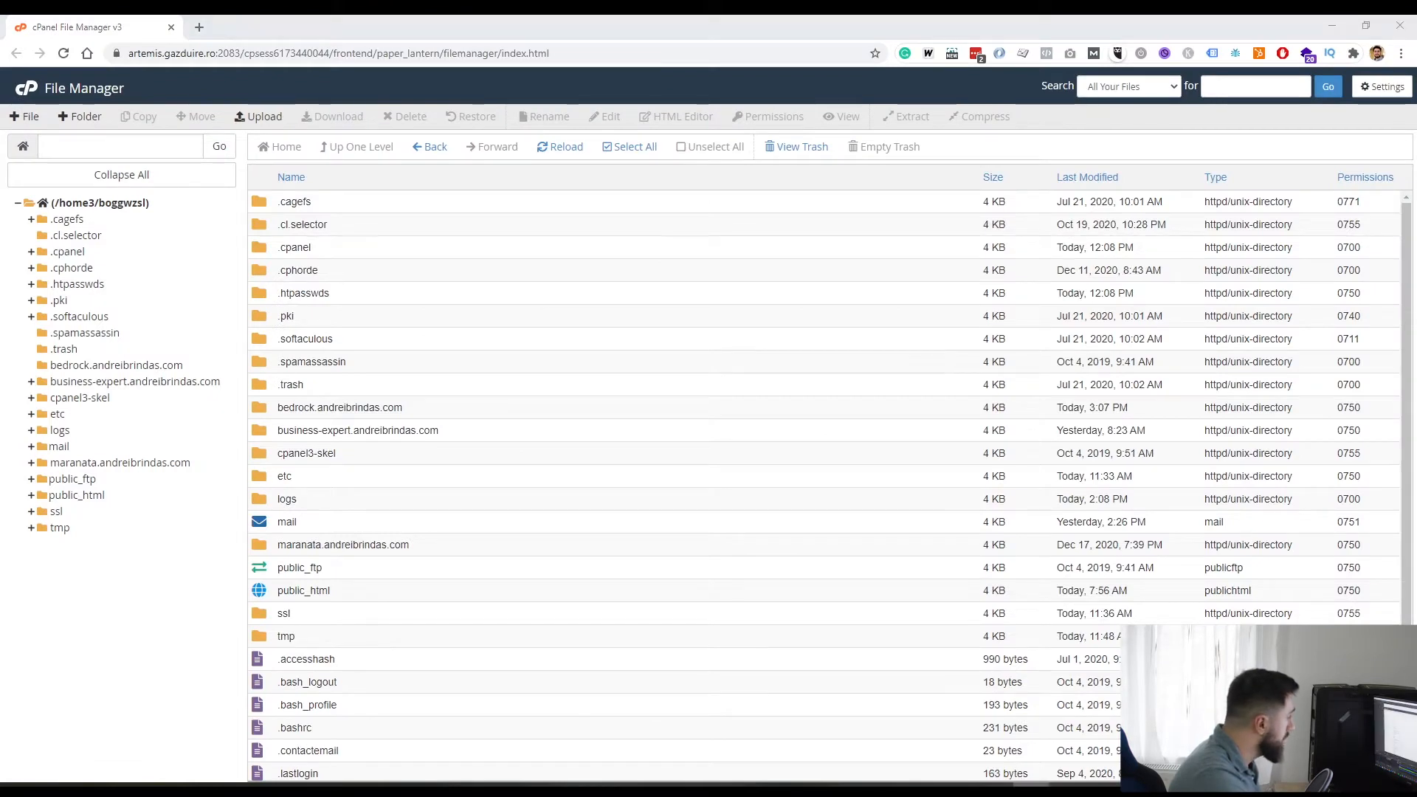
mouse_move(475, 411)
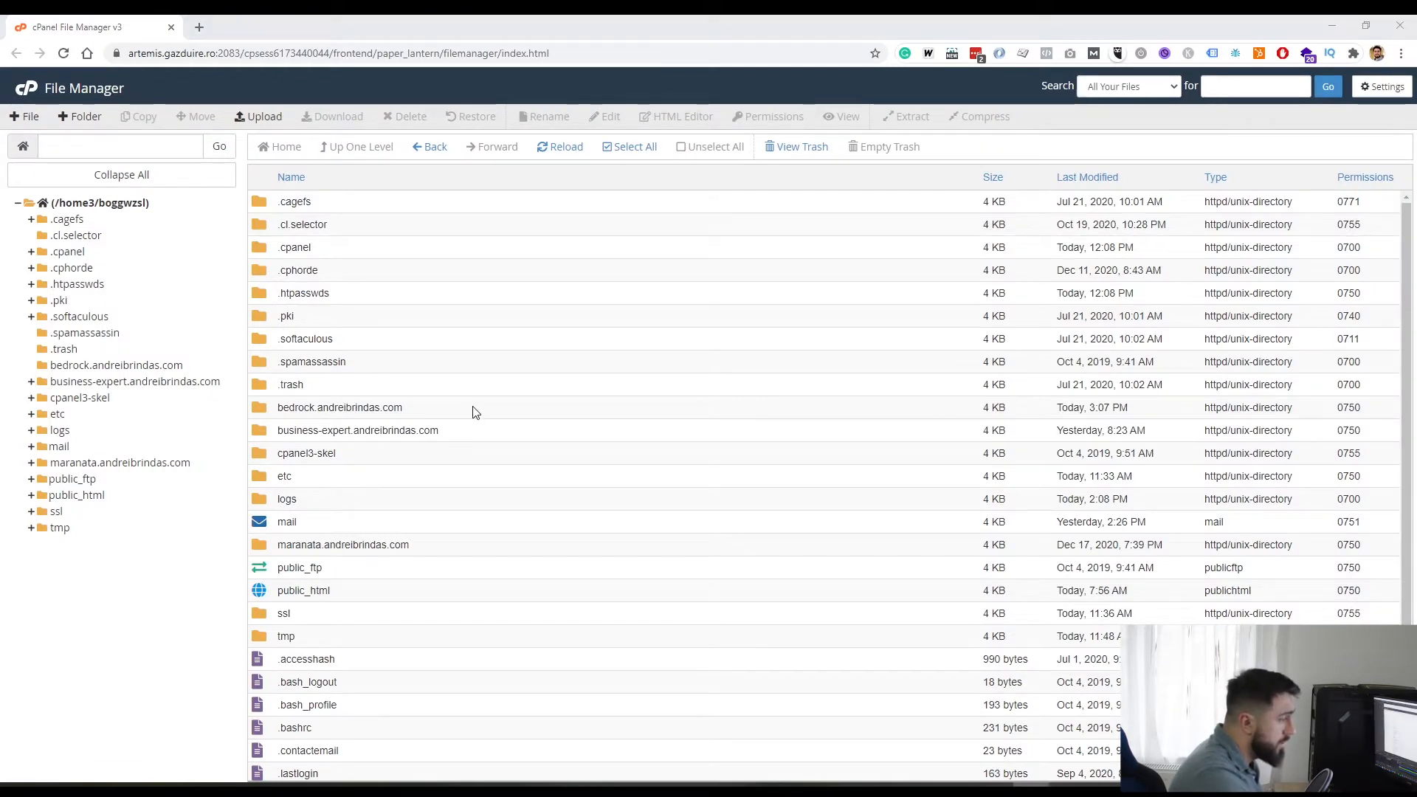
Open the empty bedrock.andreibrindas.com folder from the home directory listing.
double_click(339, 406)
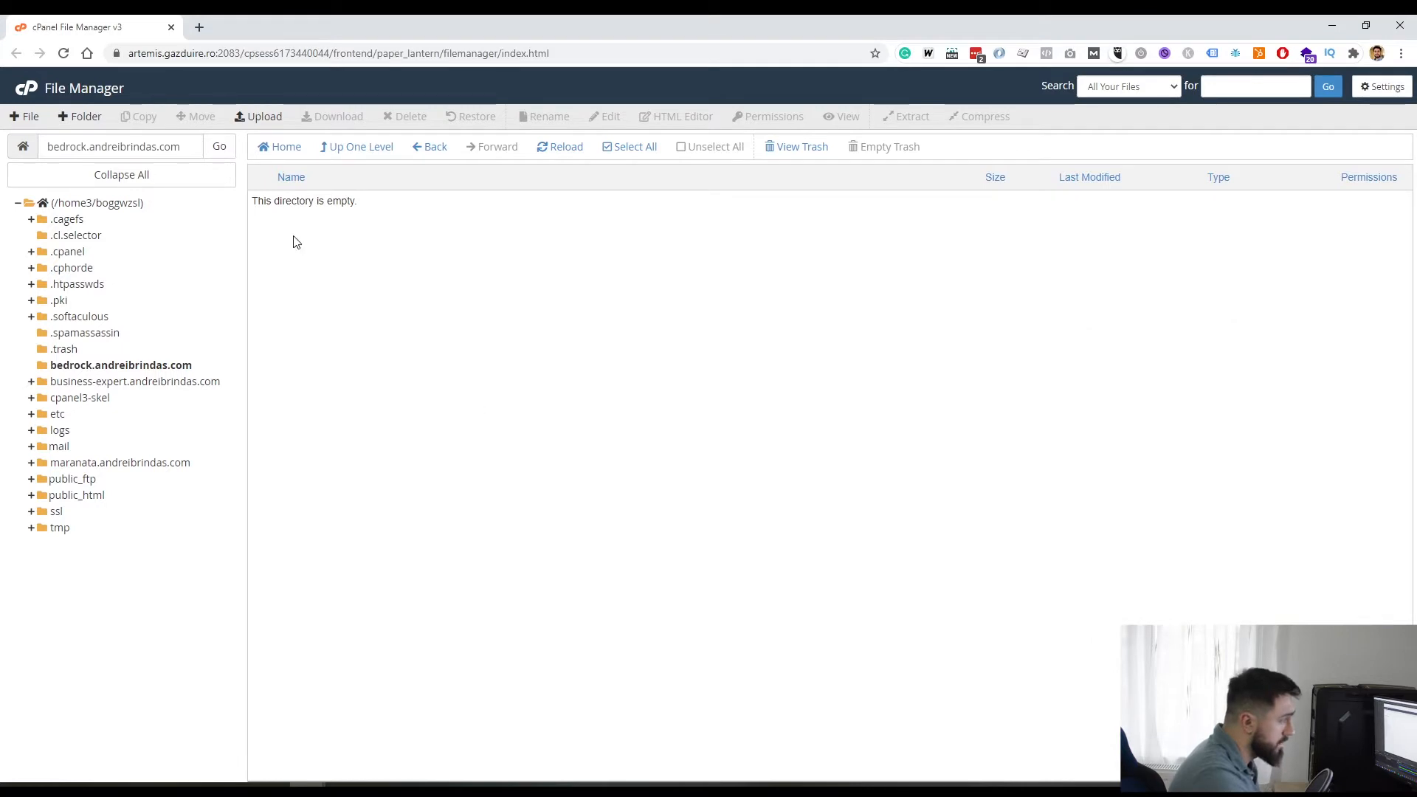
mouse_move(523, 317)
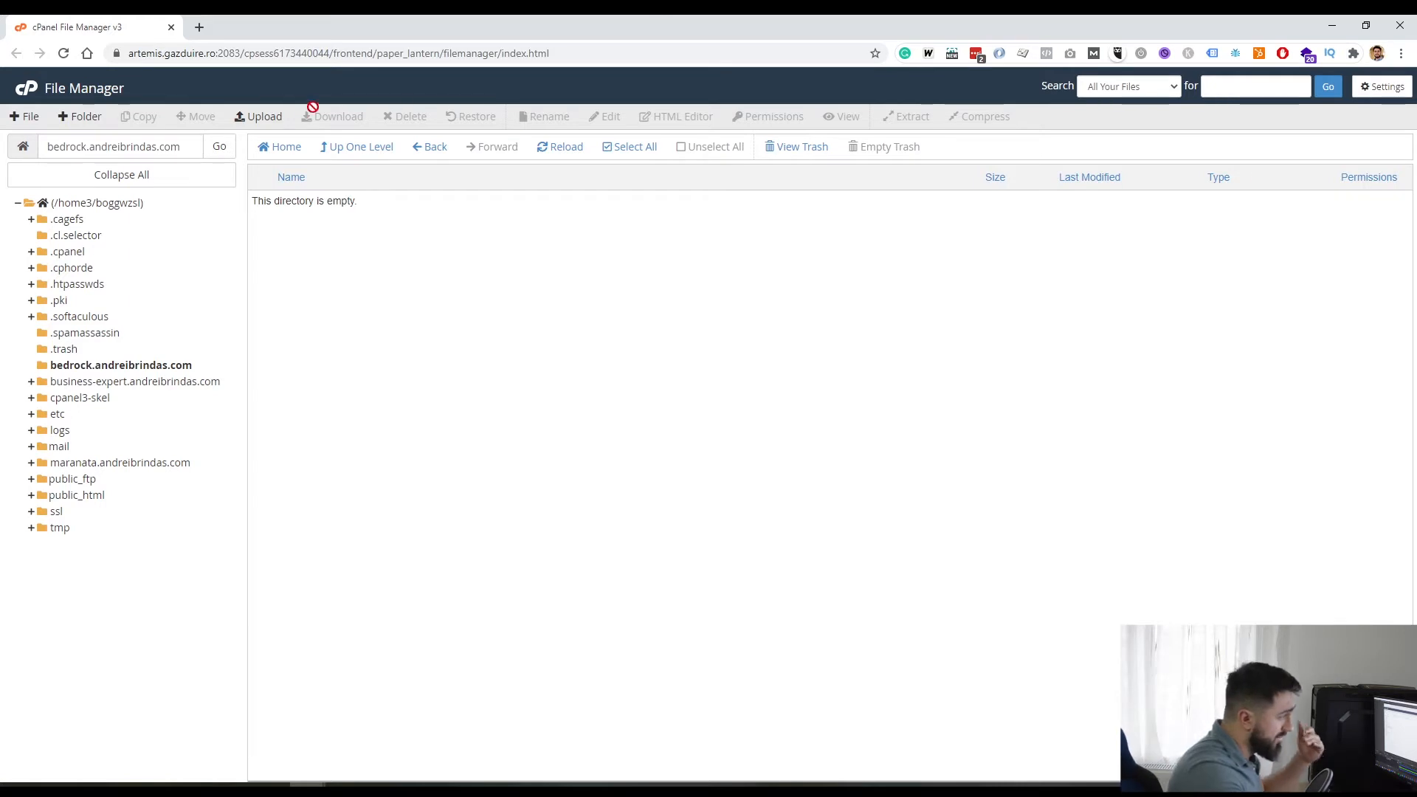
Upload bedrock.zip and extract it, filling the folder with config, vendor, web and Bedrock files.
left_click(258, 116)
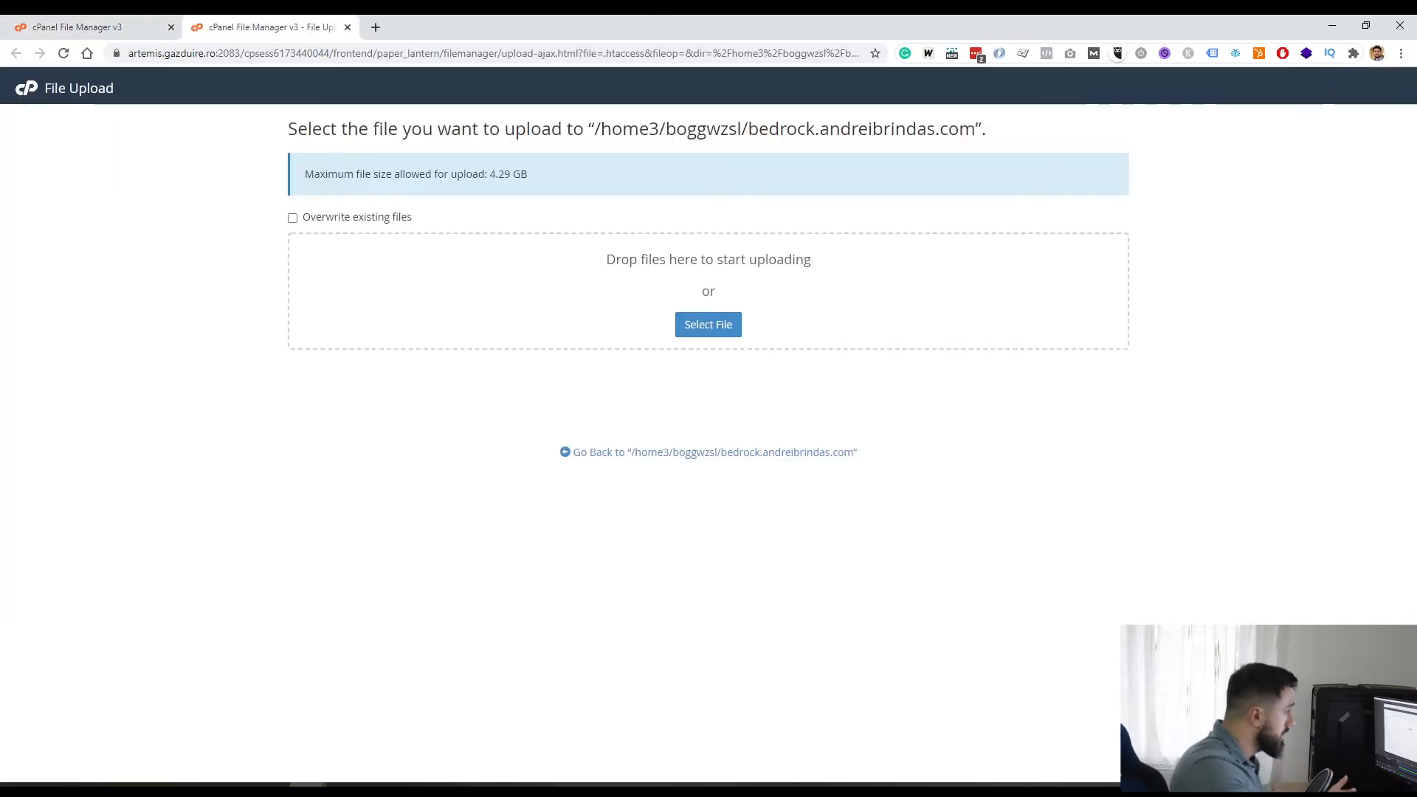
left_click(707, 324)
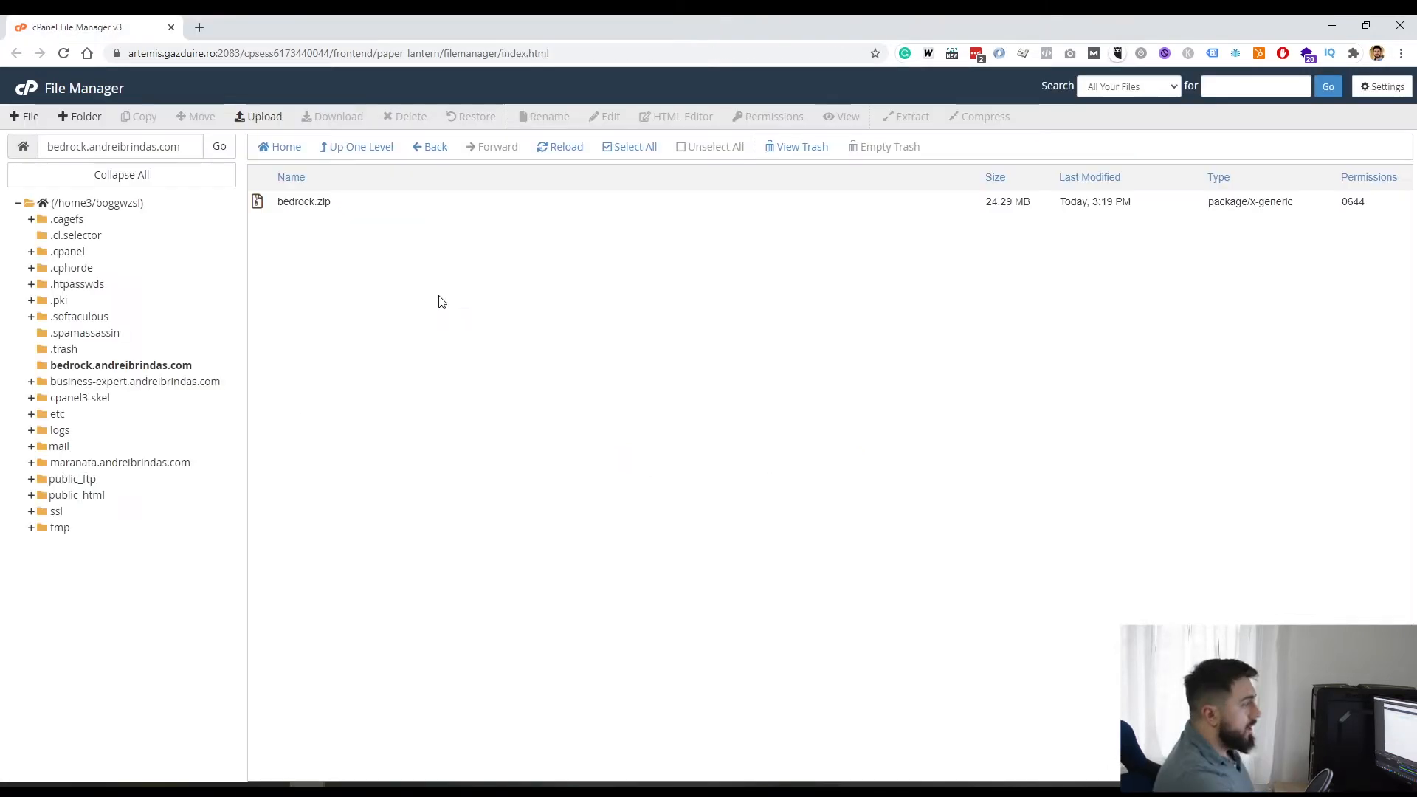
left_click(304, 201)
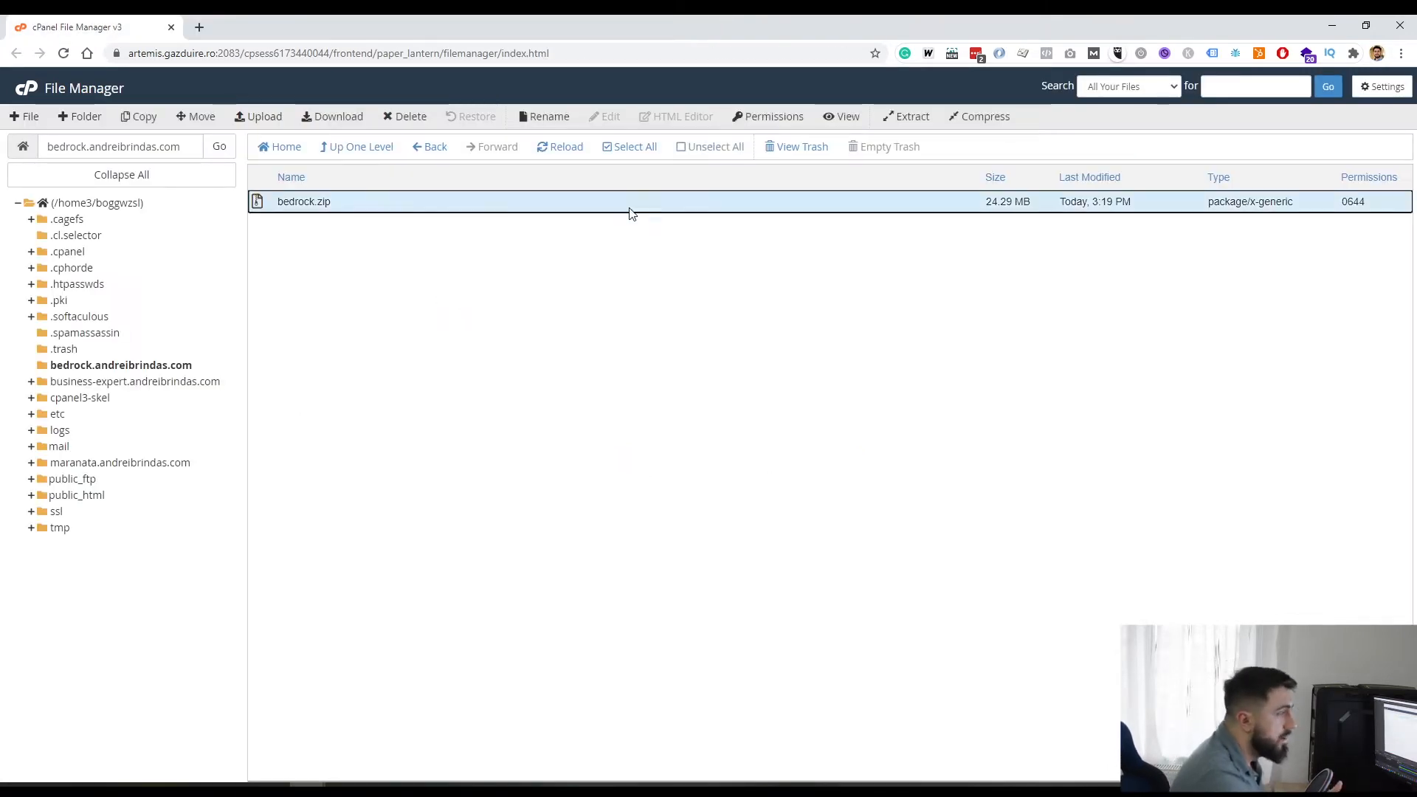
left_click(911, 116)
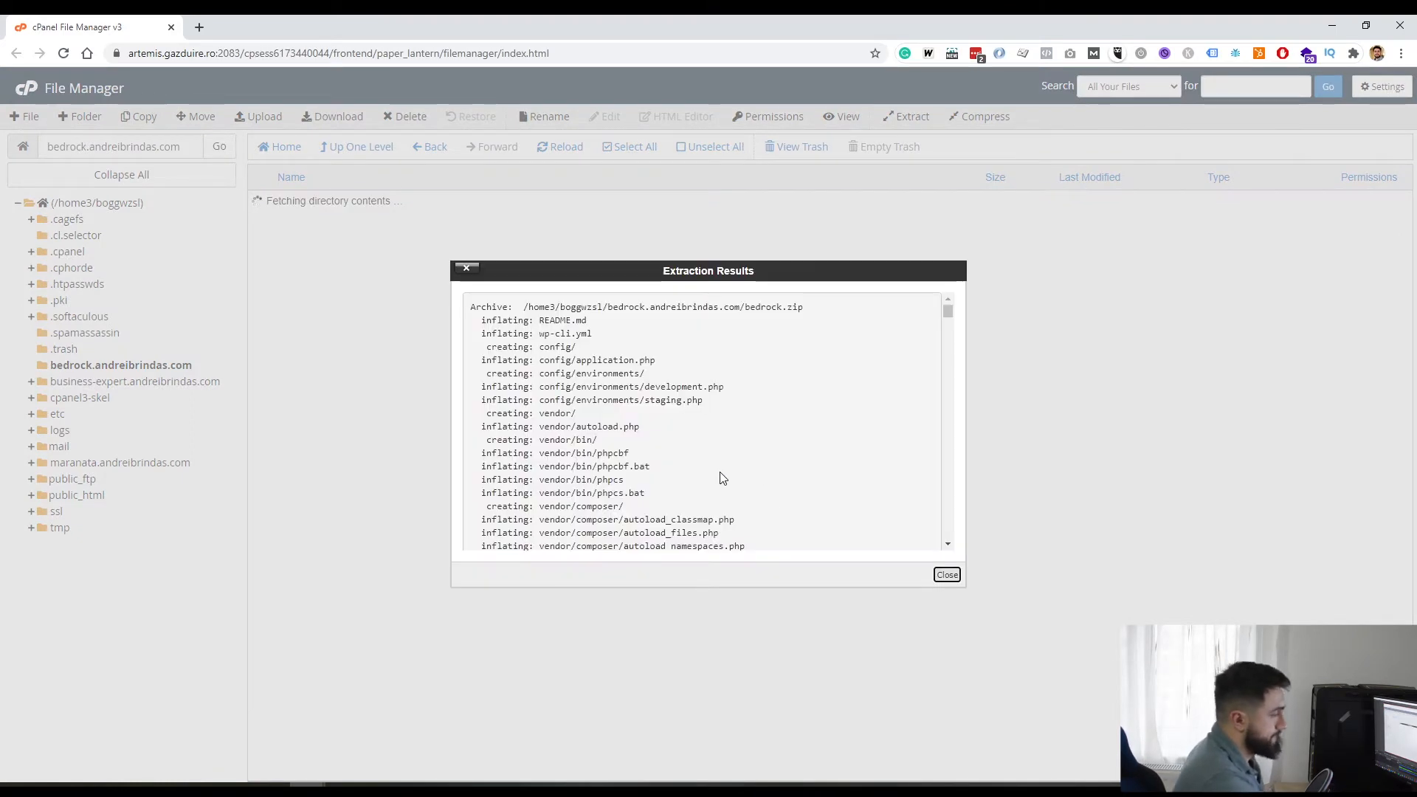
left_click(947, 574)
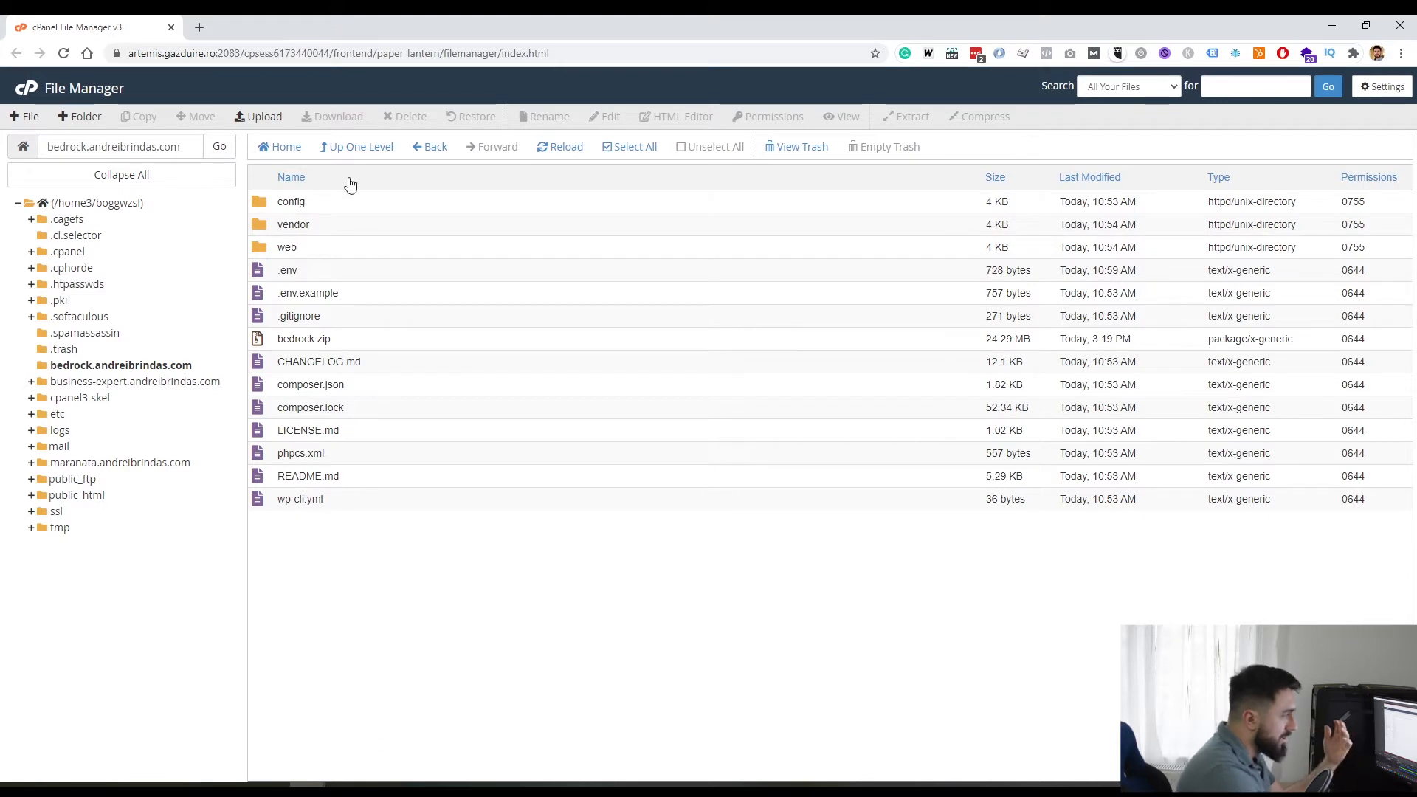
mouse_move(257, 372)
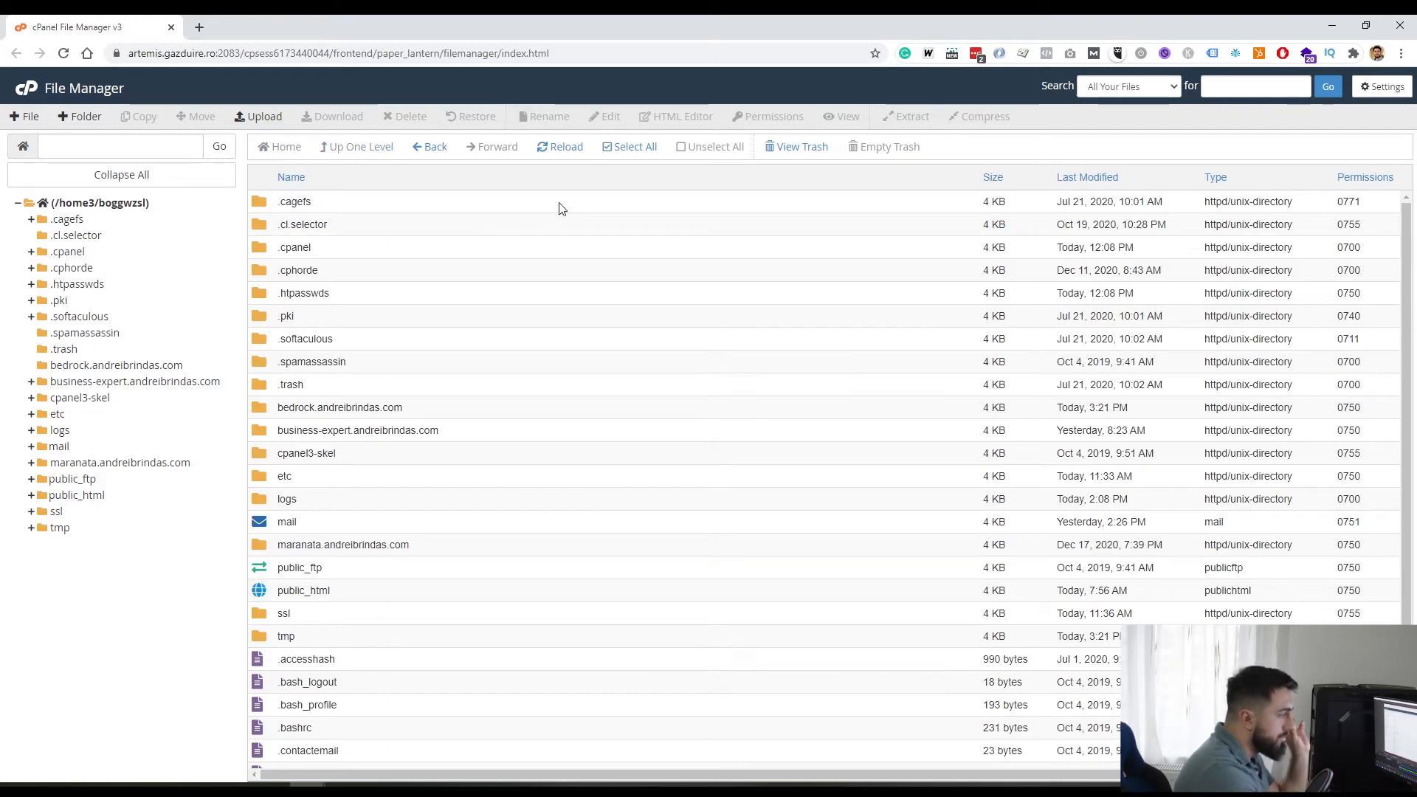
mouse_move(325, 504)
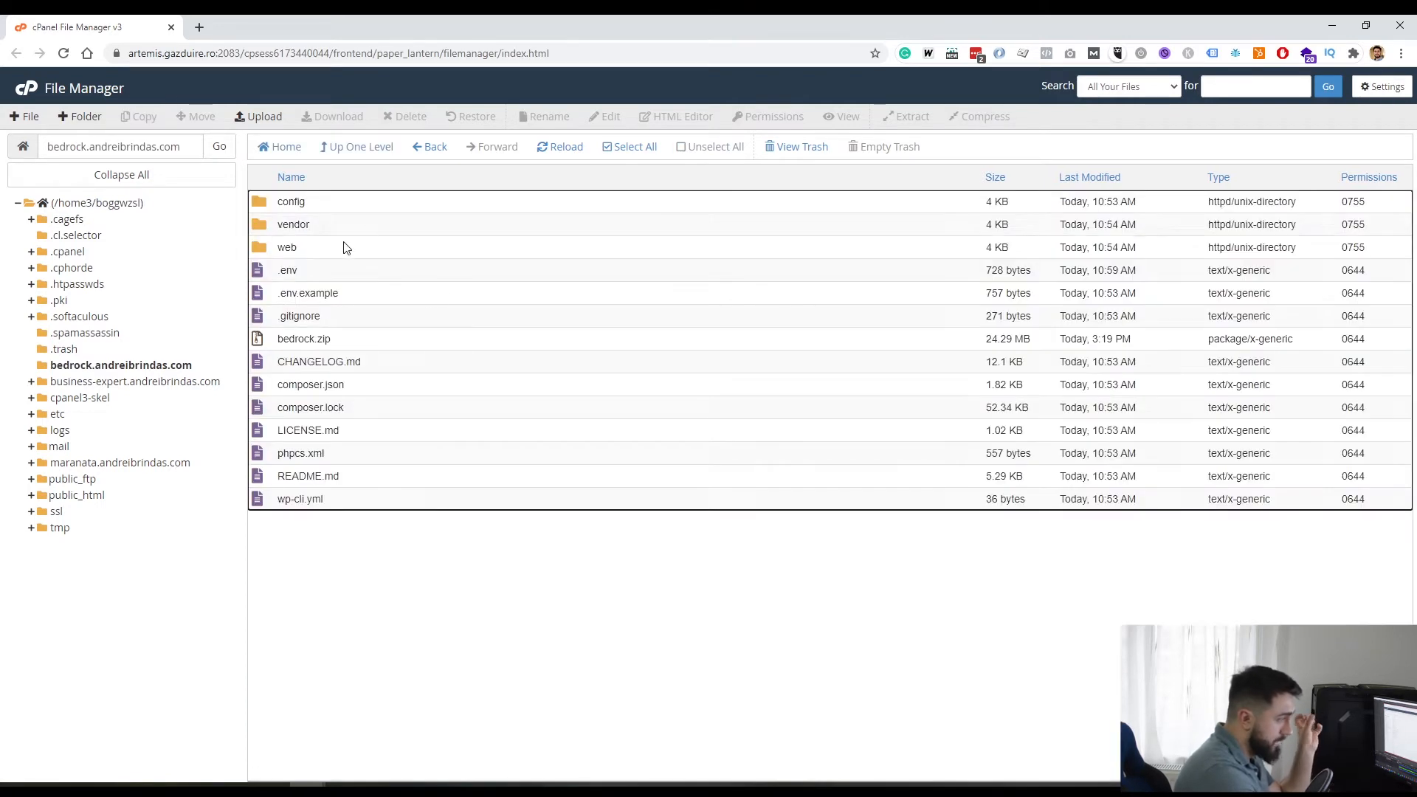
Rename the Bedrock web folder to public_html.
left_click(287, 247)
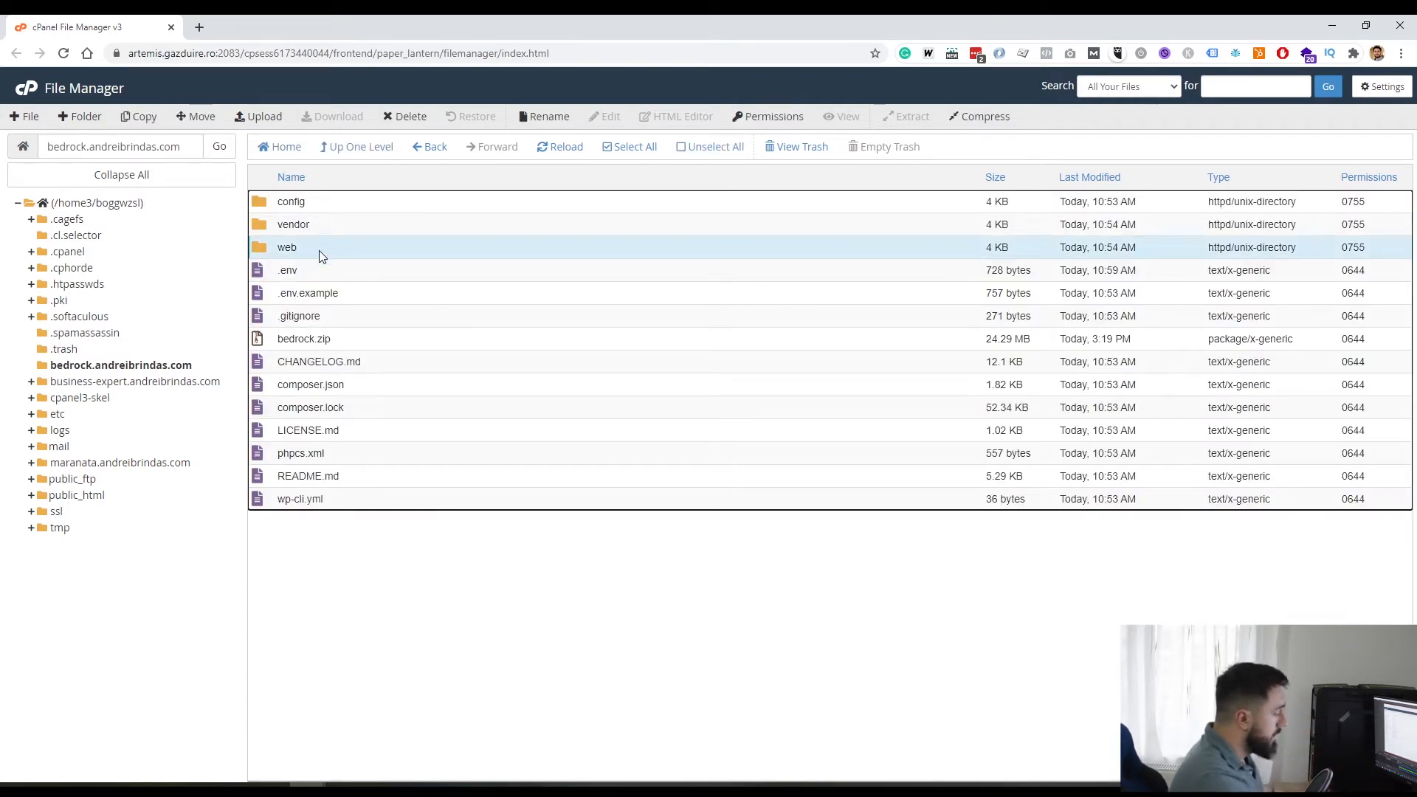
left_click(543, 116)
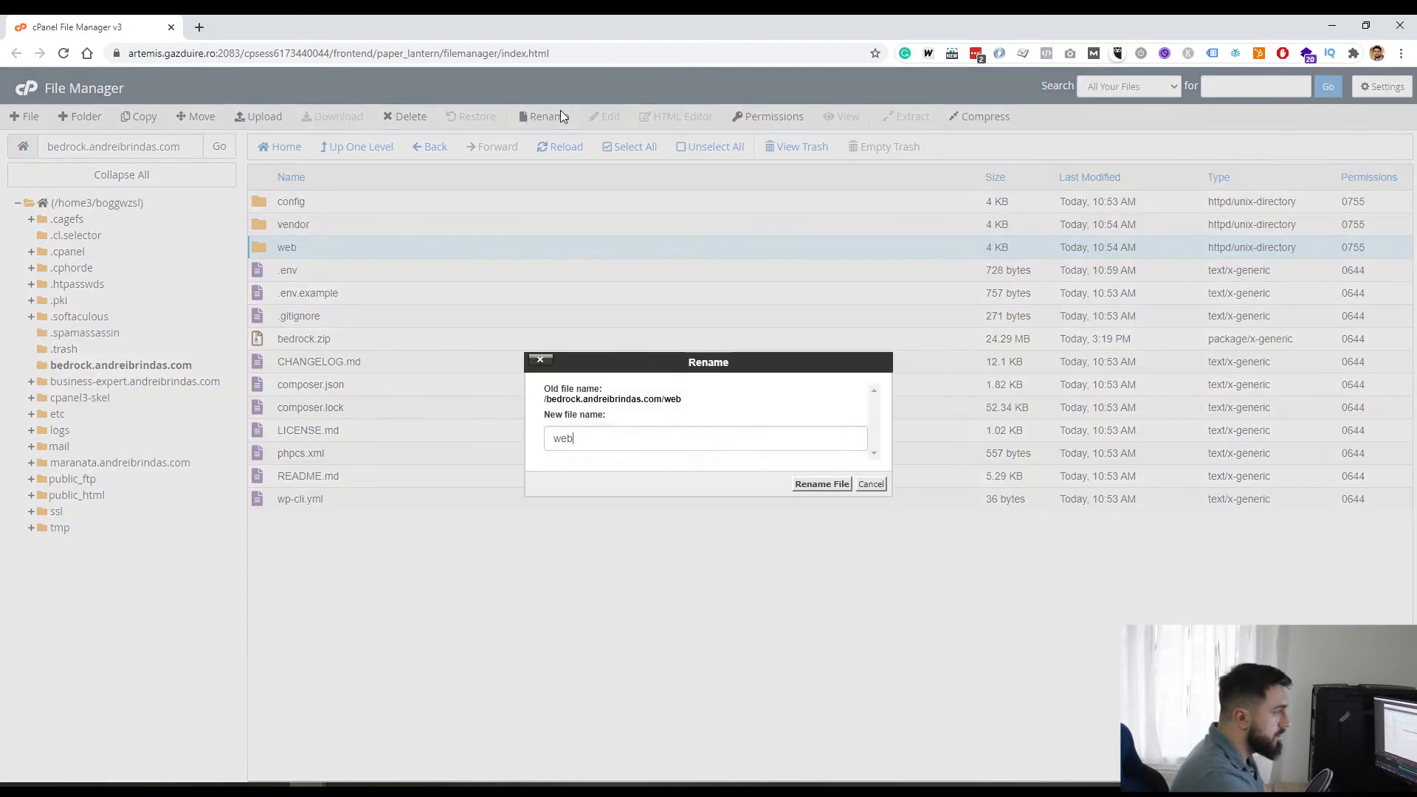
left_click(705, 439)
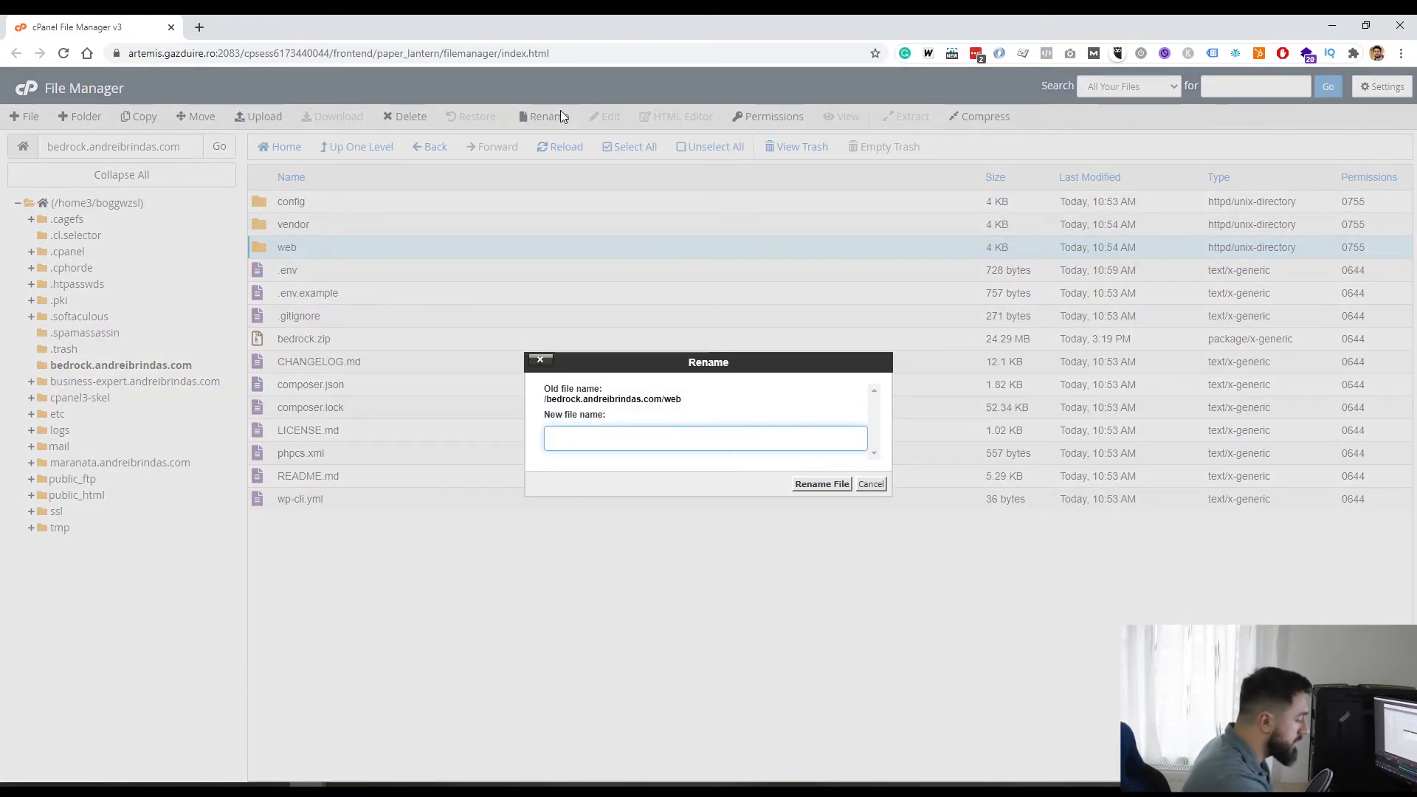
type("public_html")
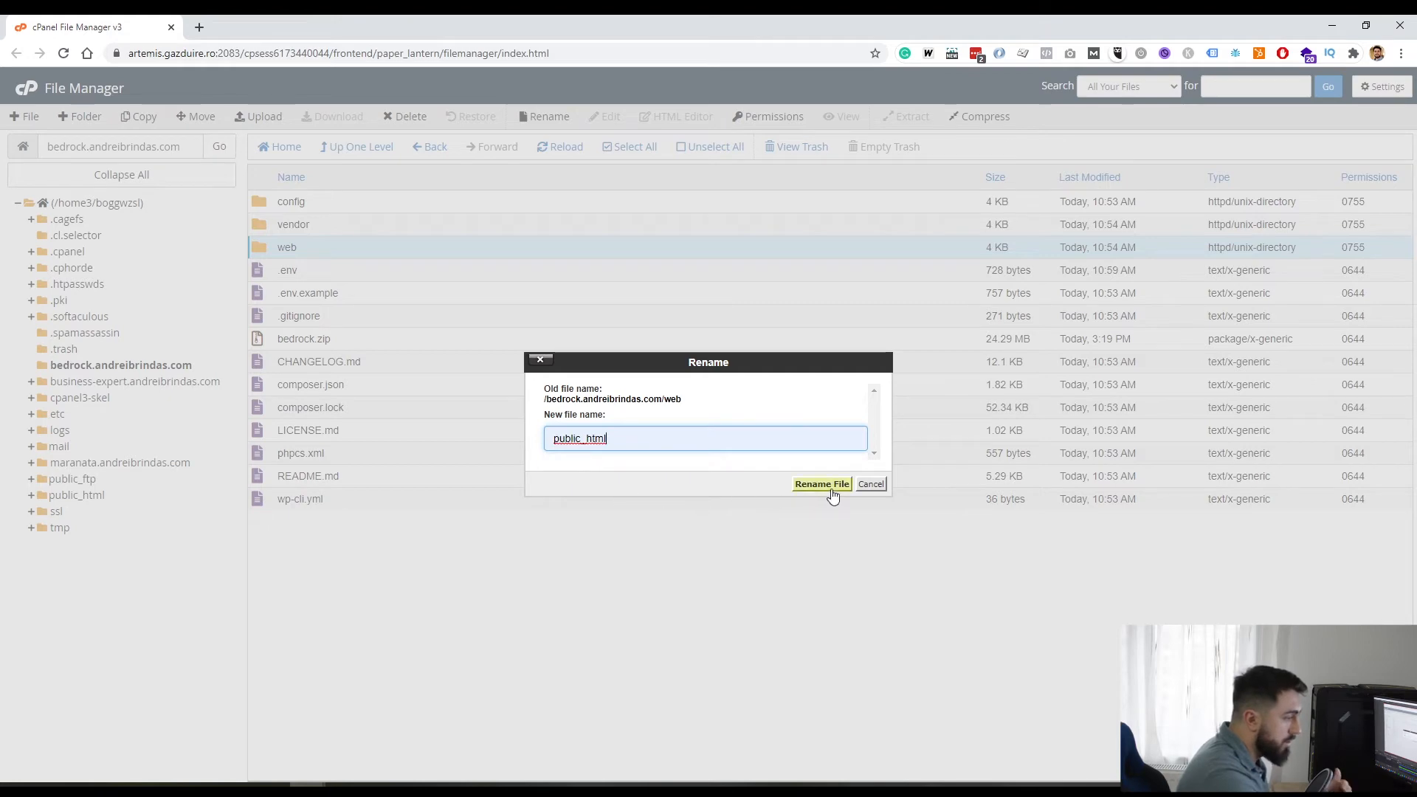
left_click(820, 483)
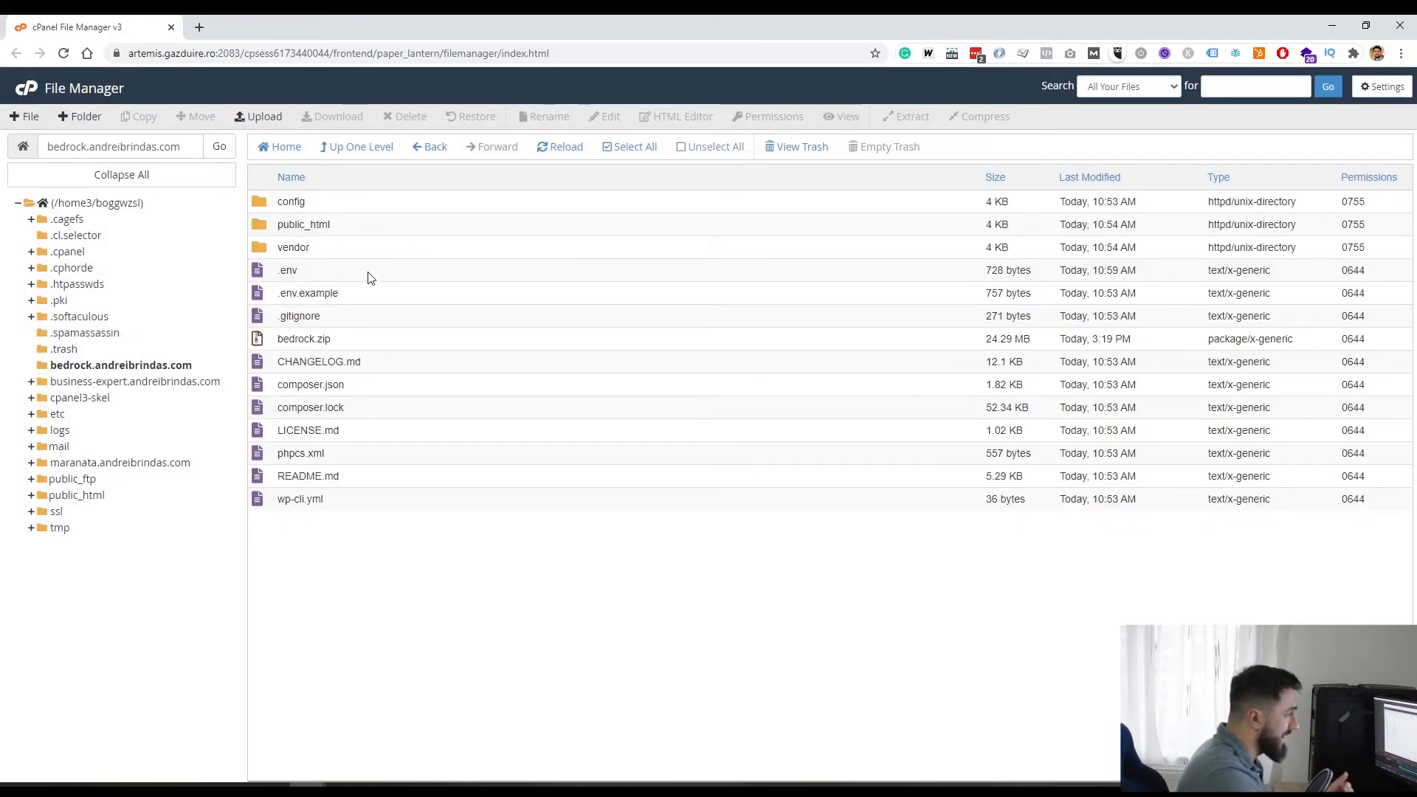
Change the web root in config/application.php from '/web' to '/public_html' and save.
double_click(291, 201)
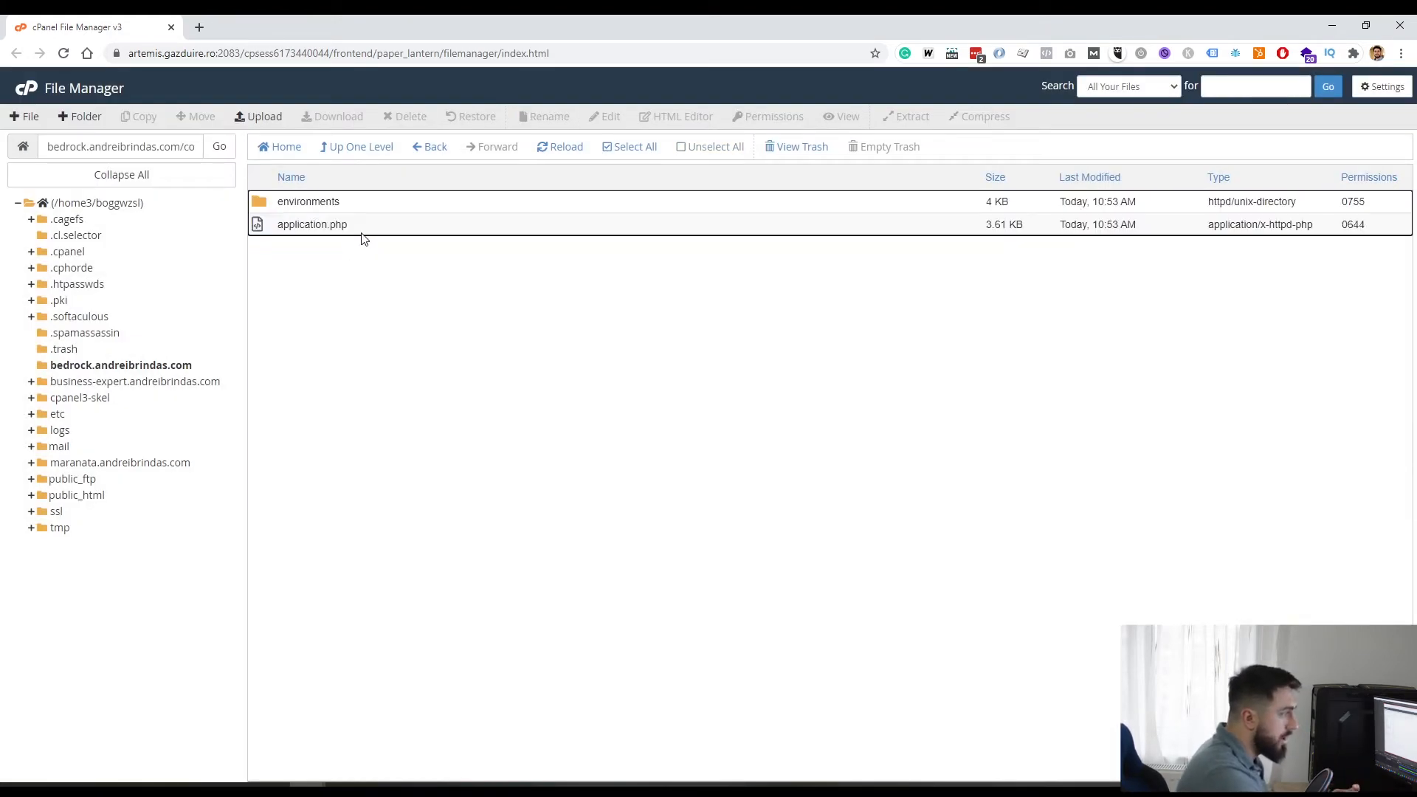
left_click(311, 225)
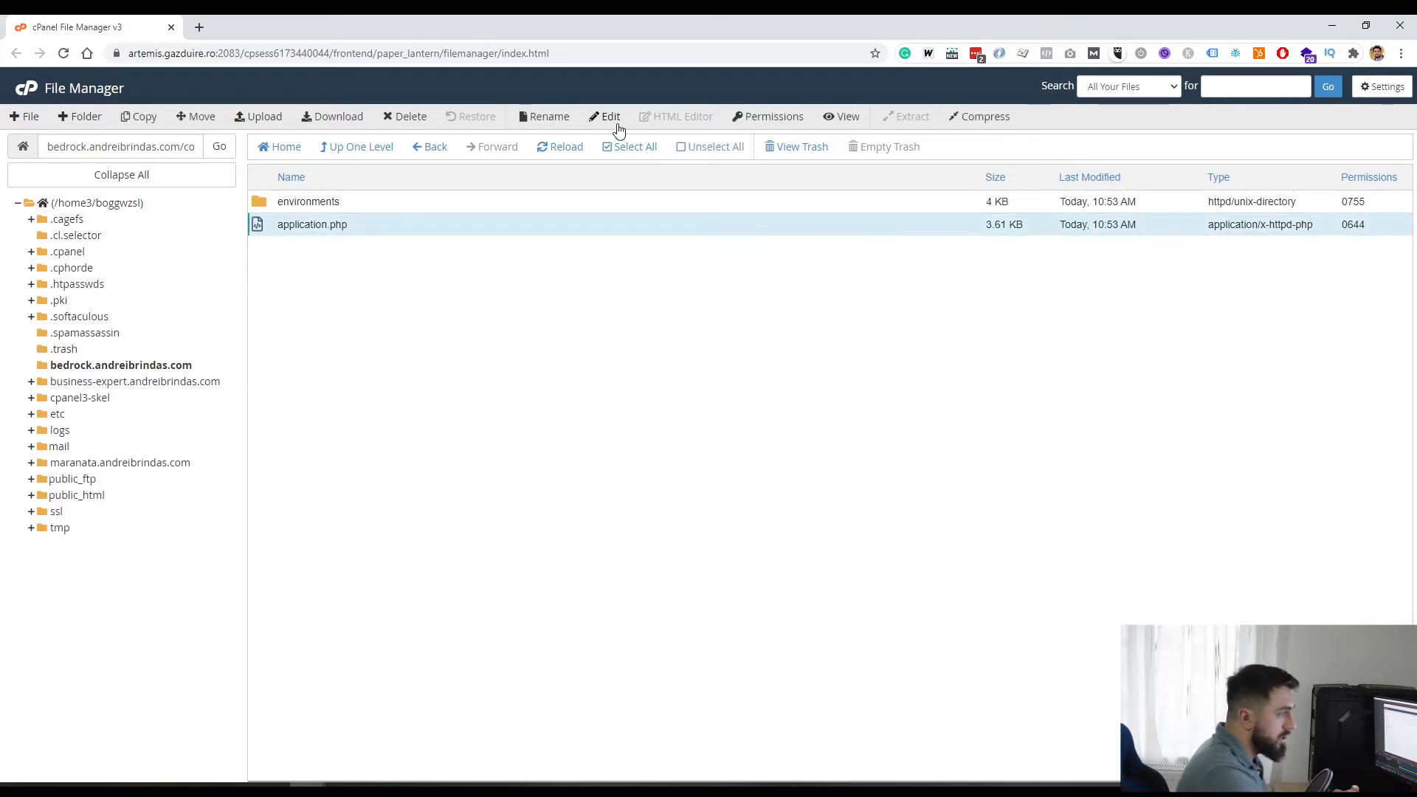
left_click(604, 116)
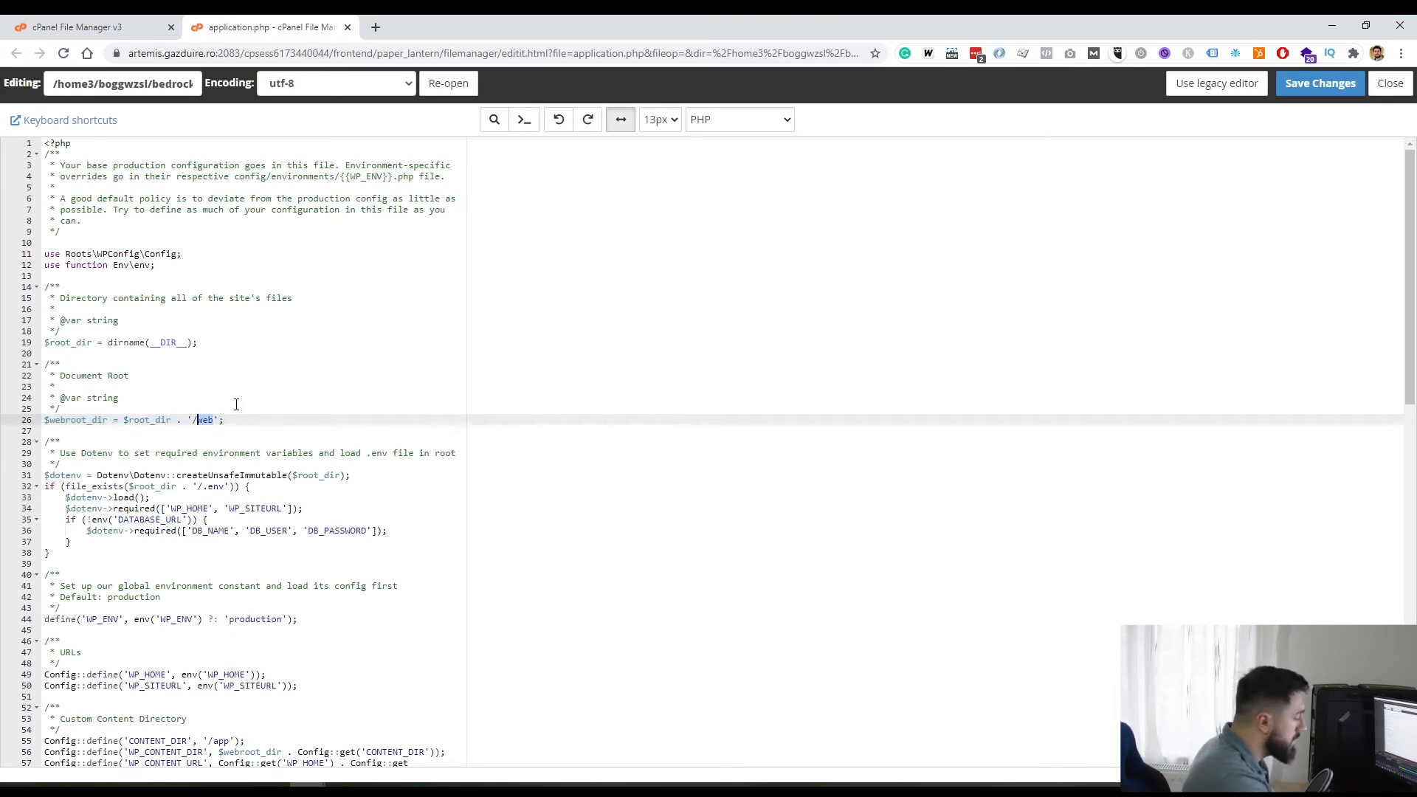
type("public")
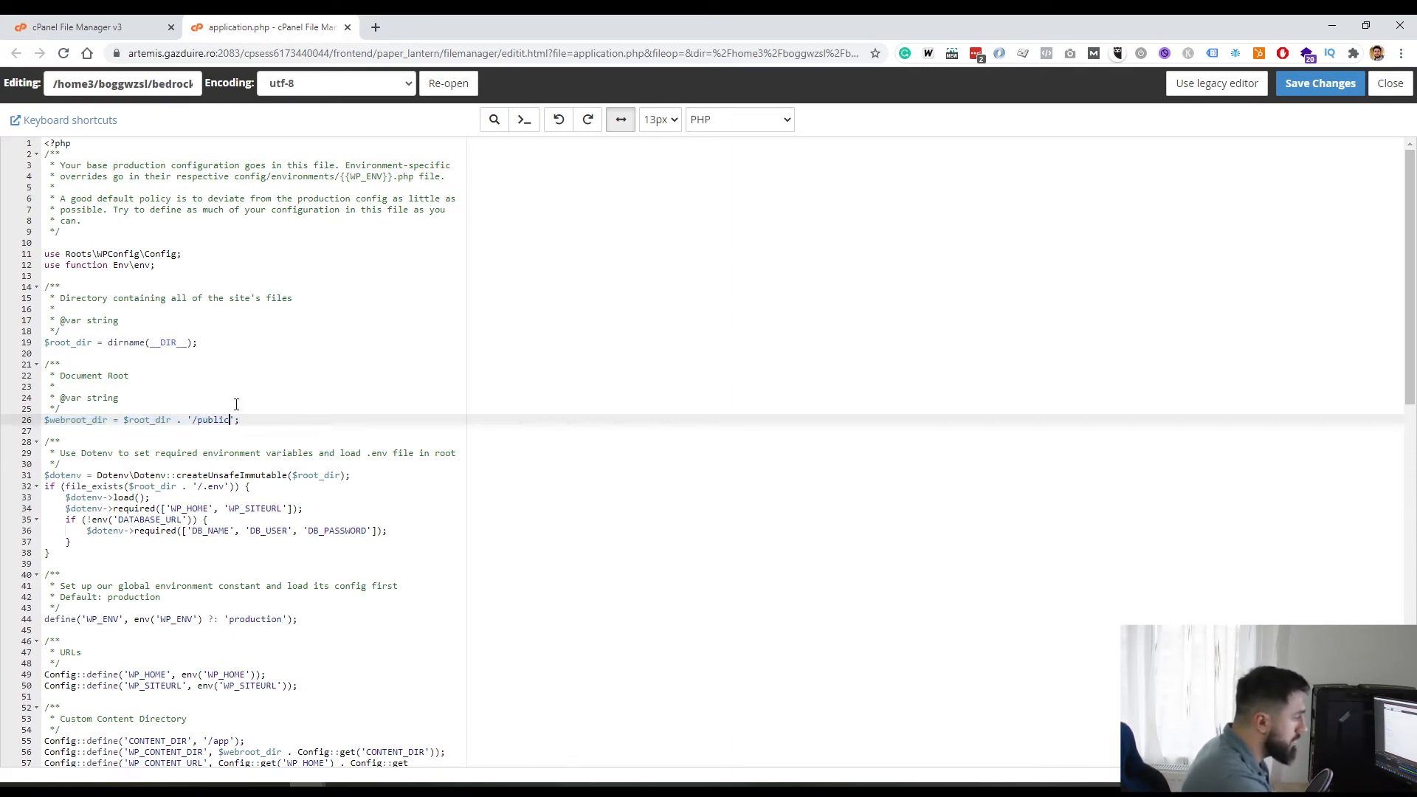
type("_html")
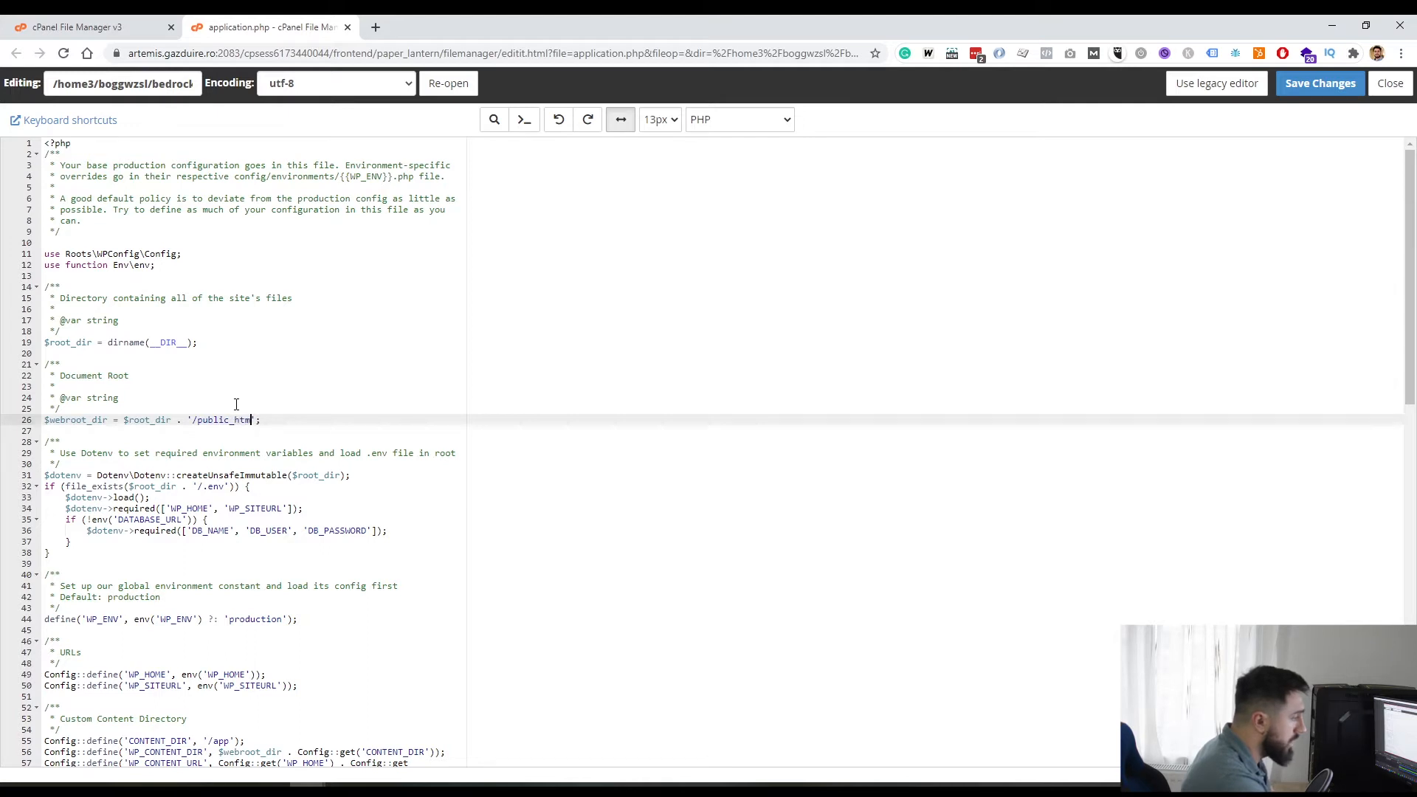
type("l")
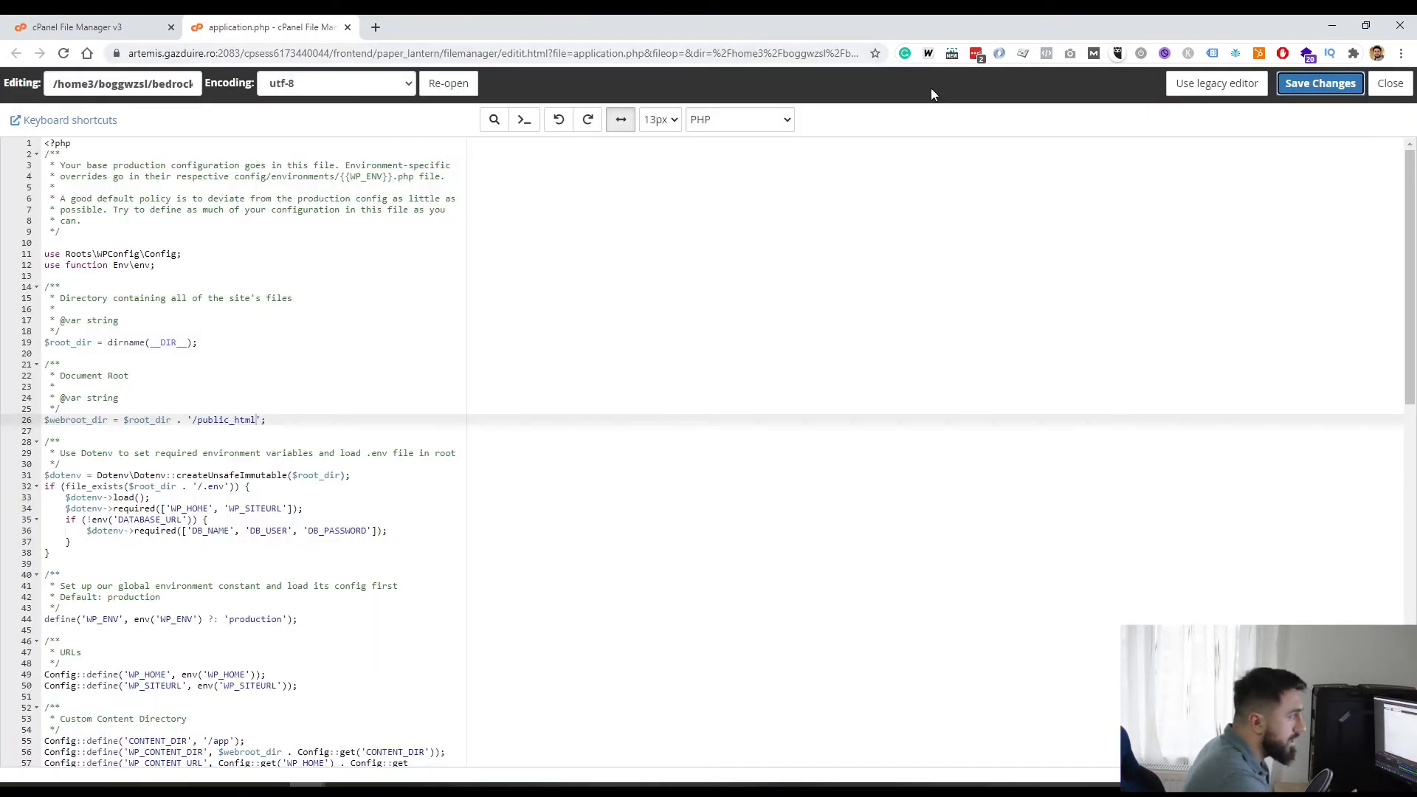
left_click(1390, 84)
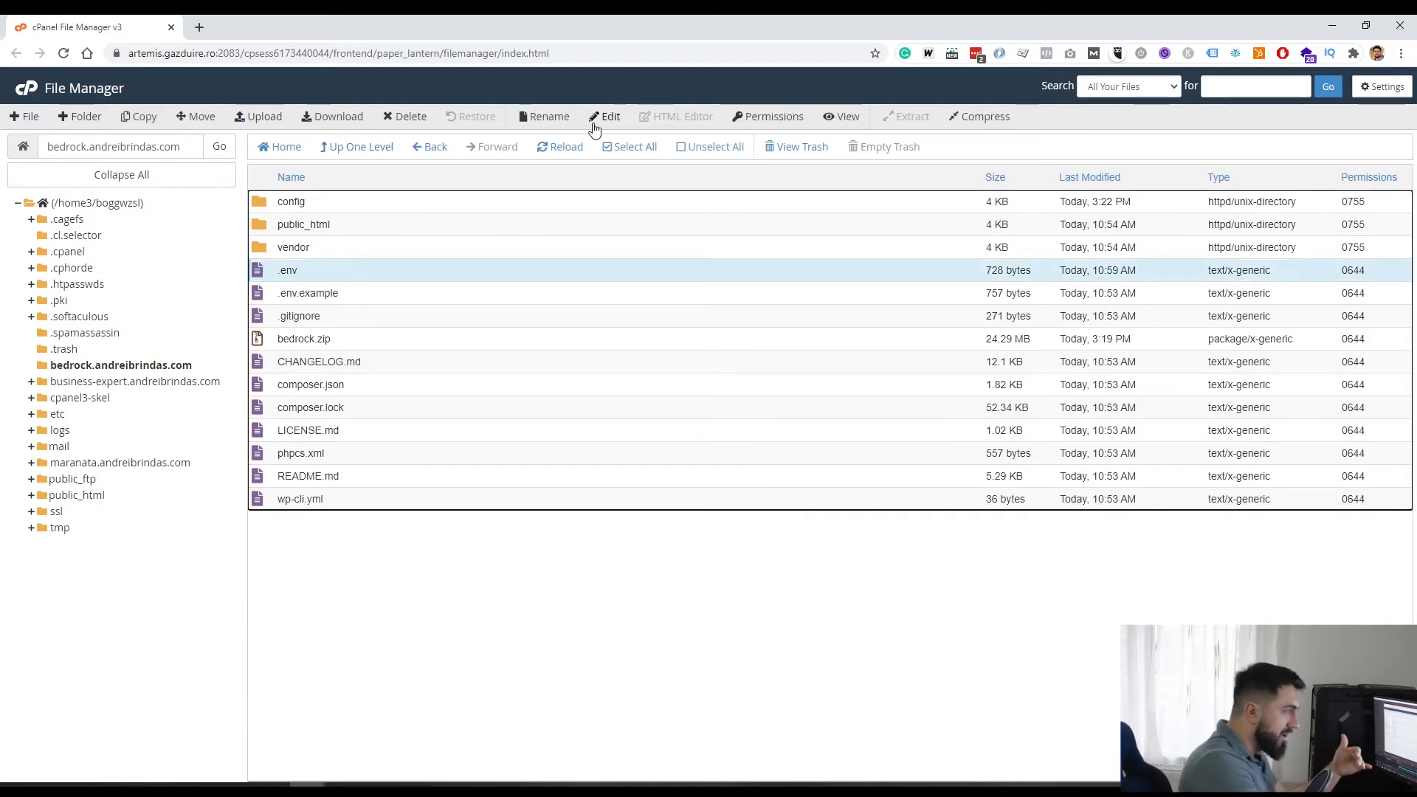
left_click(604, 115)
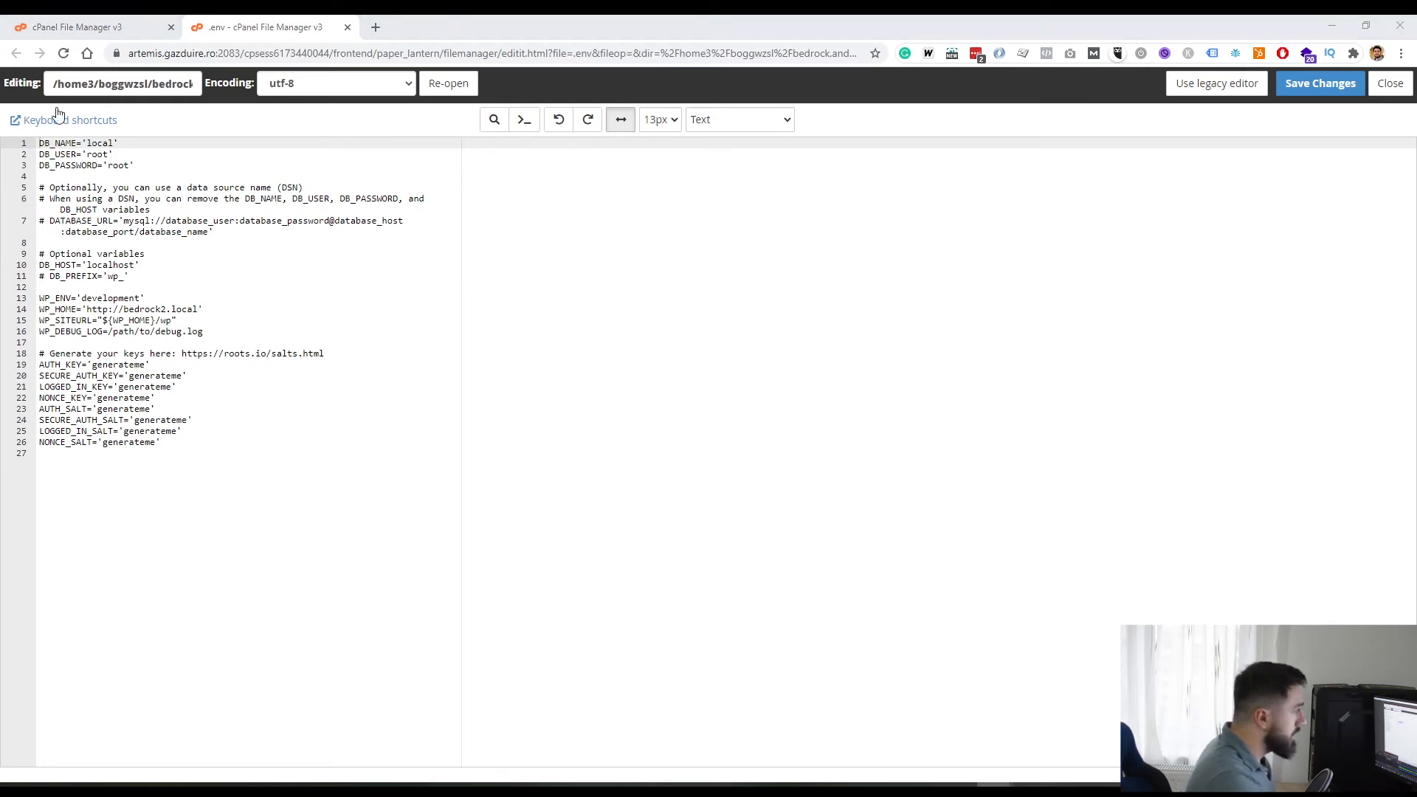
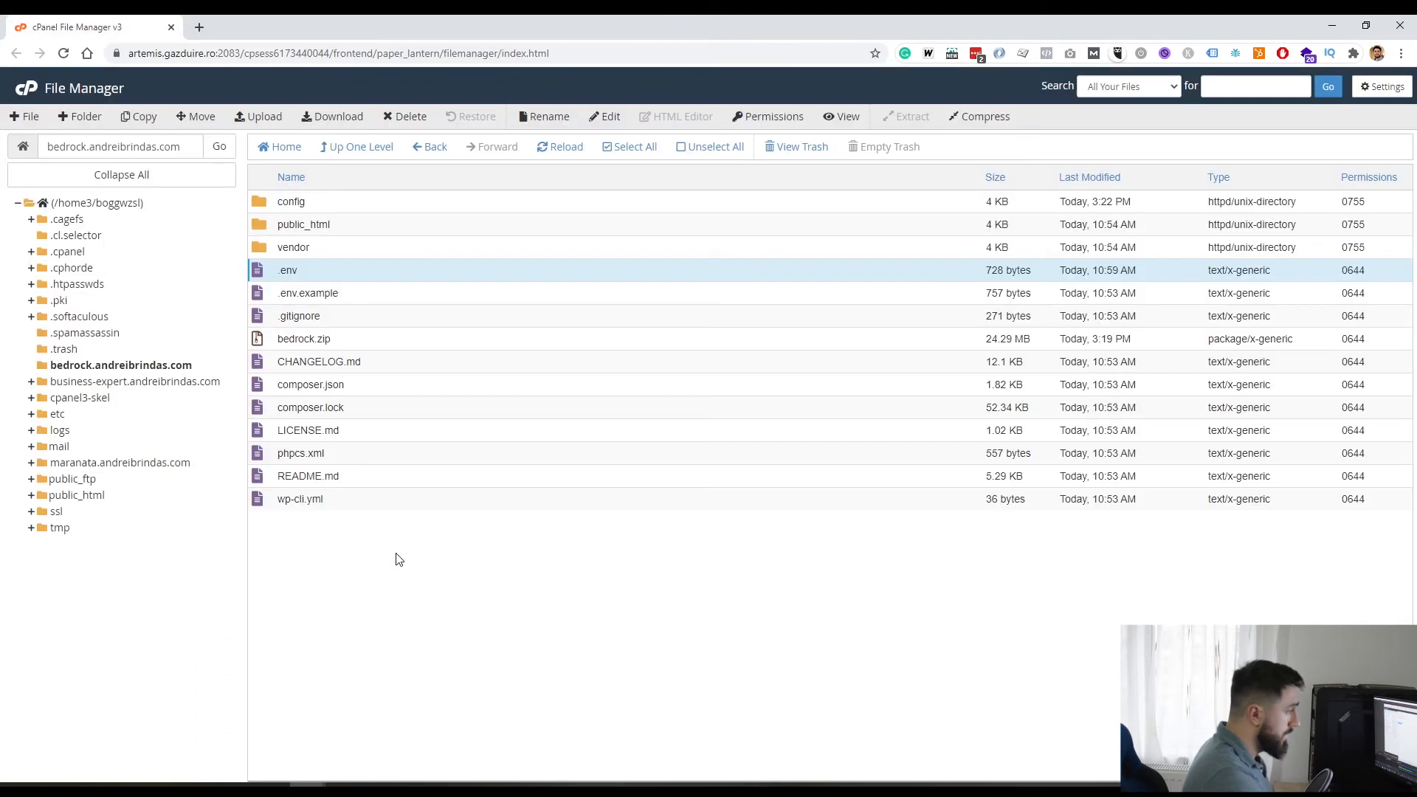
mouse_move(284, 338)
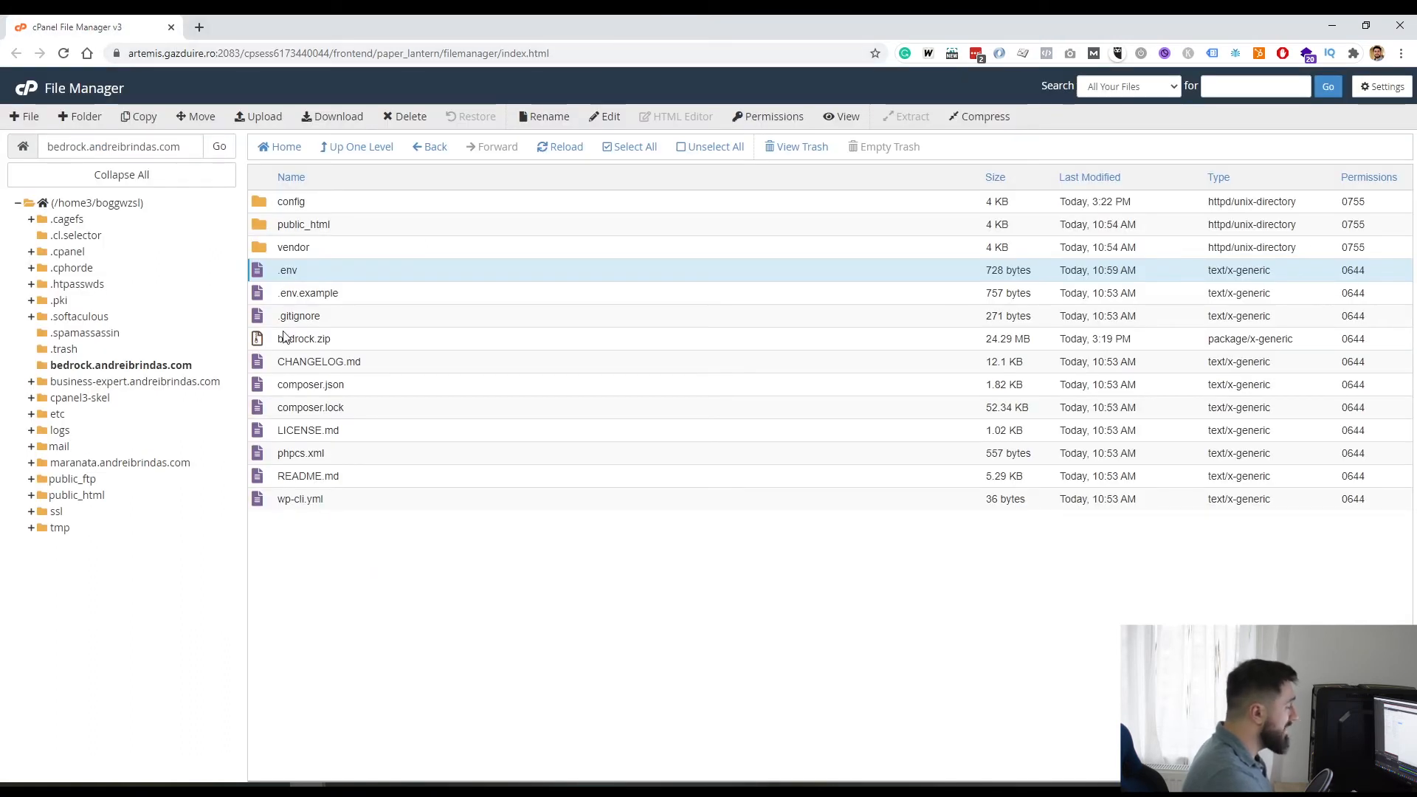
mouse_move(383, 341)
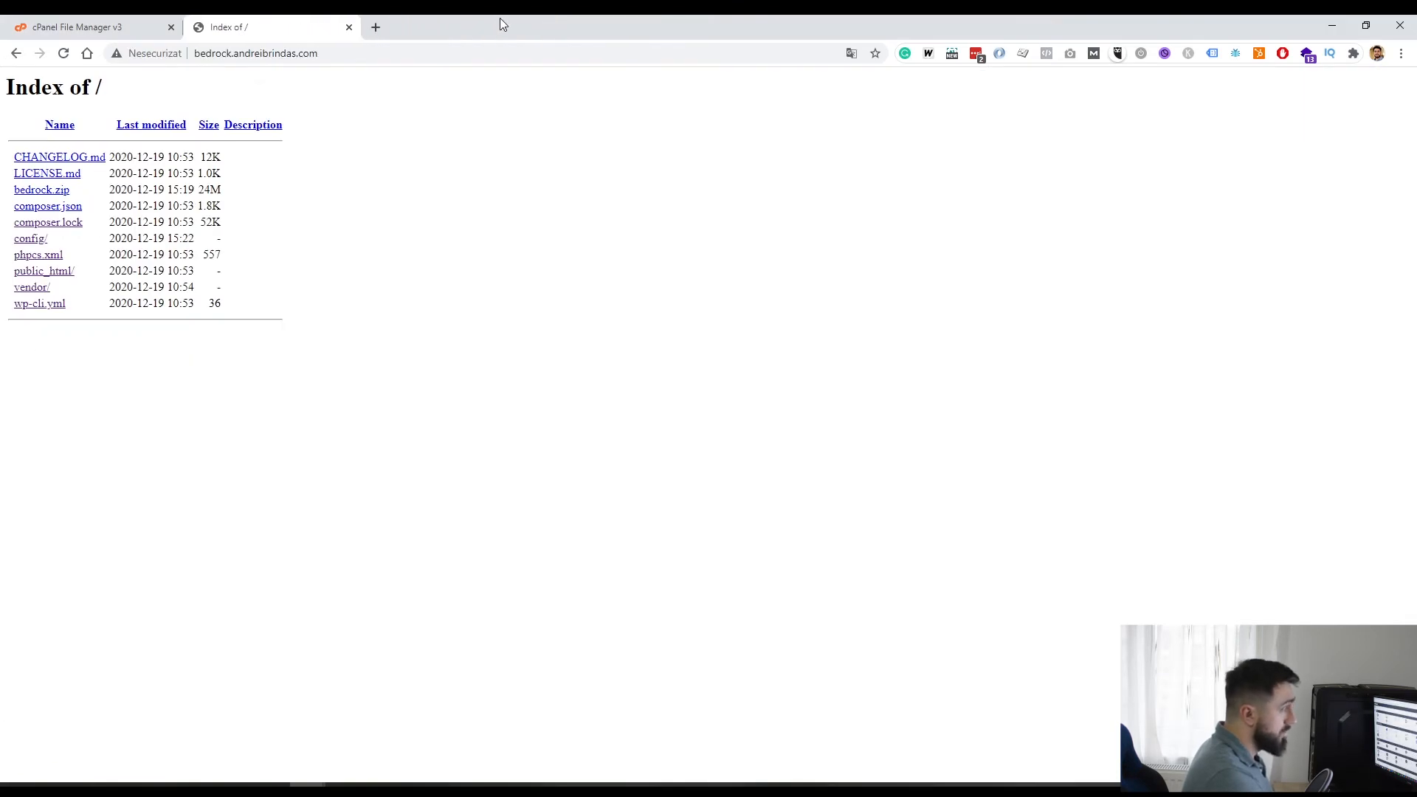
mouse_move(279, 262)
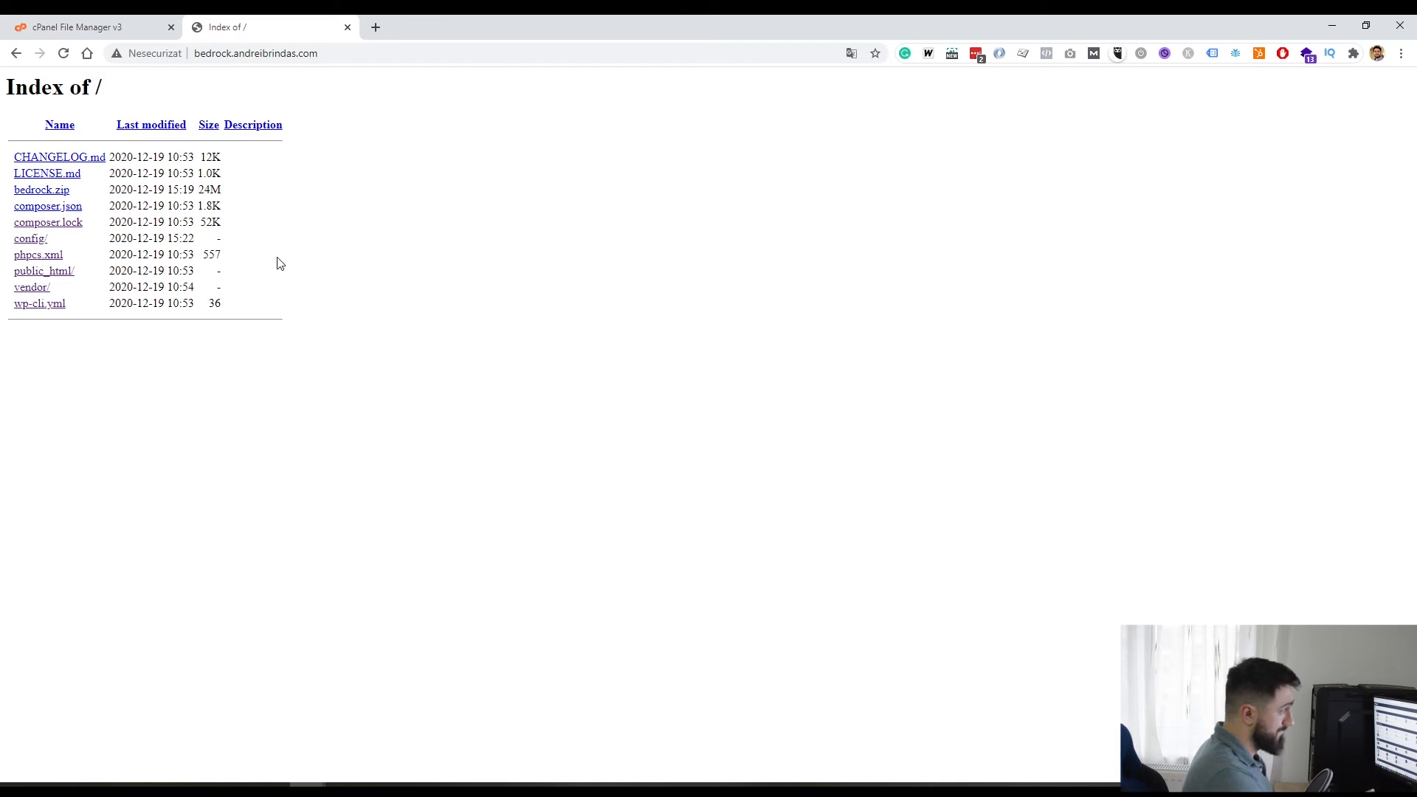
Confirm the subdomain root lists files while public_html shows the 'Hello Wordl' page.
left_click(44, 271)
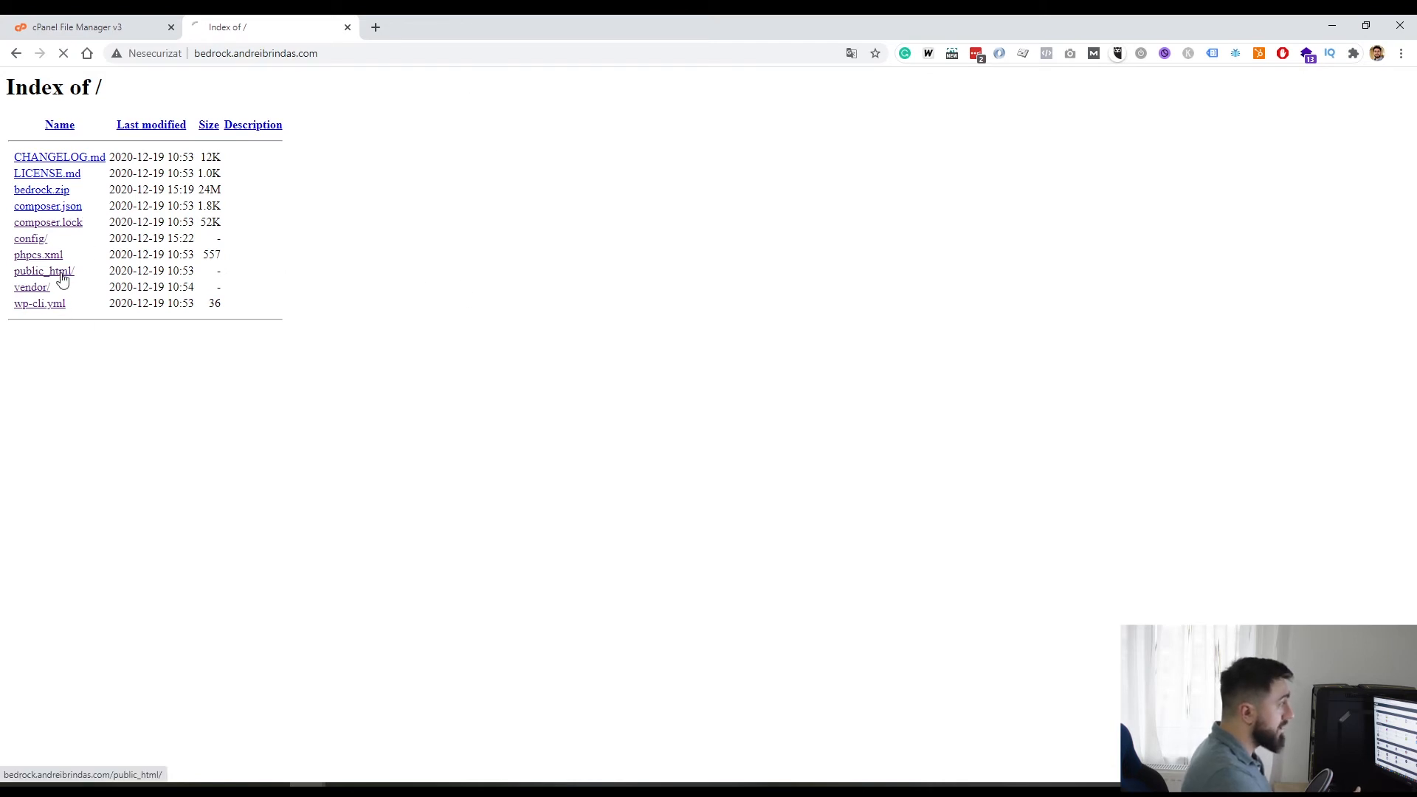
left_click(44, 270)
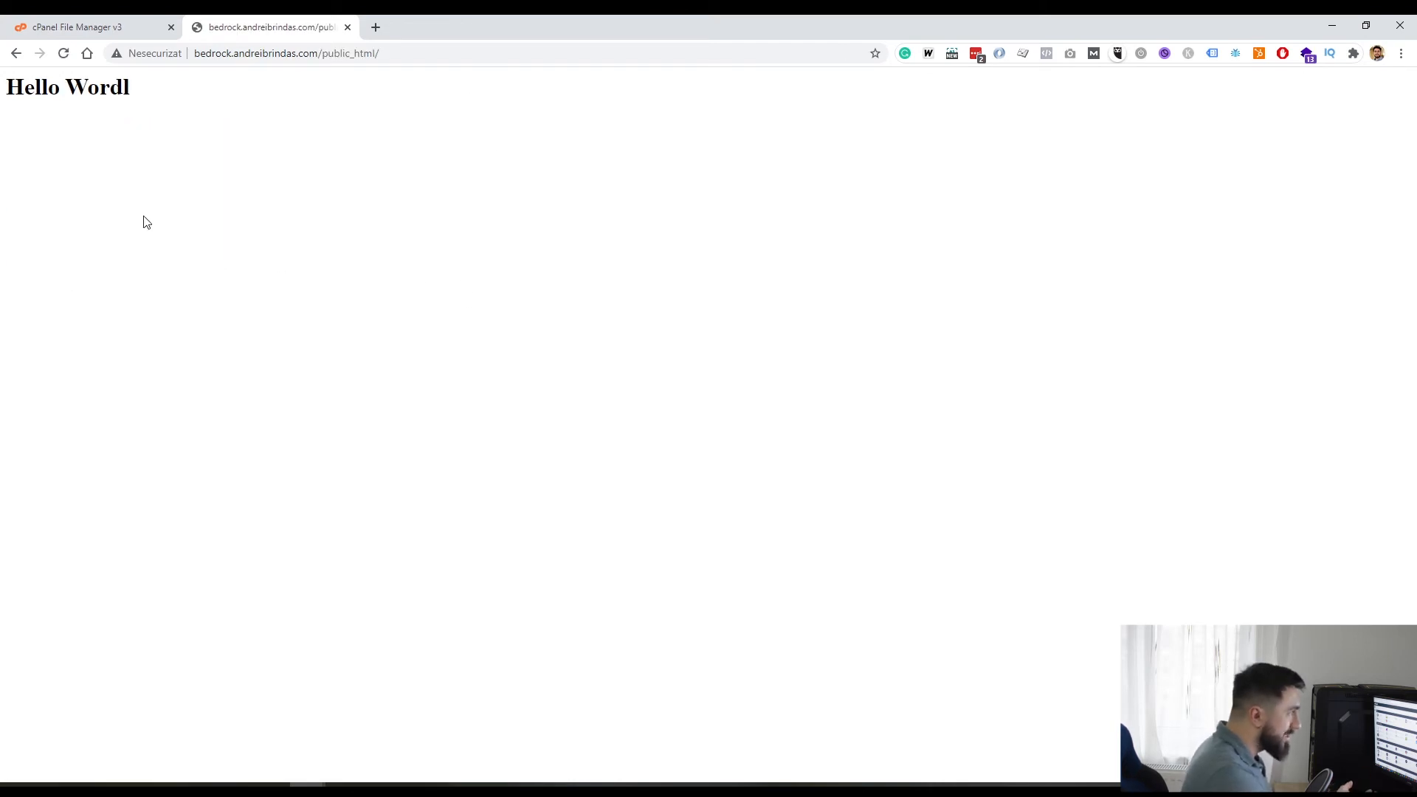
mouse_move(189, 102)
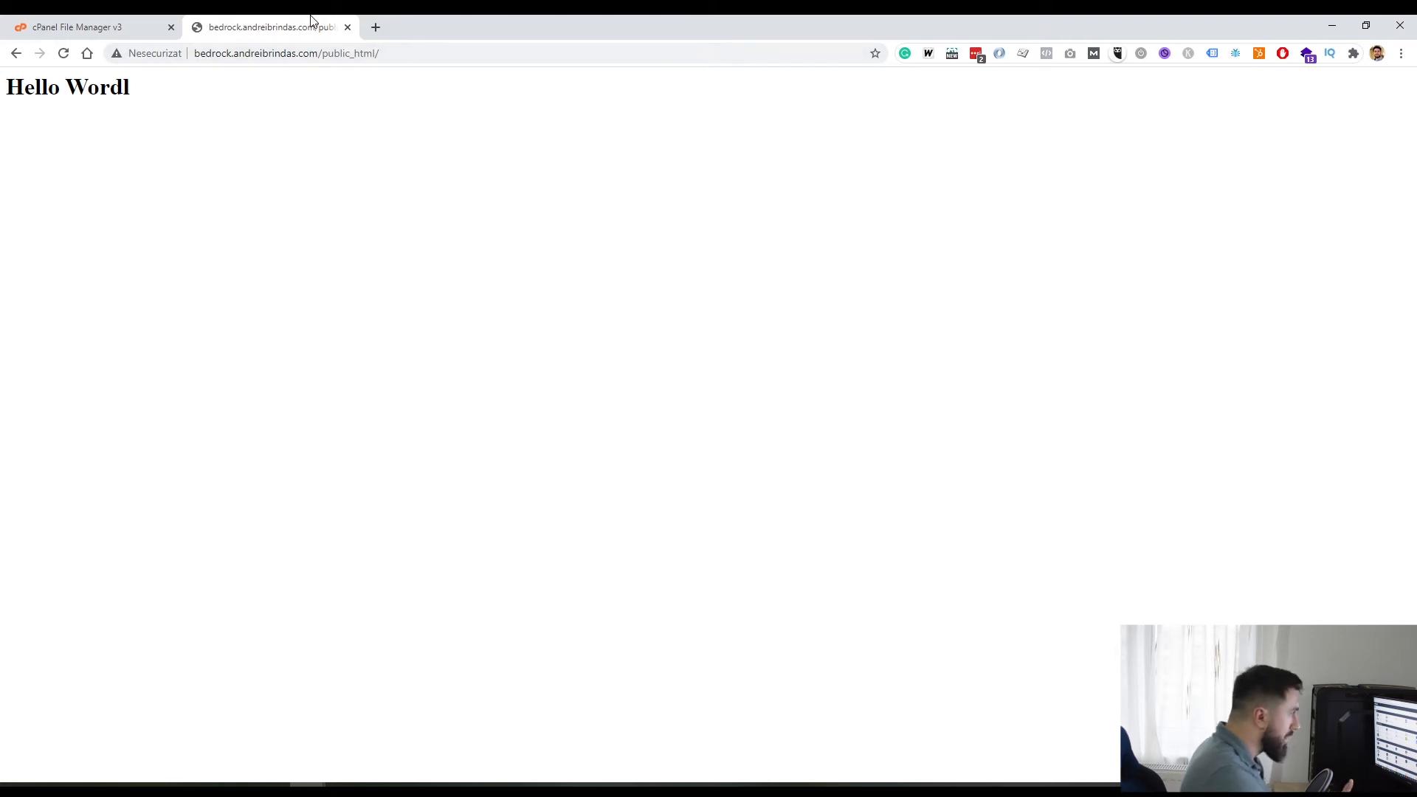
left_click(81, 26)
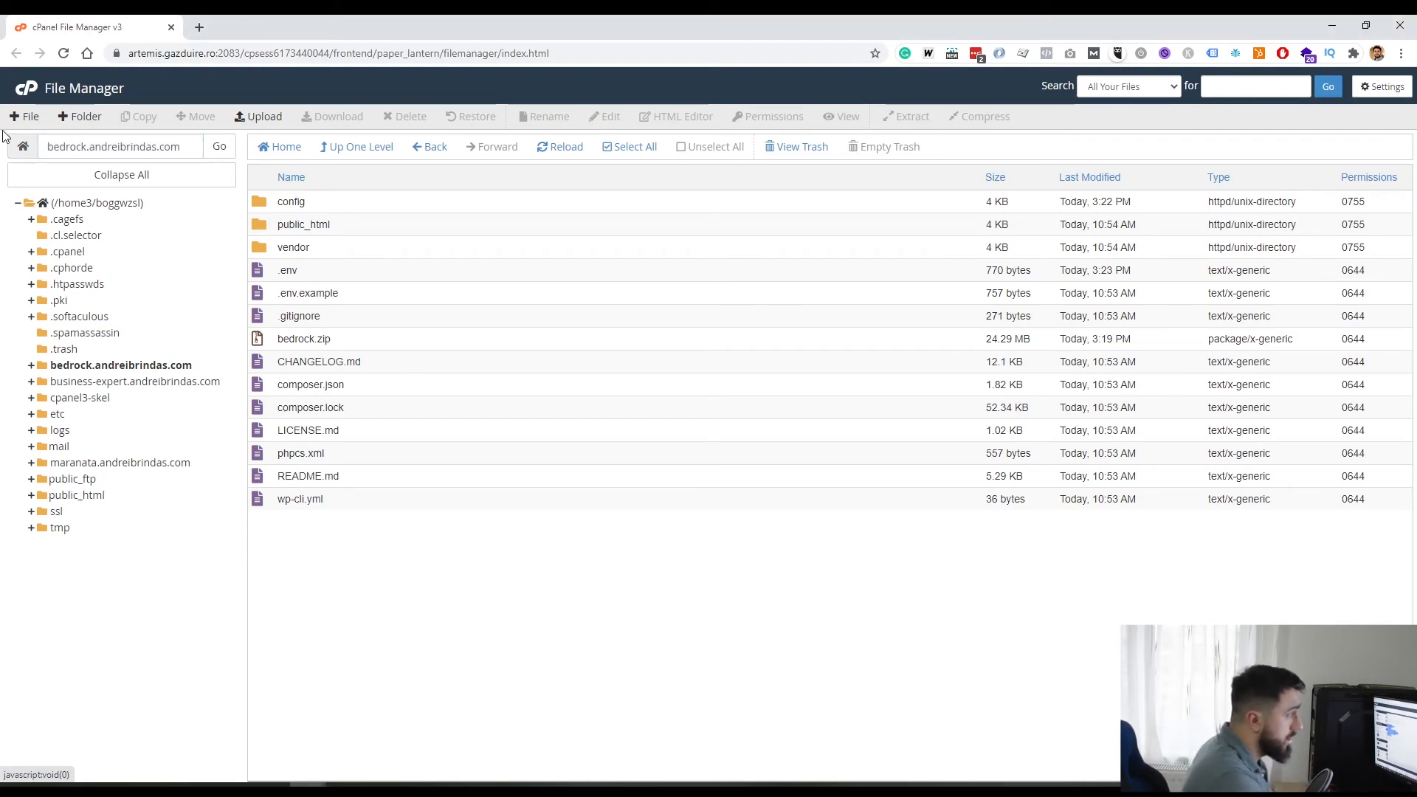
Create a .htaccess file in the bedrock.andreibrindas.com root and open it for editing.
left_click(25, 116)
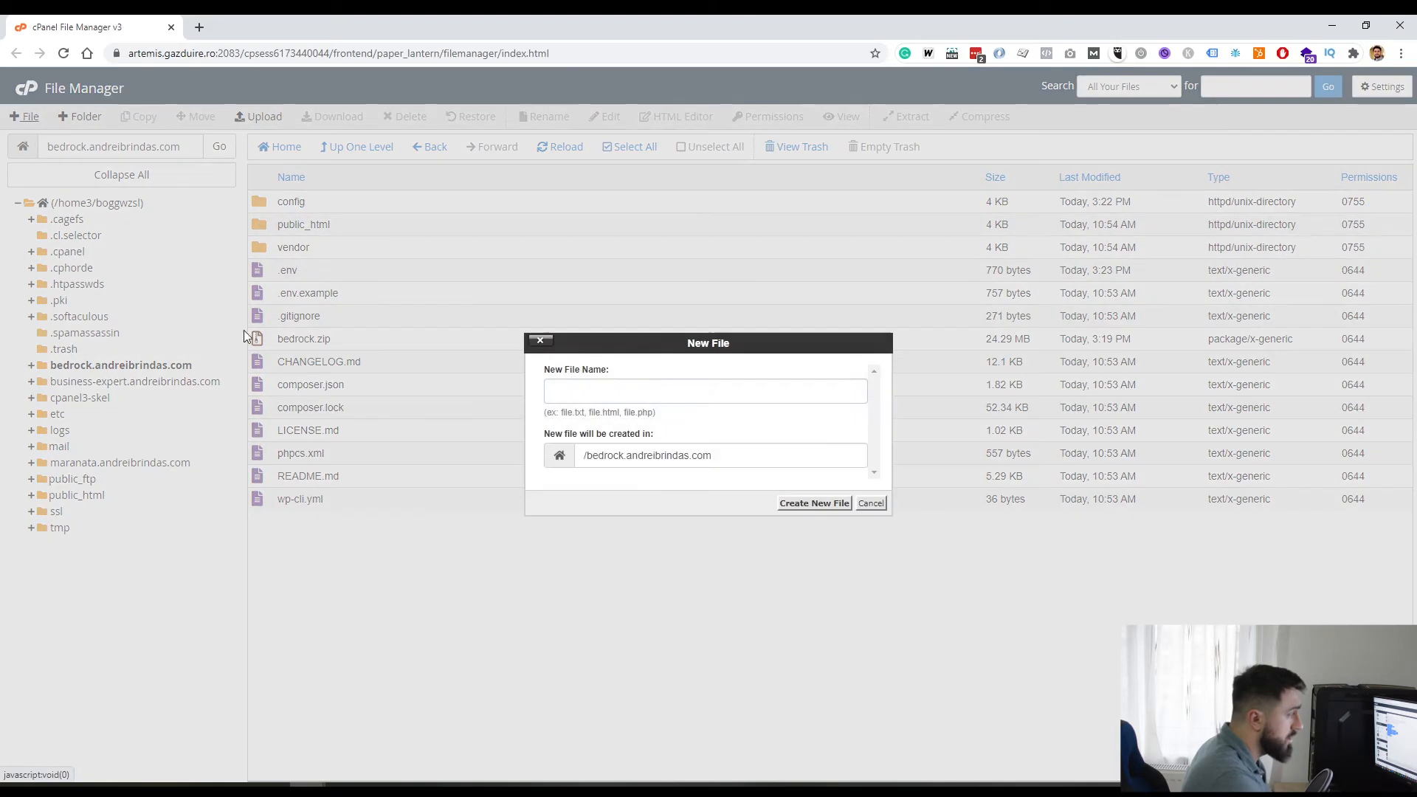
type(".ht")
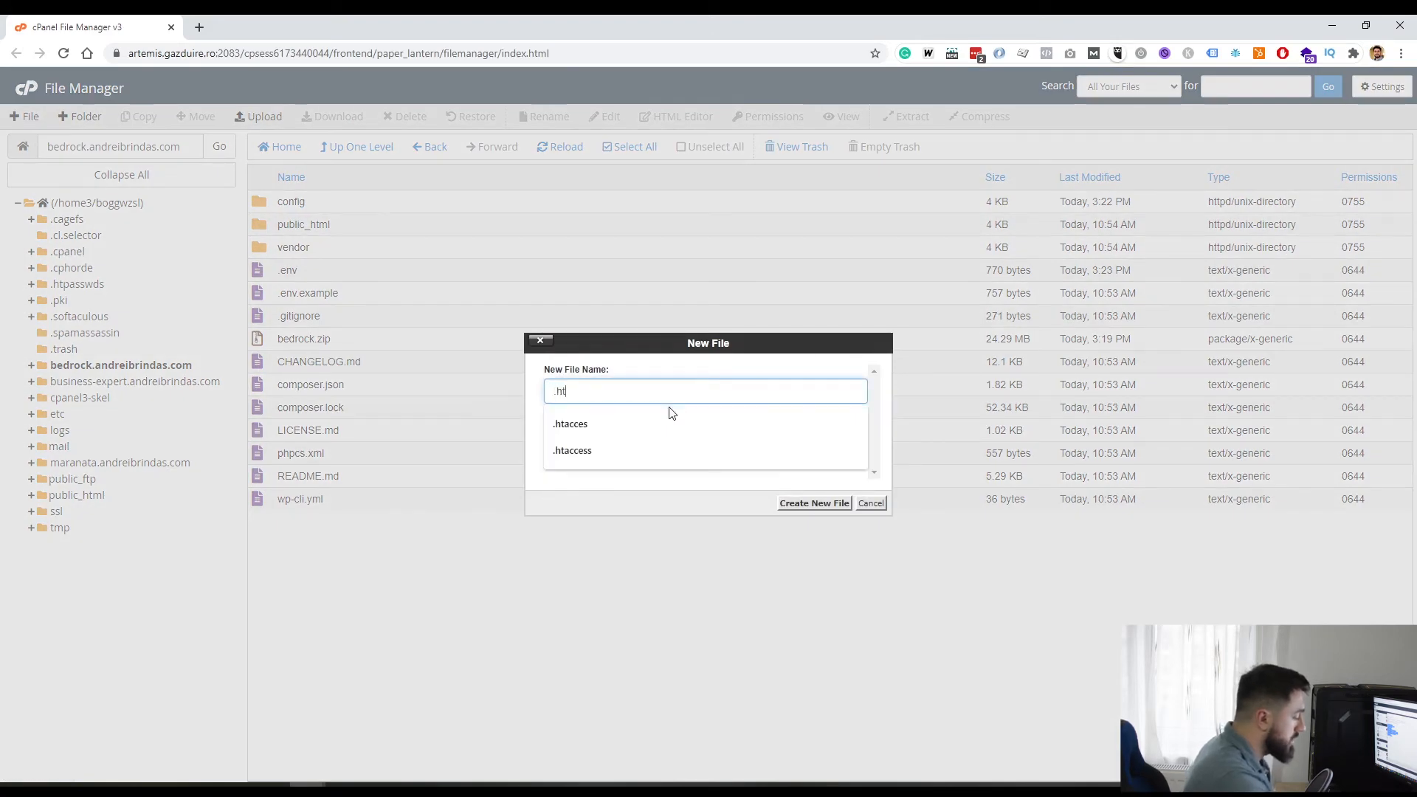
left_click(813, 503)
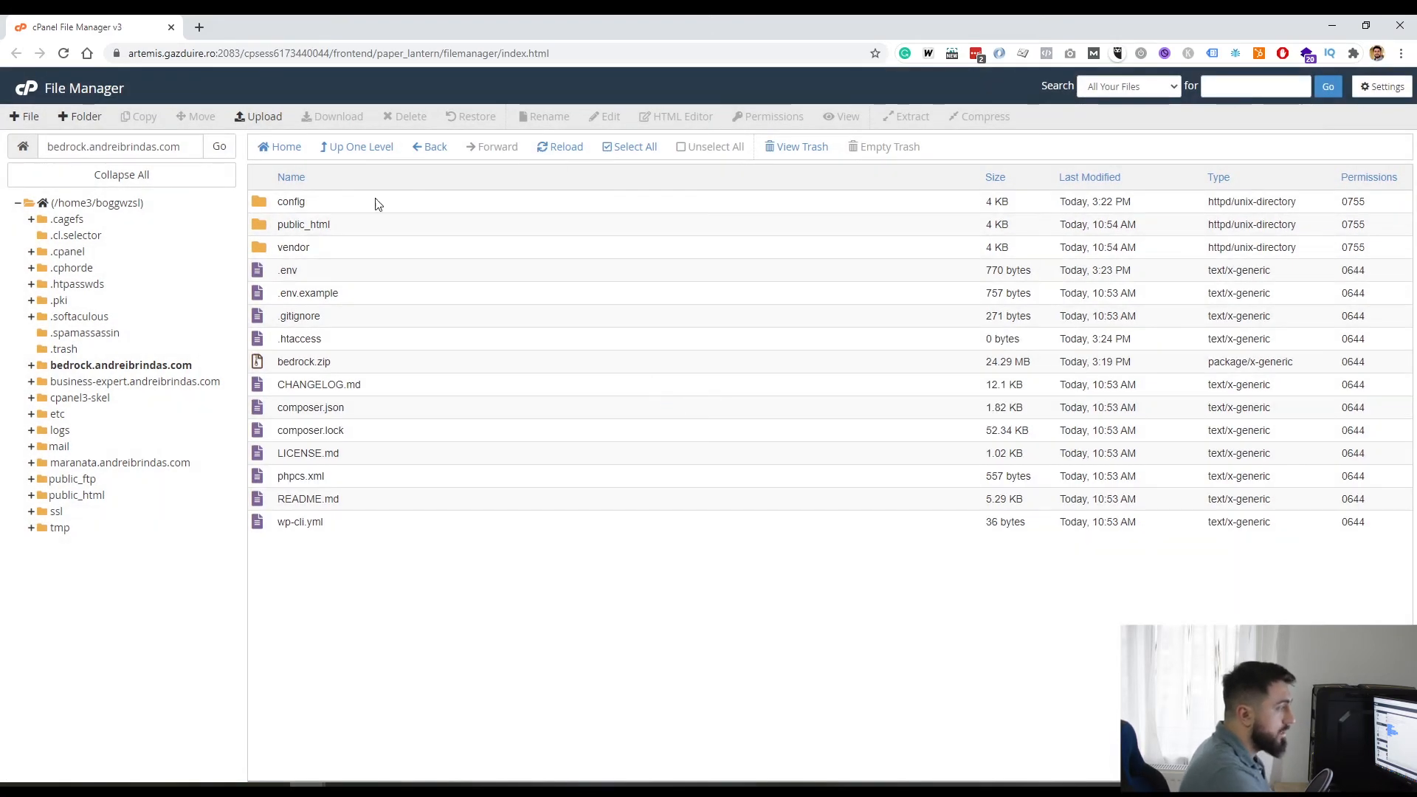
left_click(299, 338)
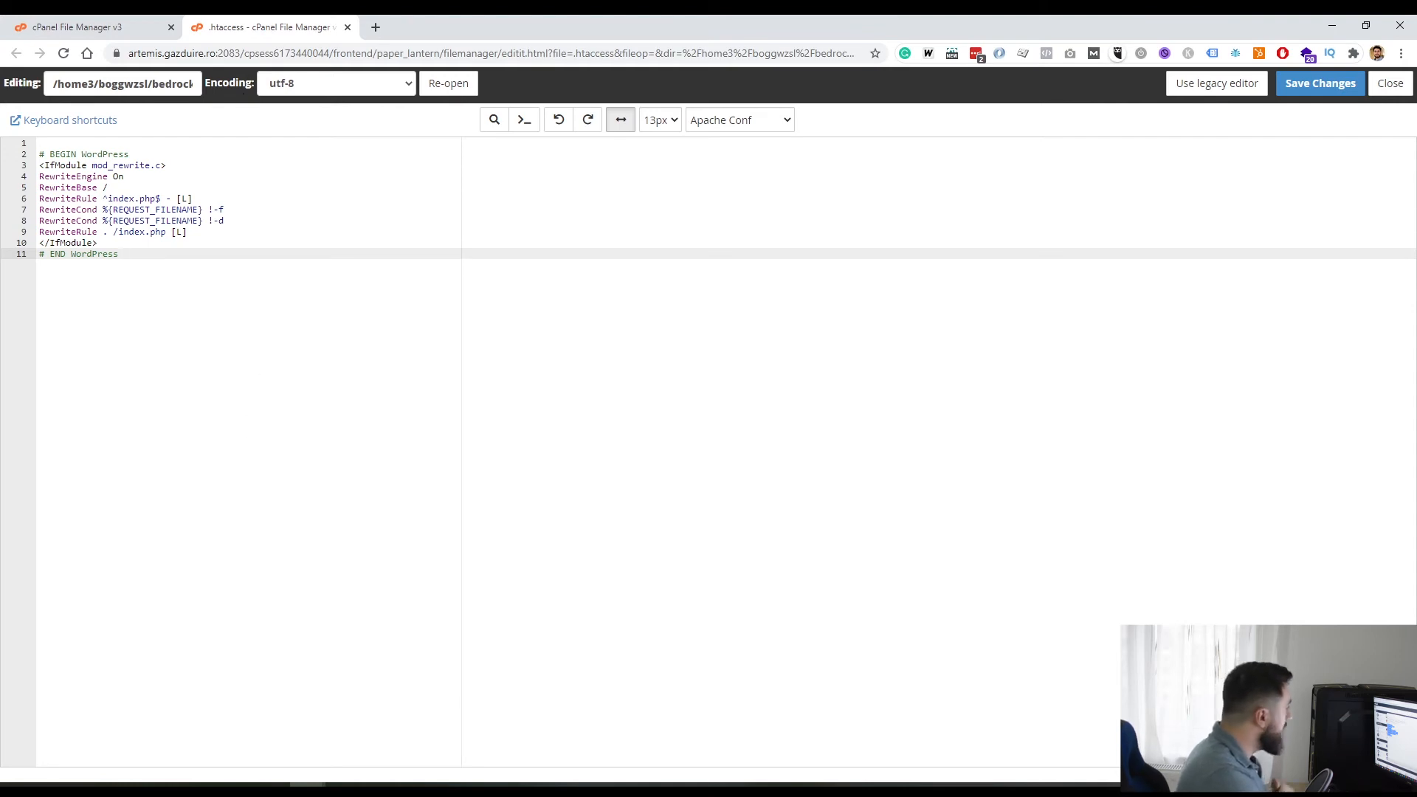
Add a commented subdirectory rewrite block to .htaccess routing requests to /public_html/.
left_click(119, 254)
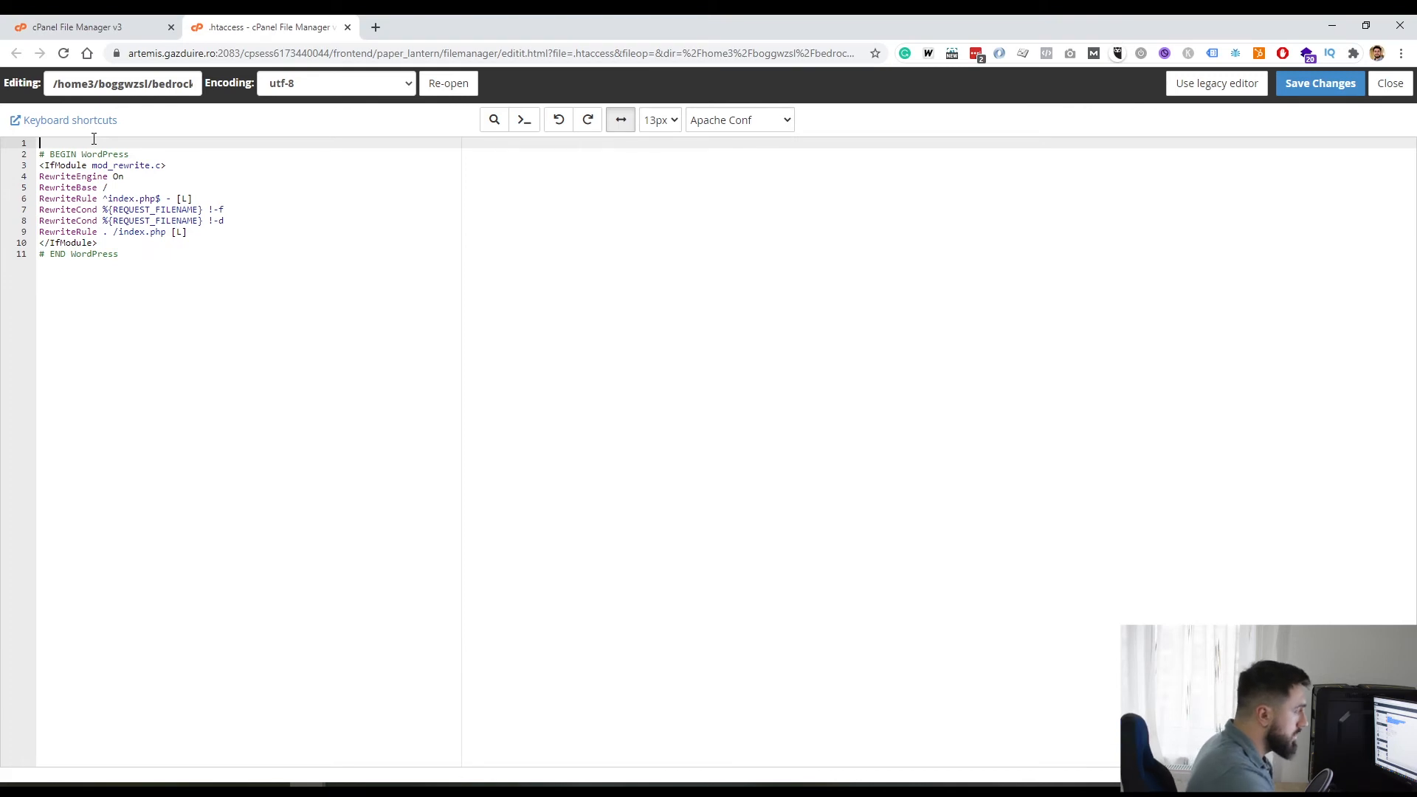
key("Enter")
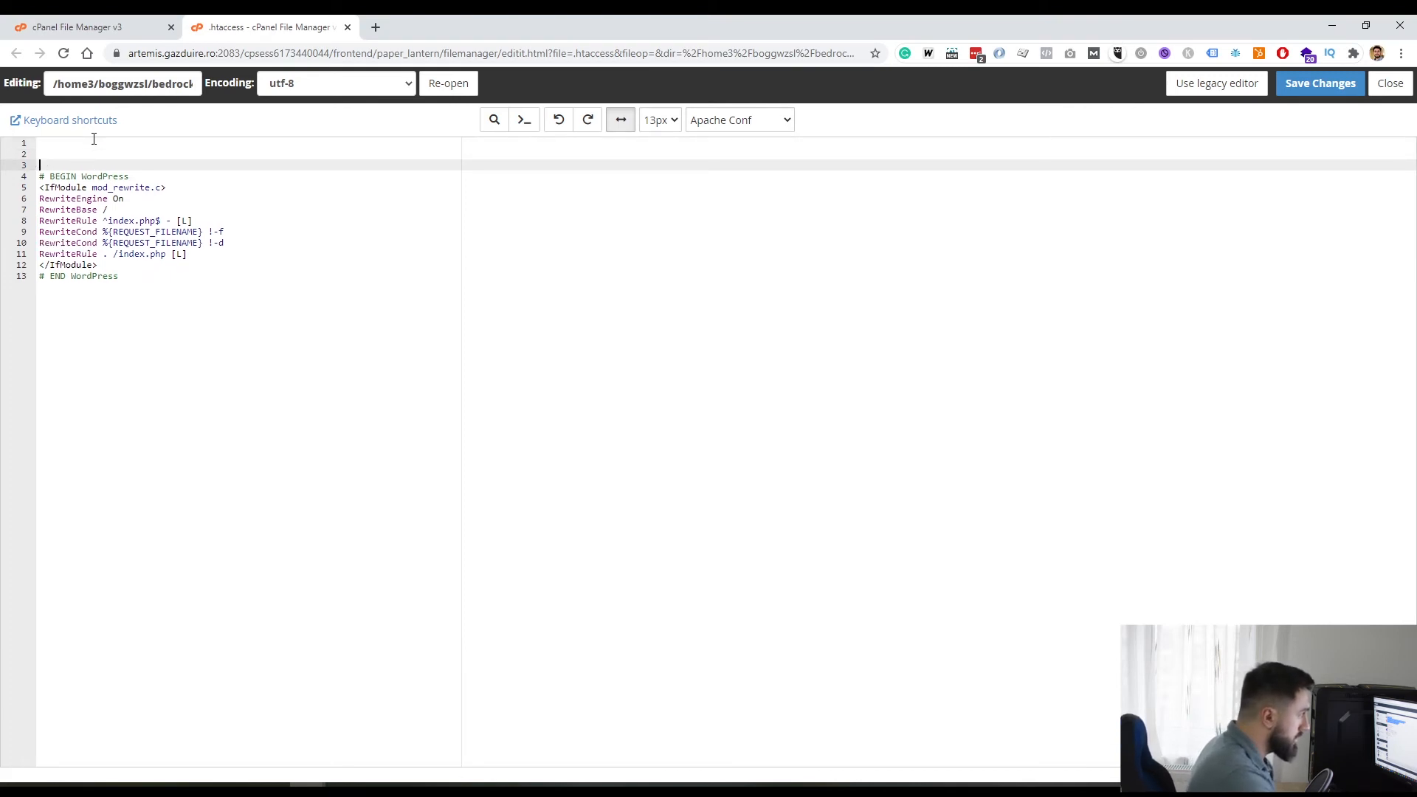
type("#TYhi")
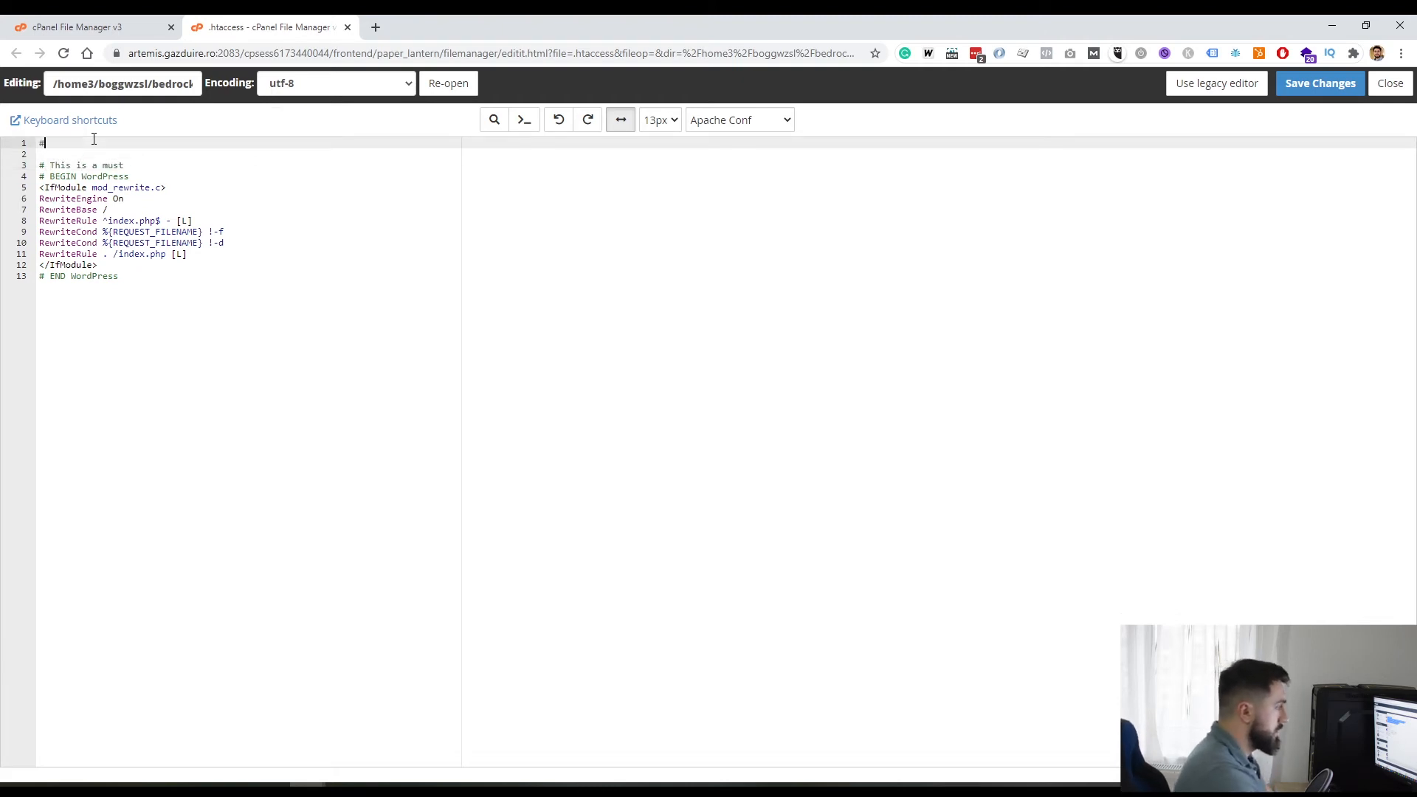
type("# This if")
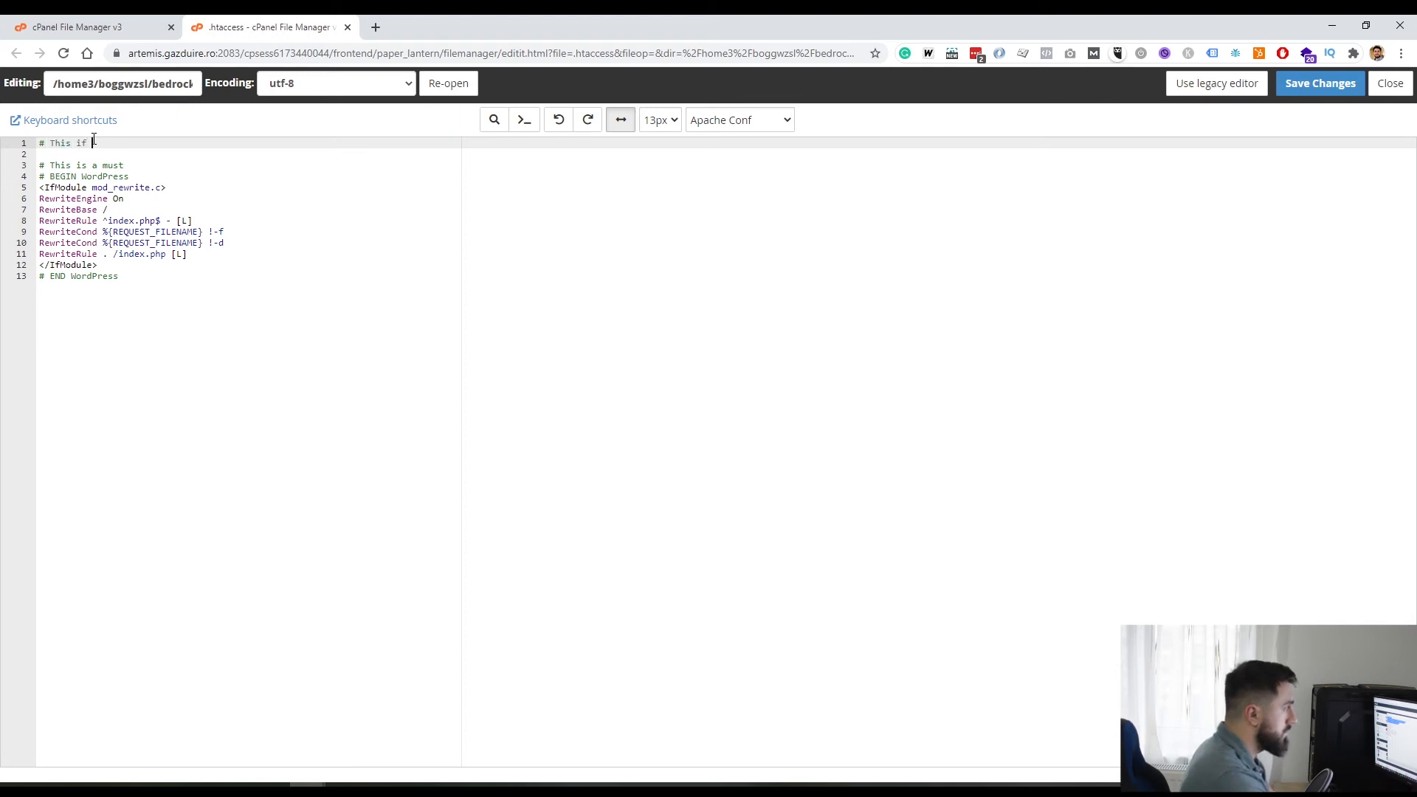
type("for subdi")
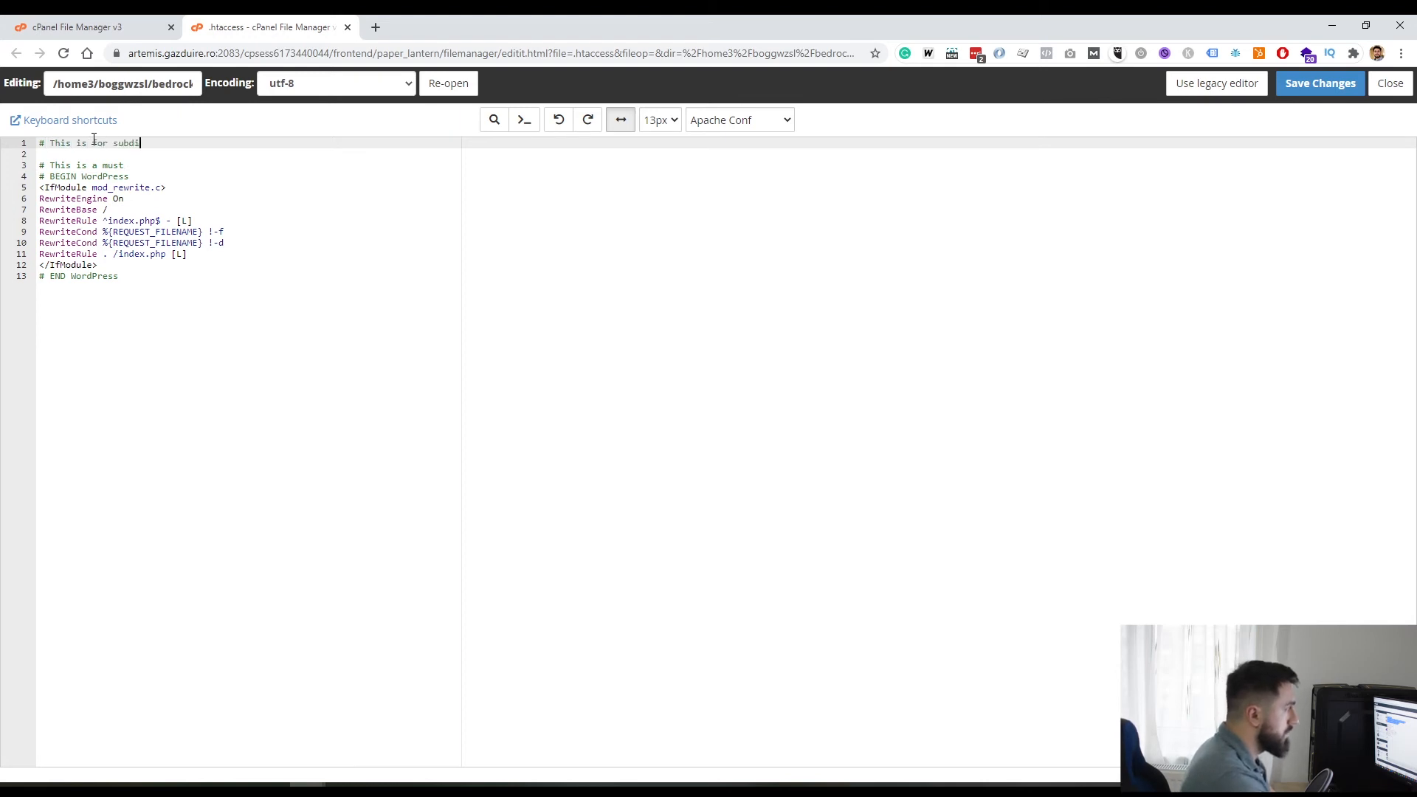
type("rectory")
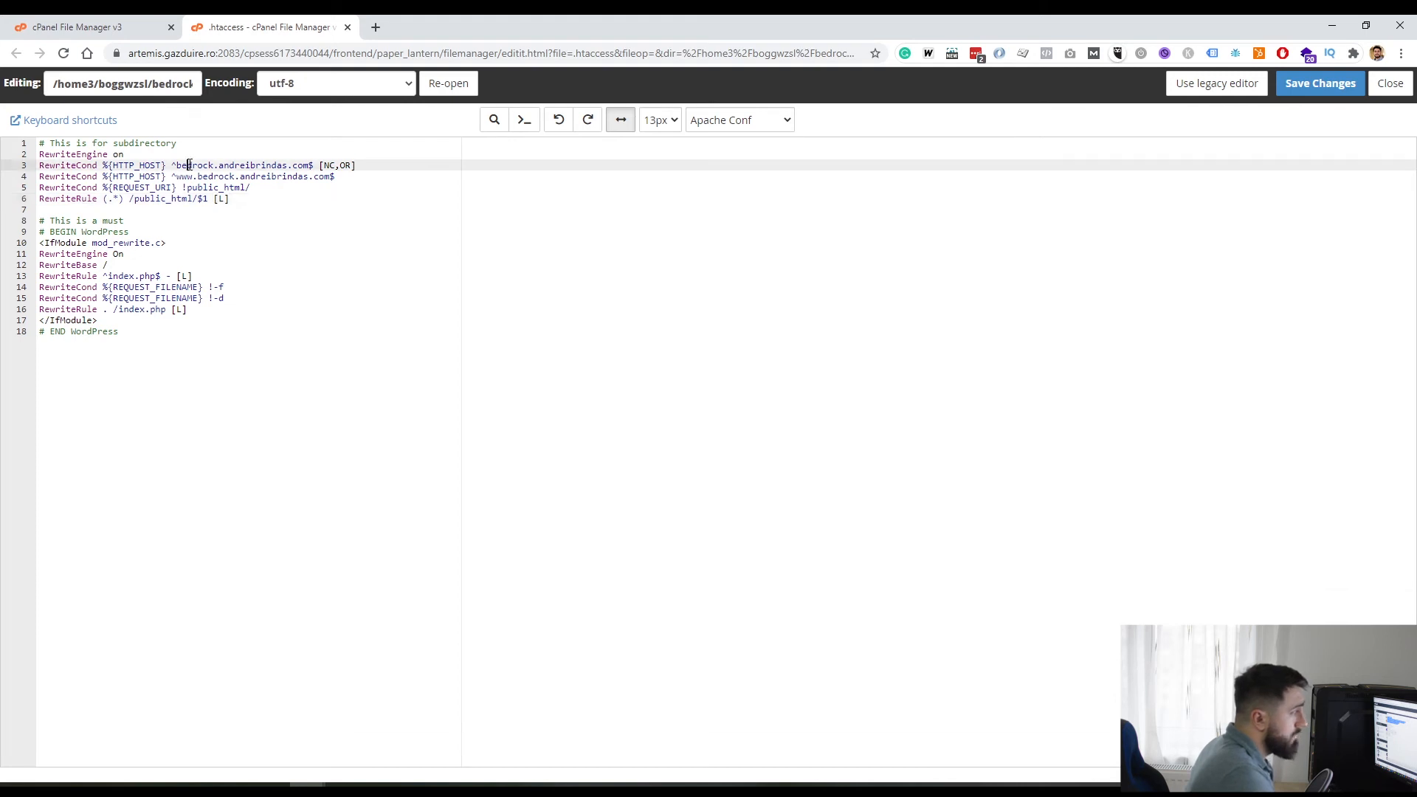
left_click(312, 176)
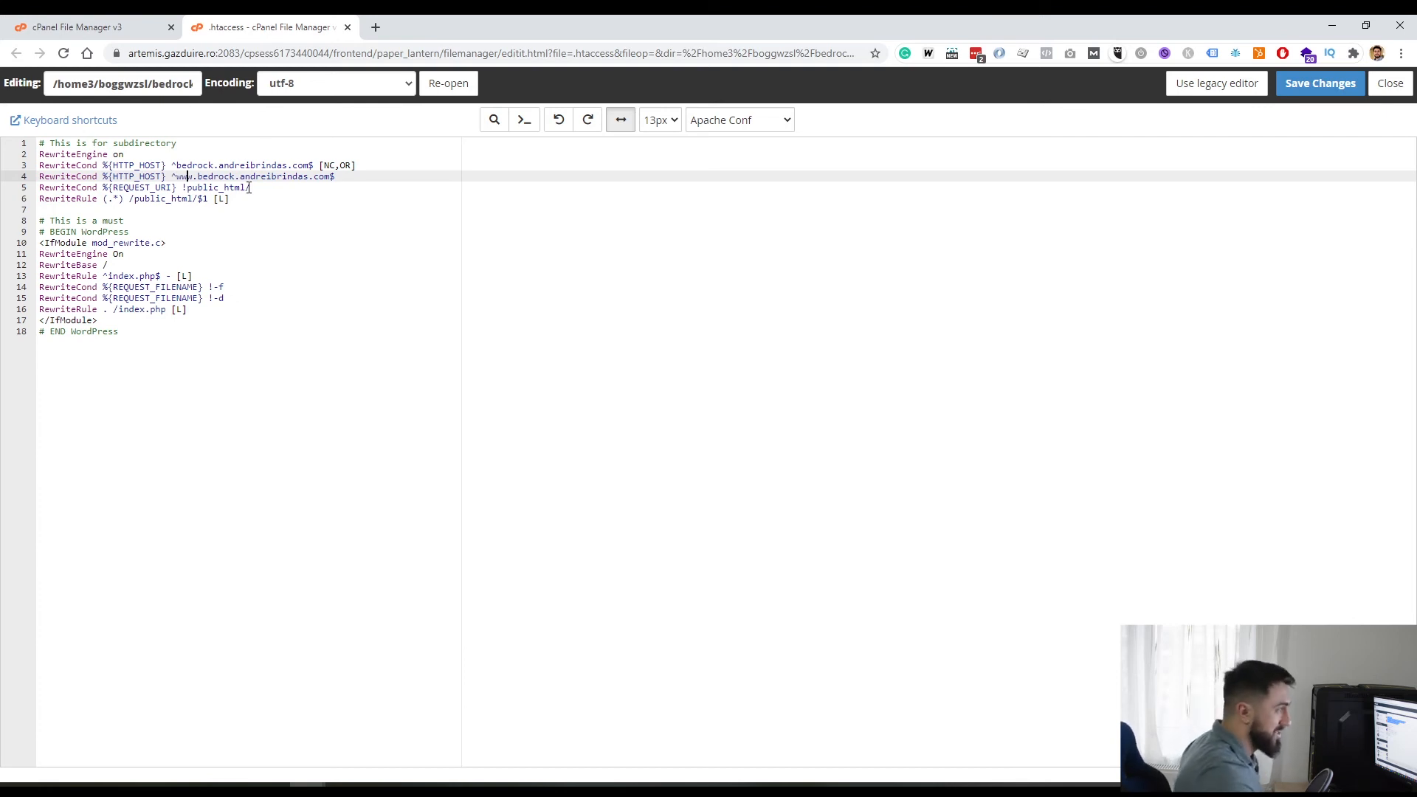
type("/")
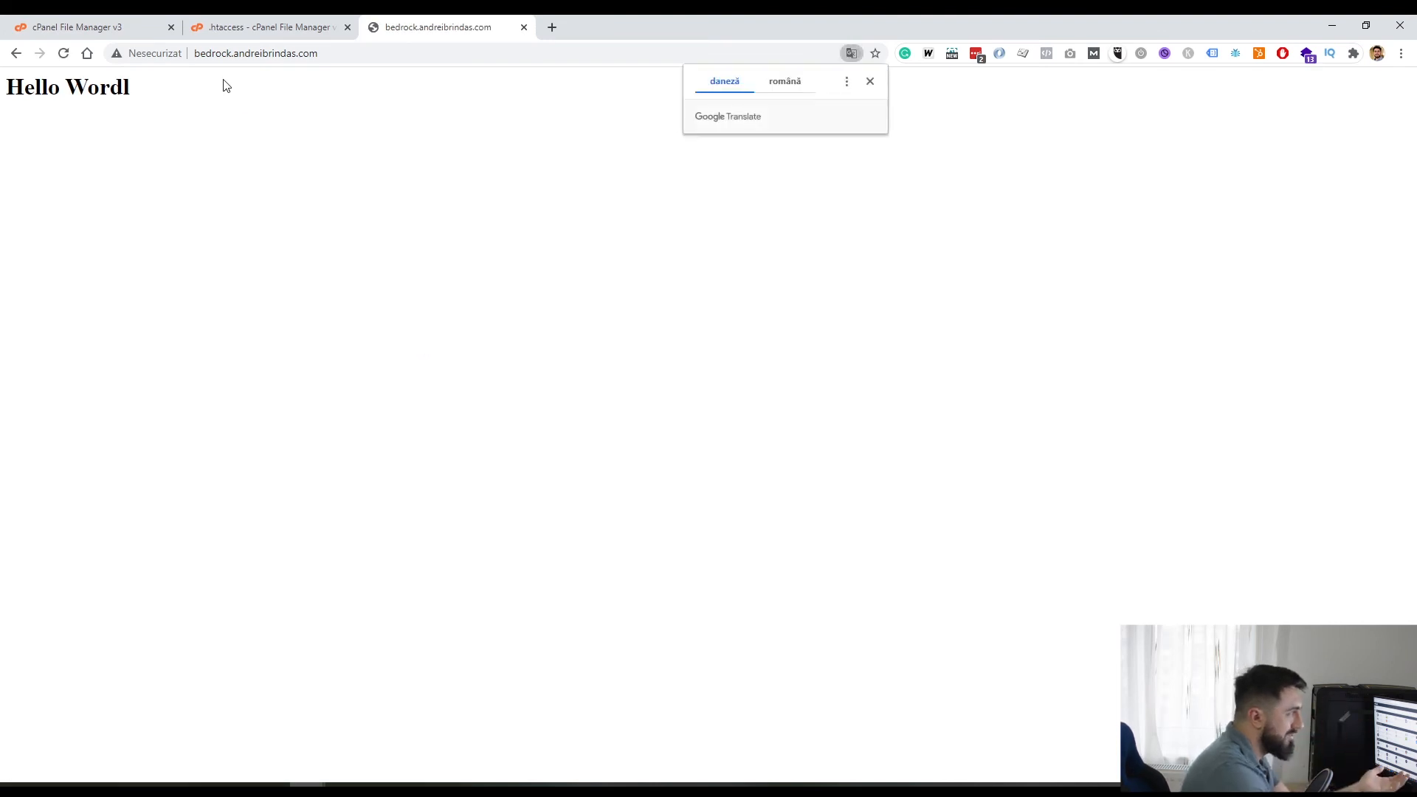
Save the .htaccess changes and refresh the listing to show it at 507 bytes.
left_click(869, 80)
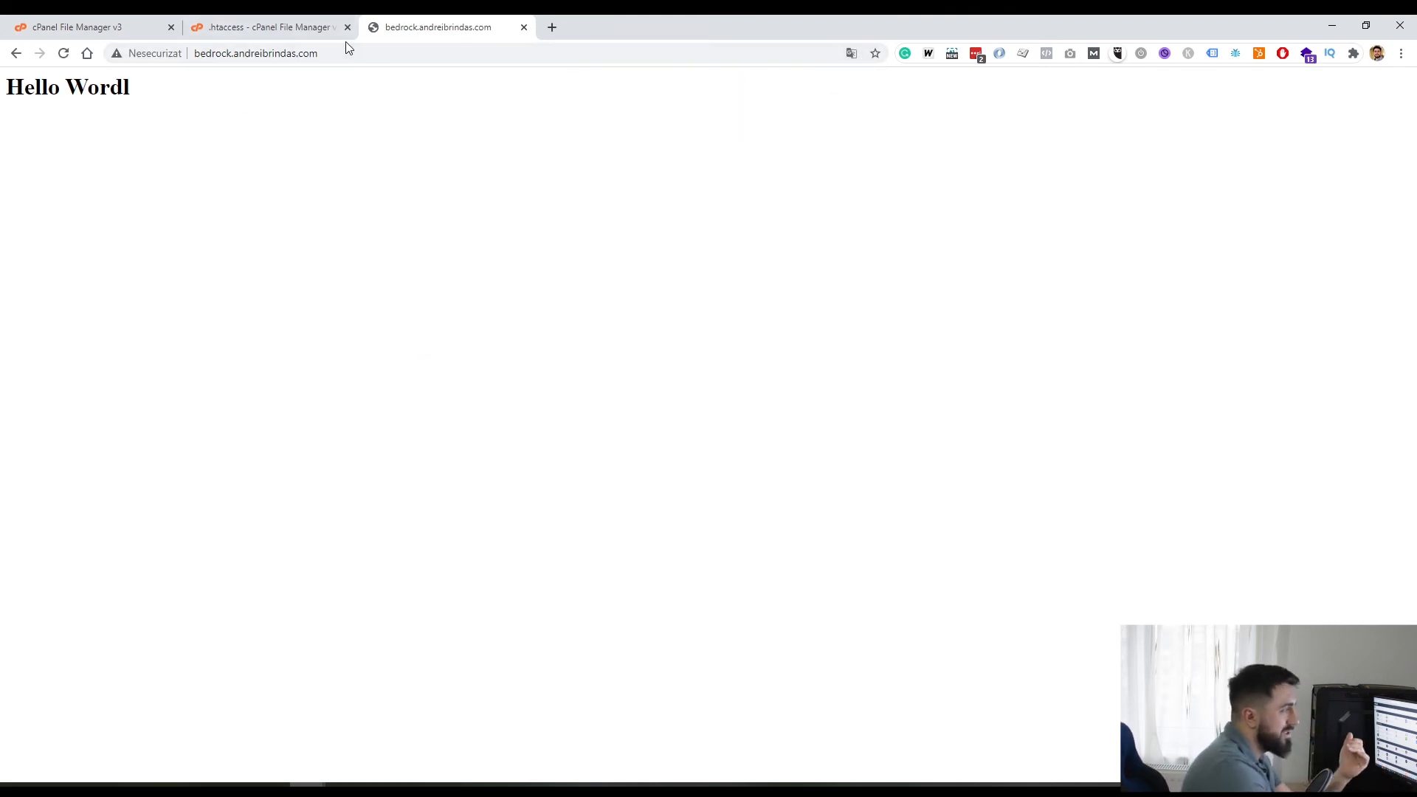
left_click(267, 27)
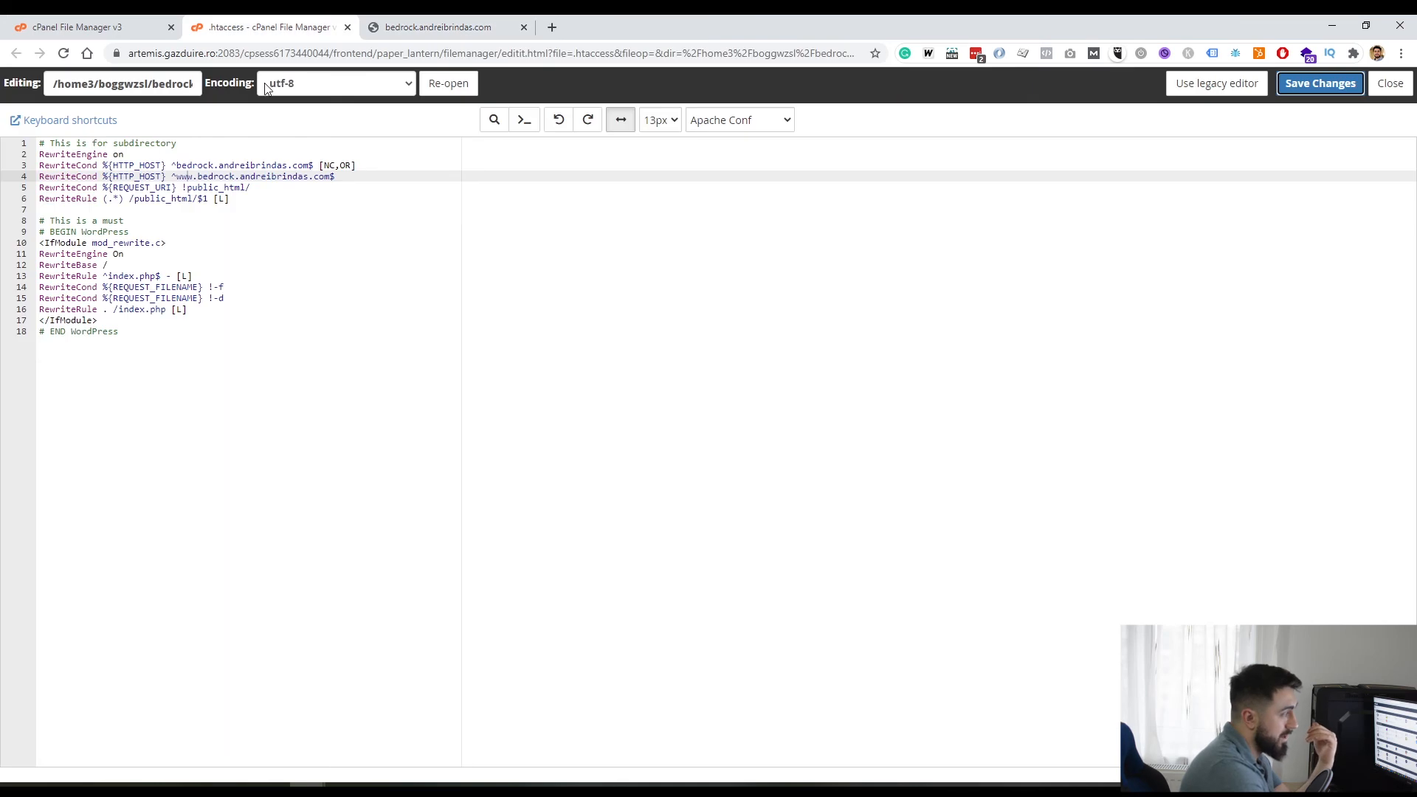
left_click(1390, 82)
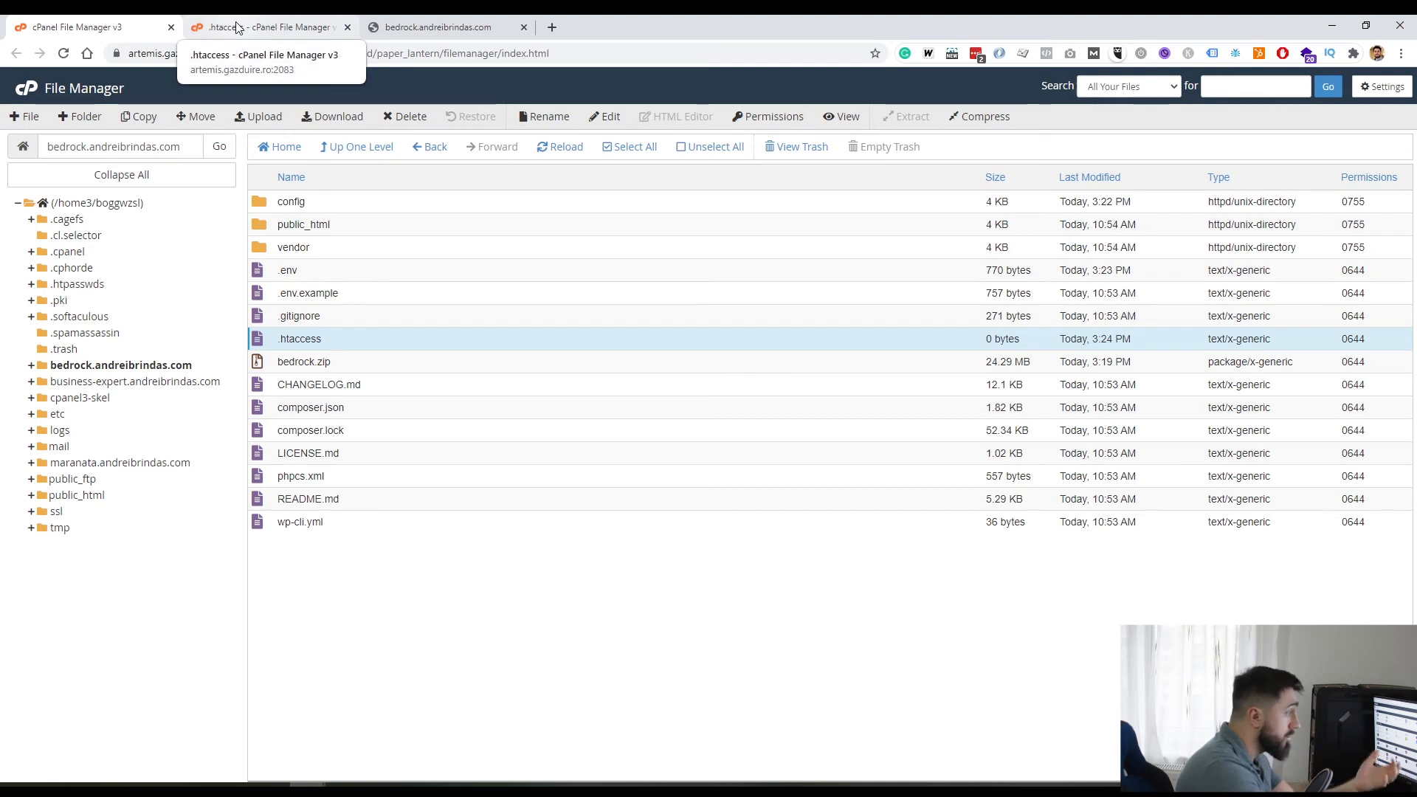
left_click(604, 116)
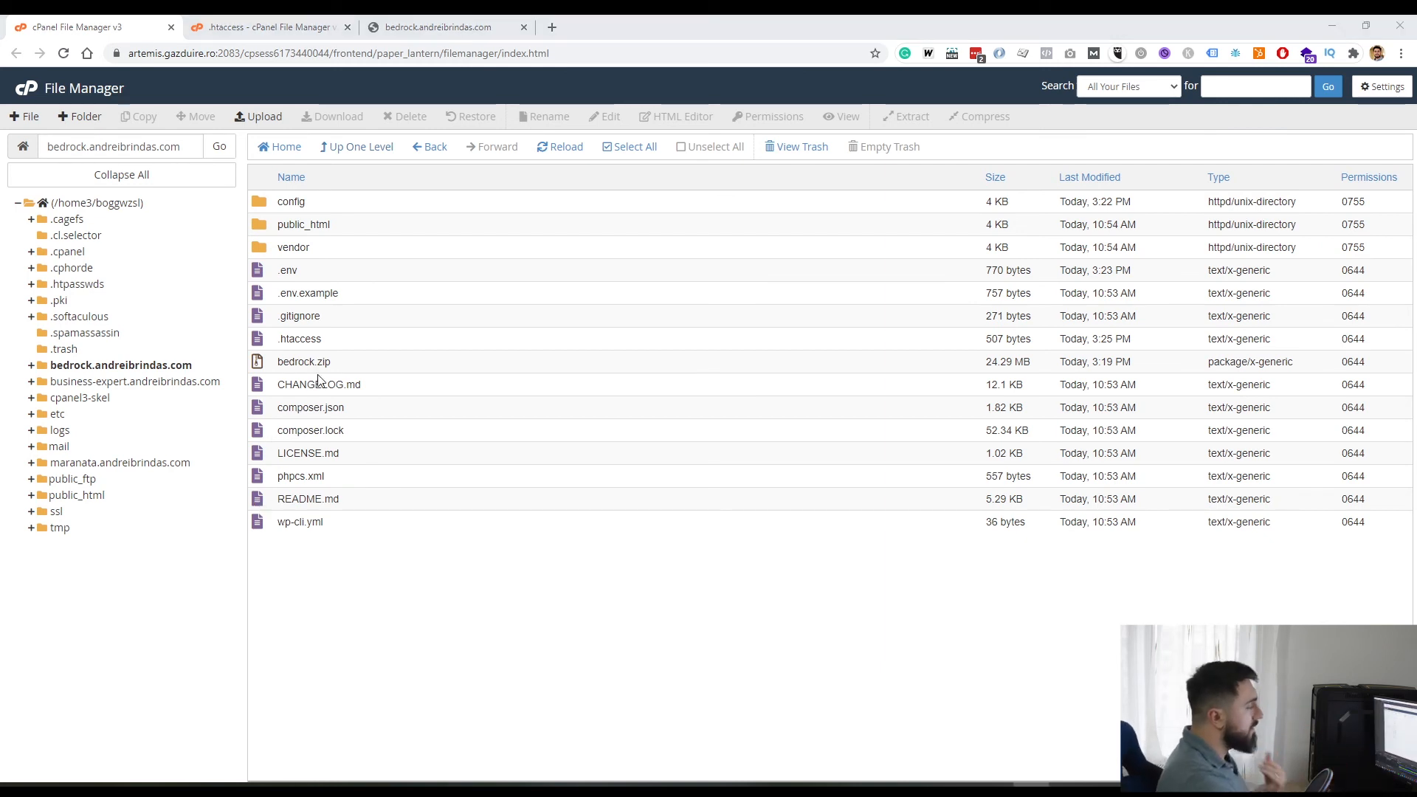
mouse_move(379, 350)
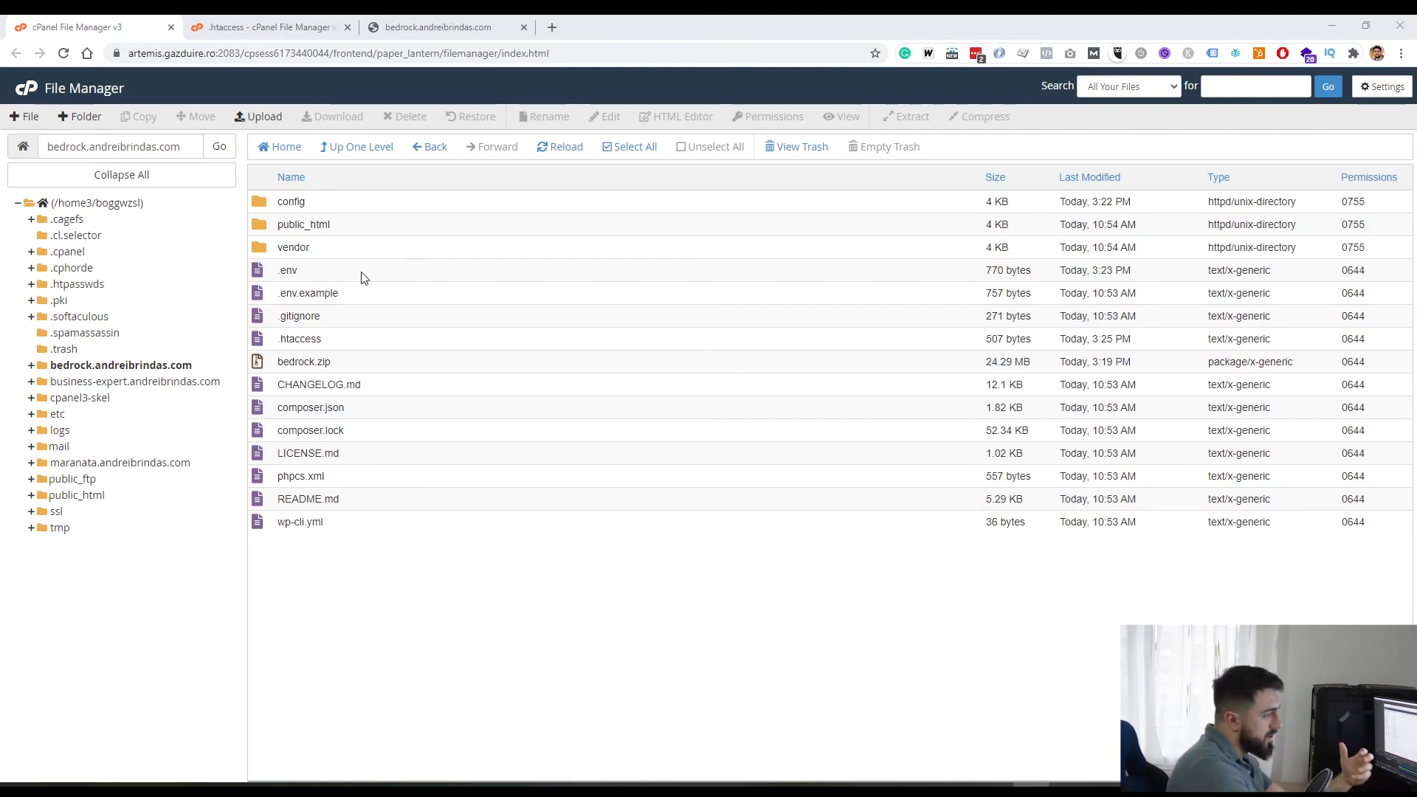
mouse_move(350, 289)
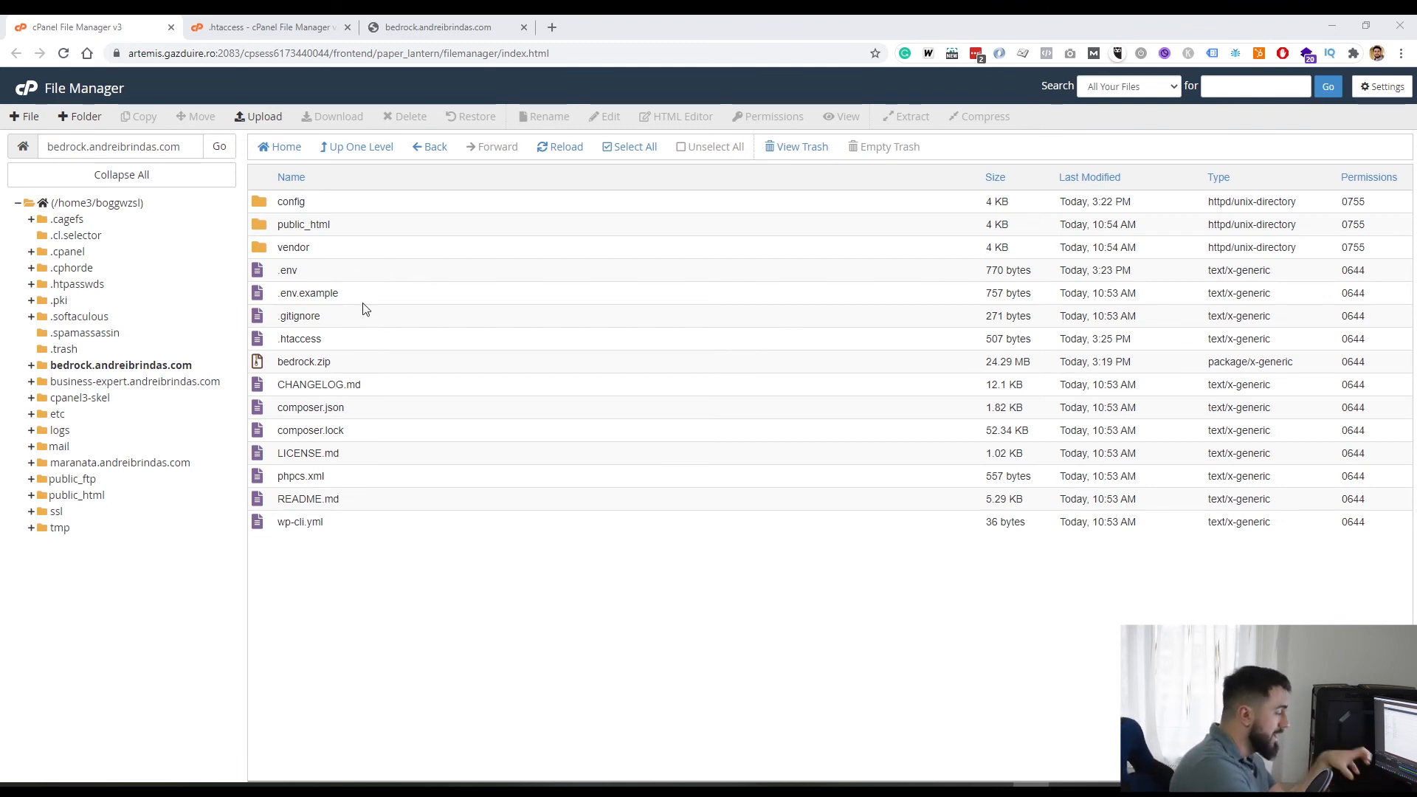
mouse_move(411, 339)
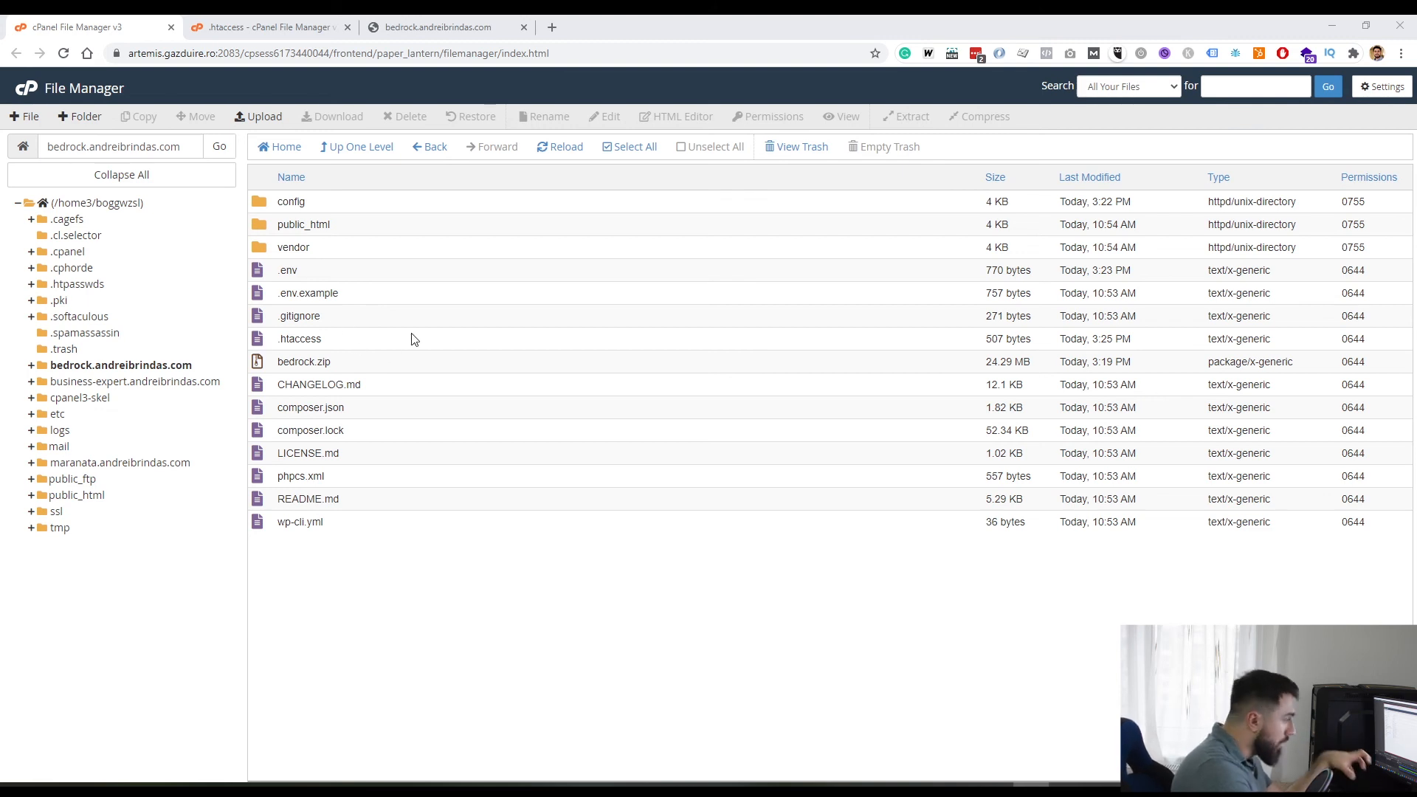
mouse_move(395, 313)
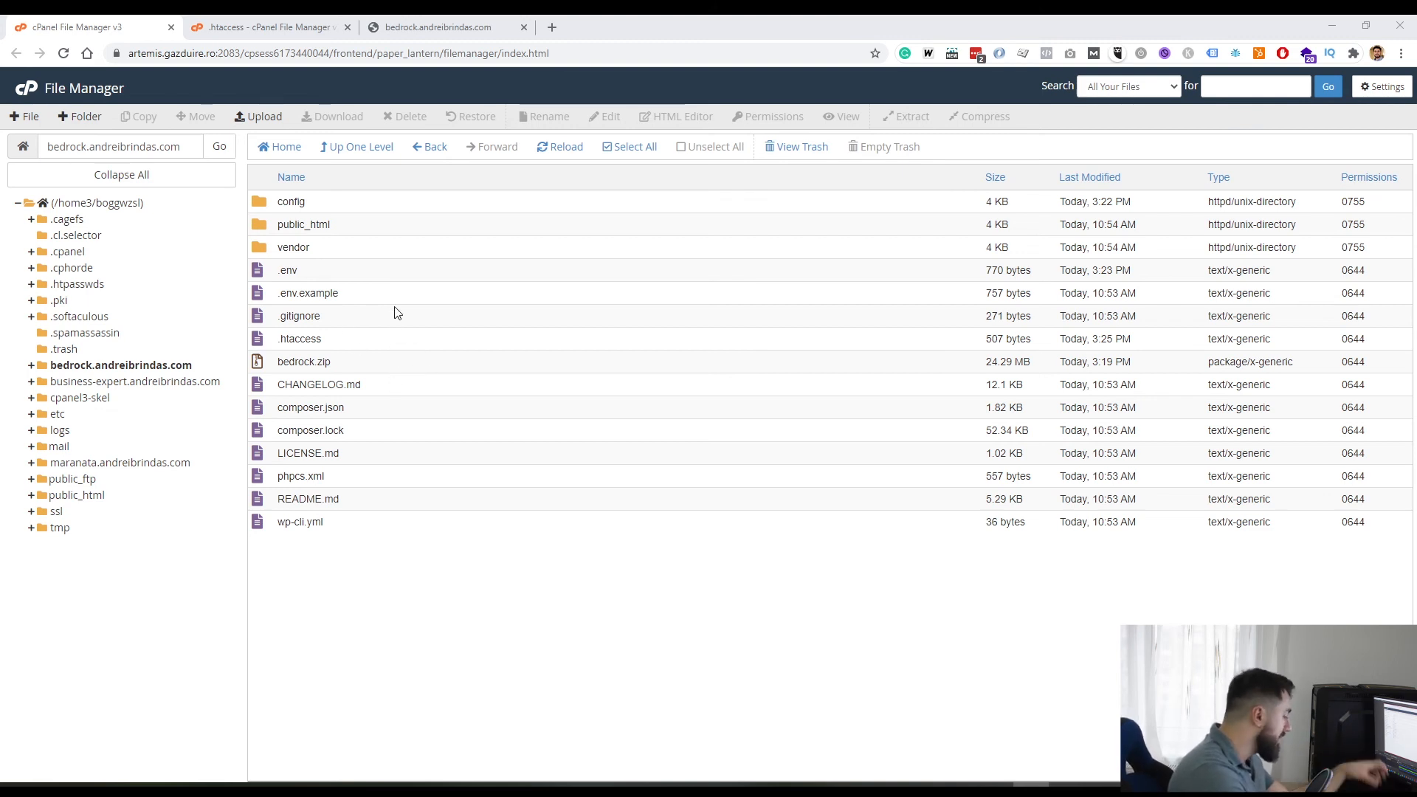
mouse_move(246, 389)
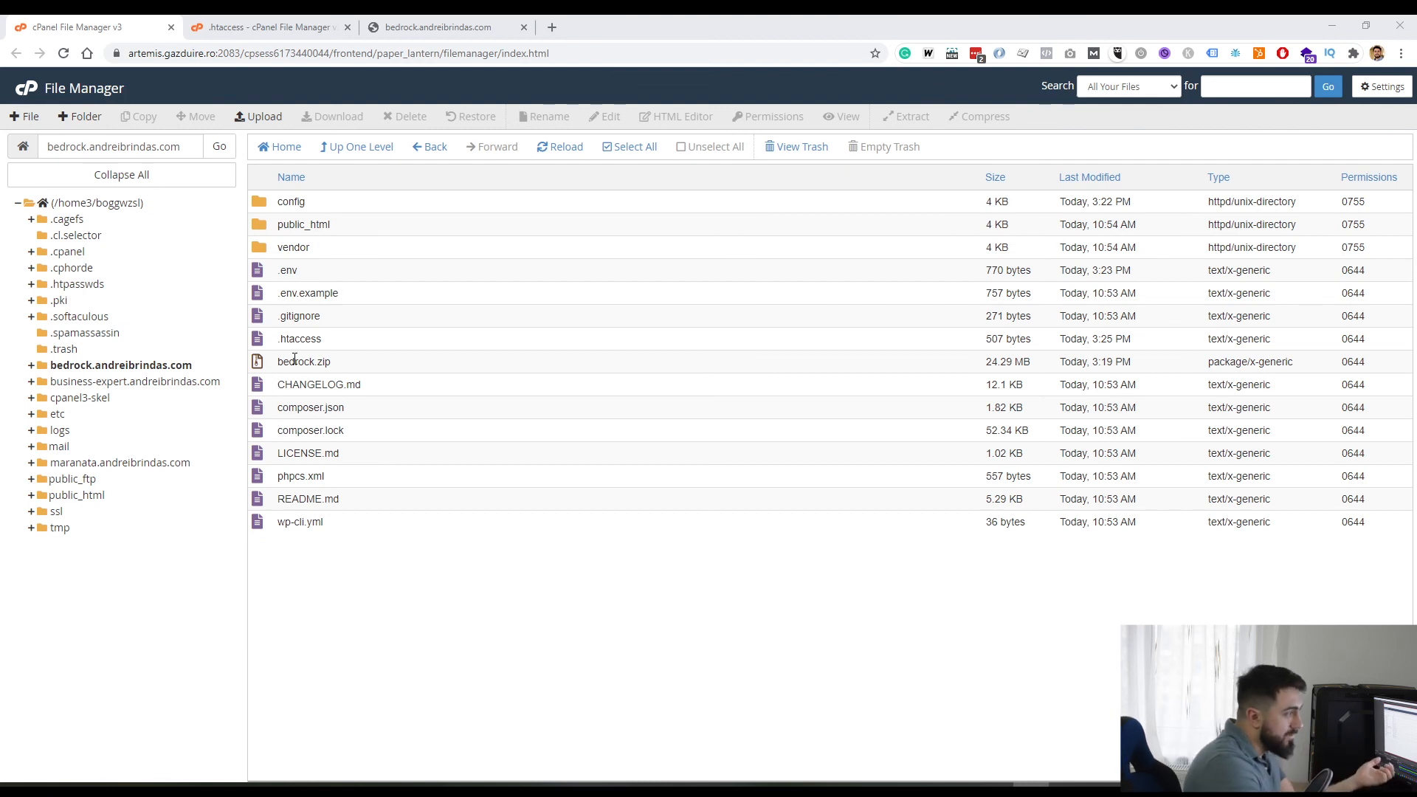
mouse_move(290, 608)
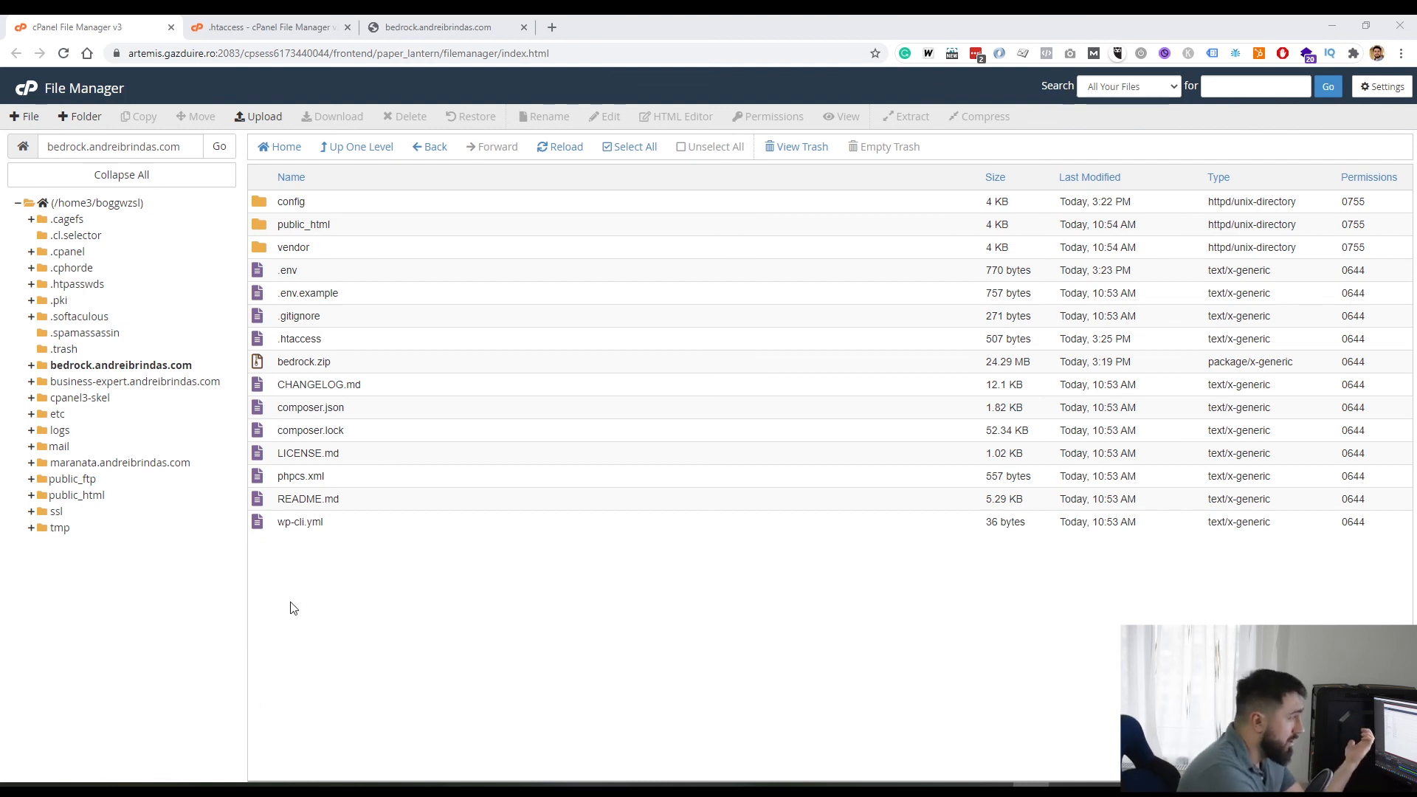
Load the admin at /wp/wp-admin, confirm Themes shows test-theme, and return to Dashboard.
left_click(438, 27)
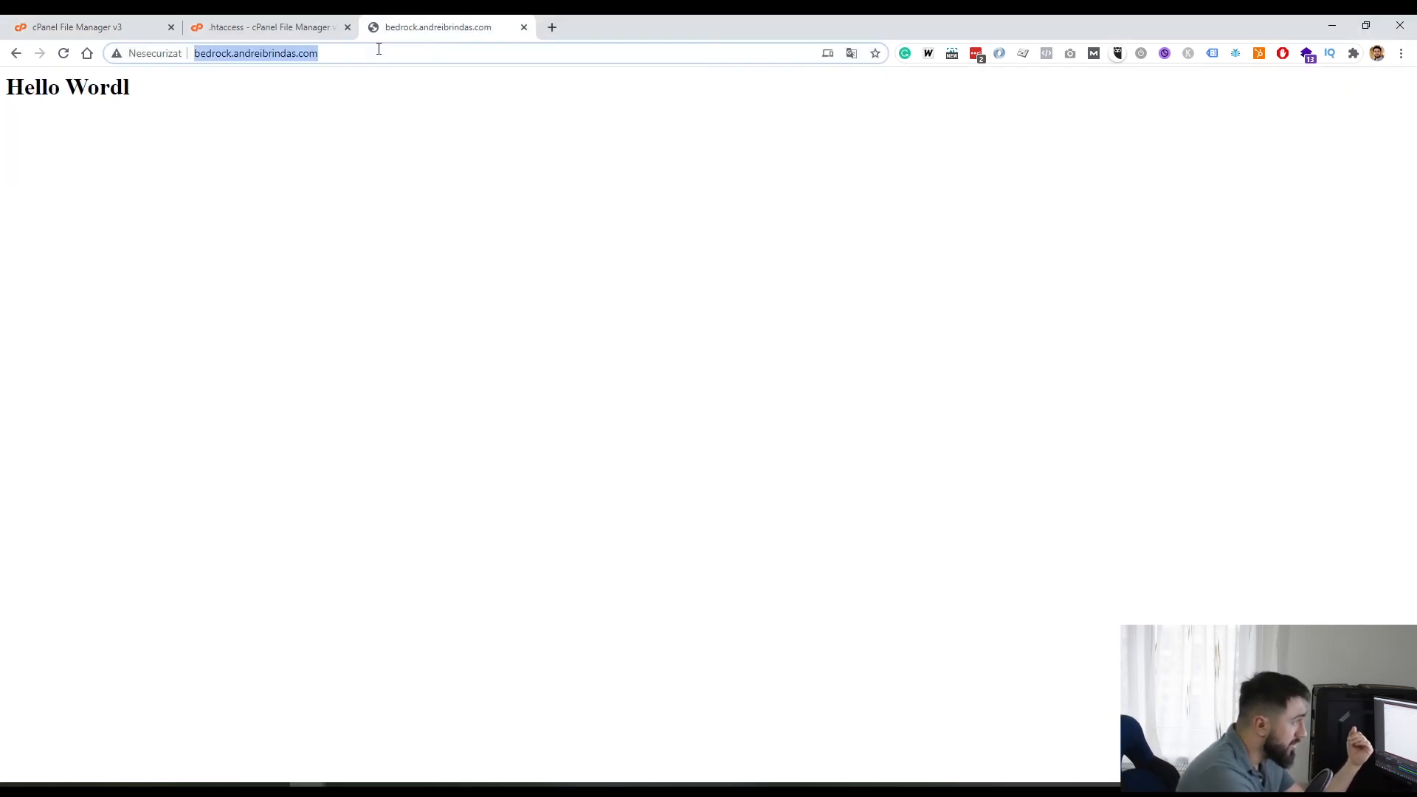
type("/wp/wp-admin/")
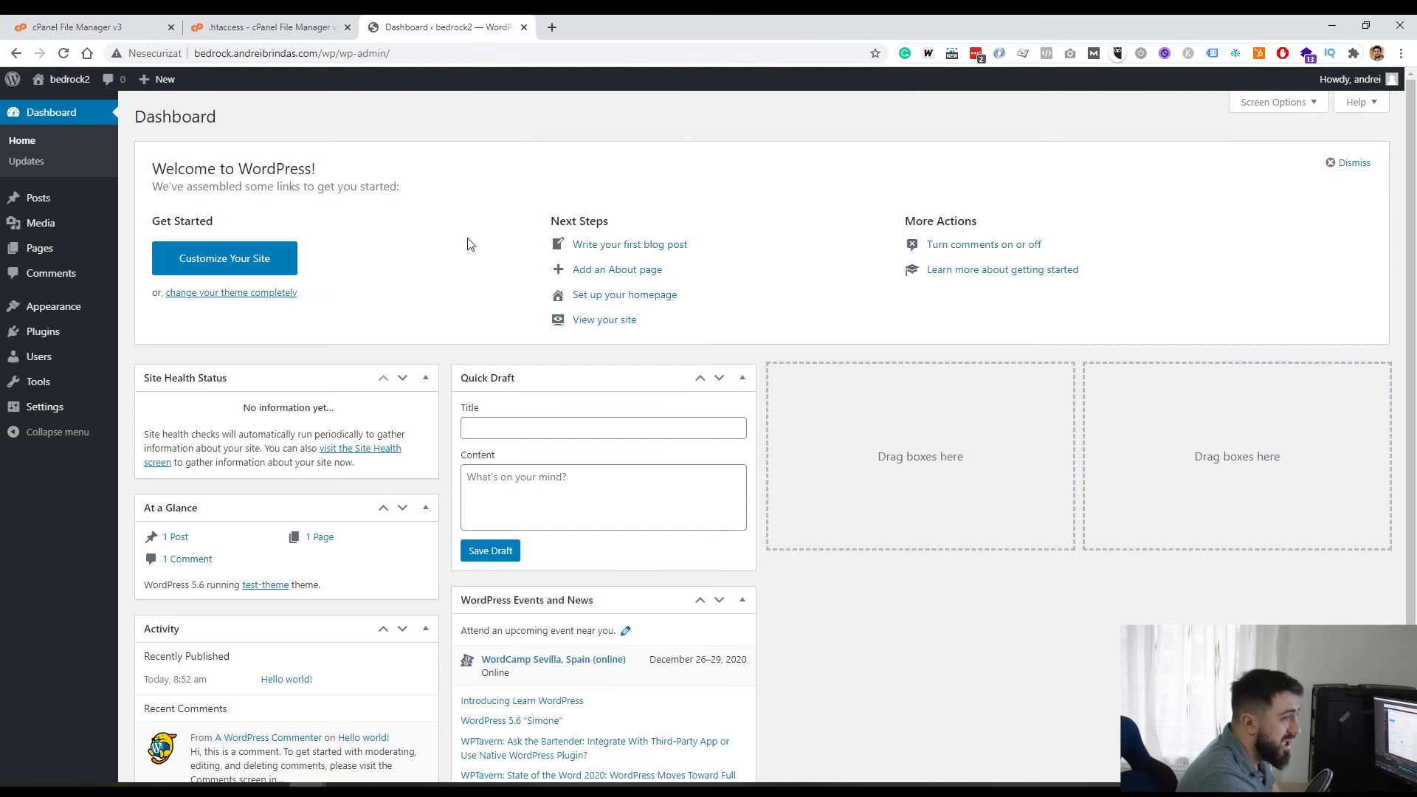
mouse_move(63, 79)
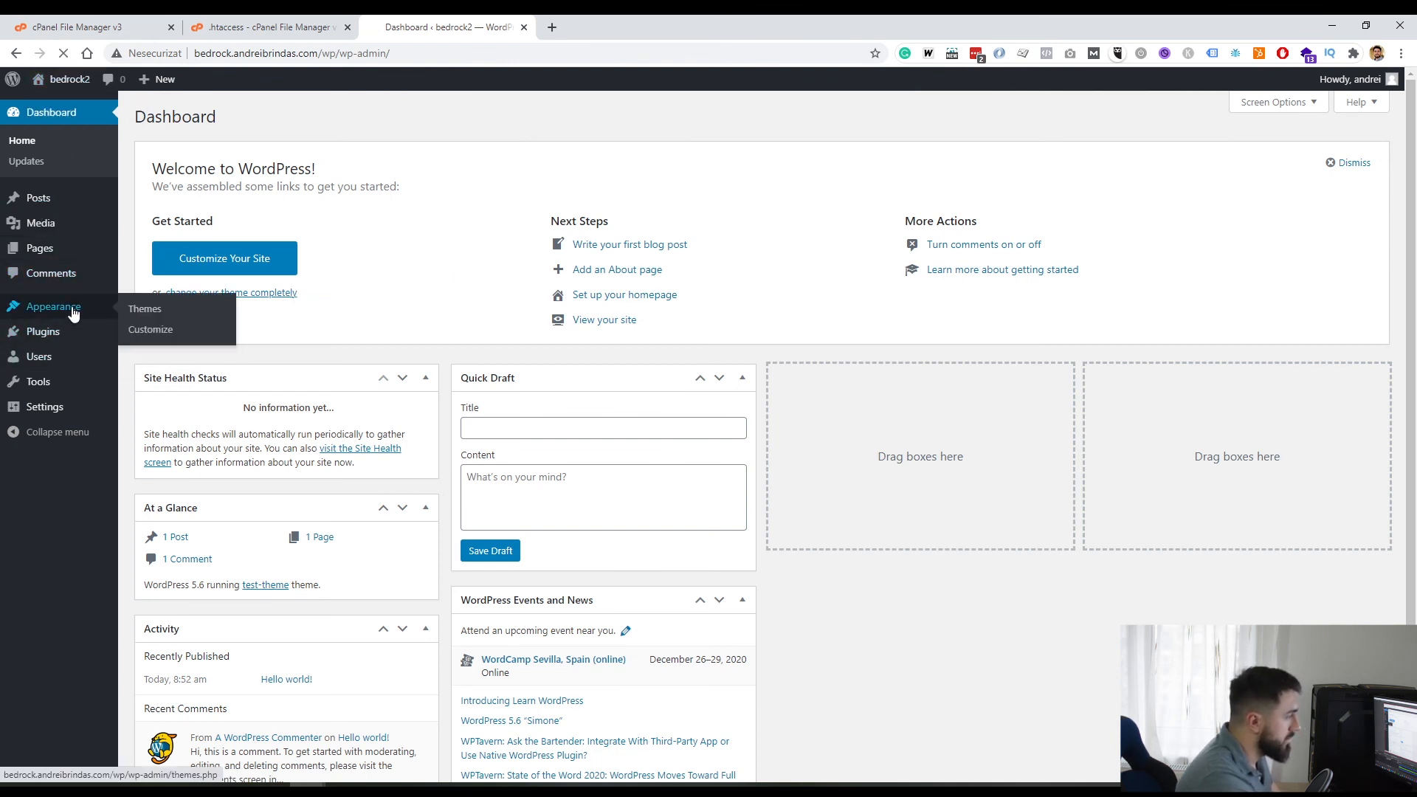
left_click(145, 308)
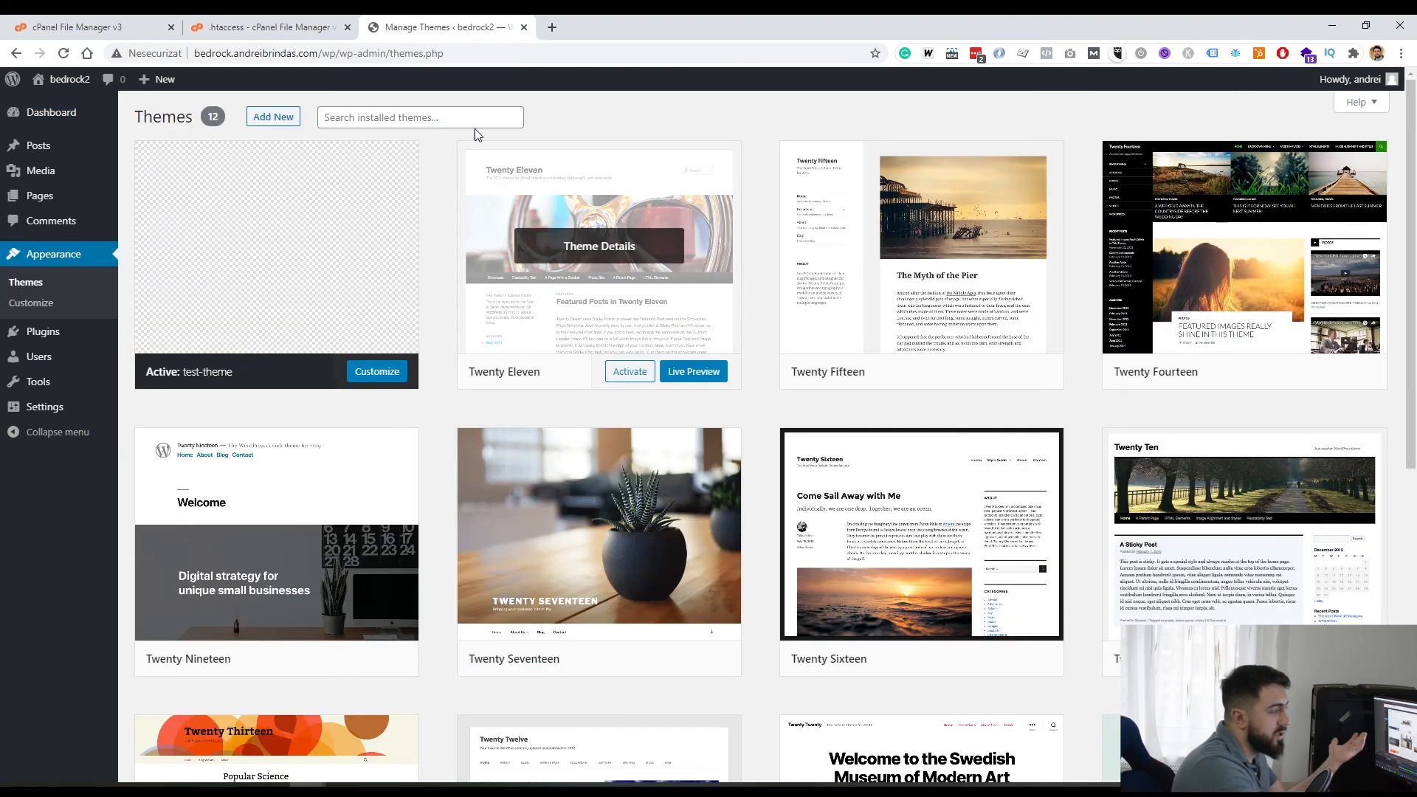
left_click(51, 112)
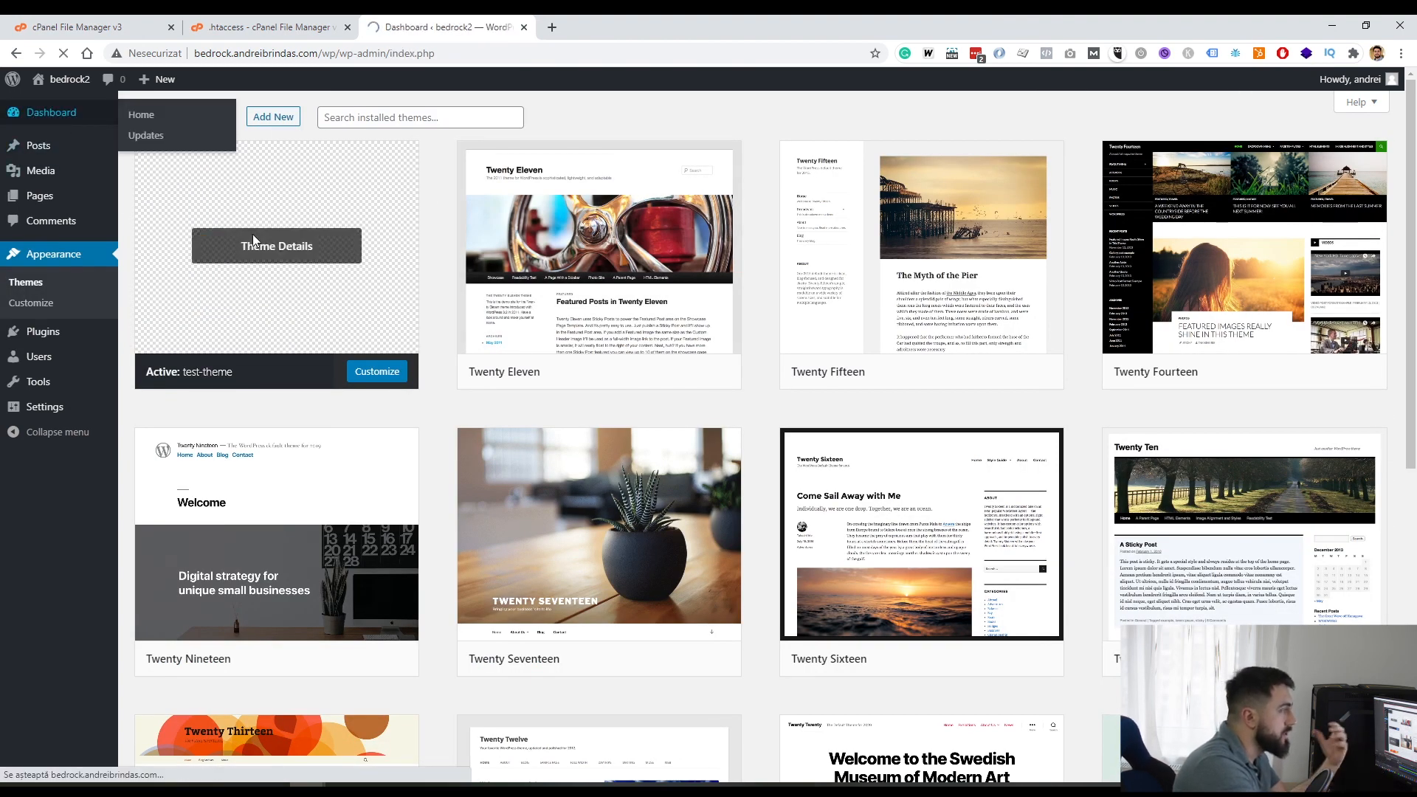
left_click(141, 115)
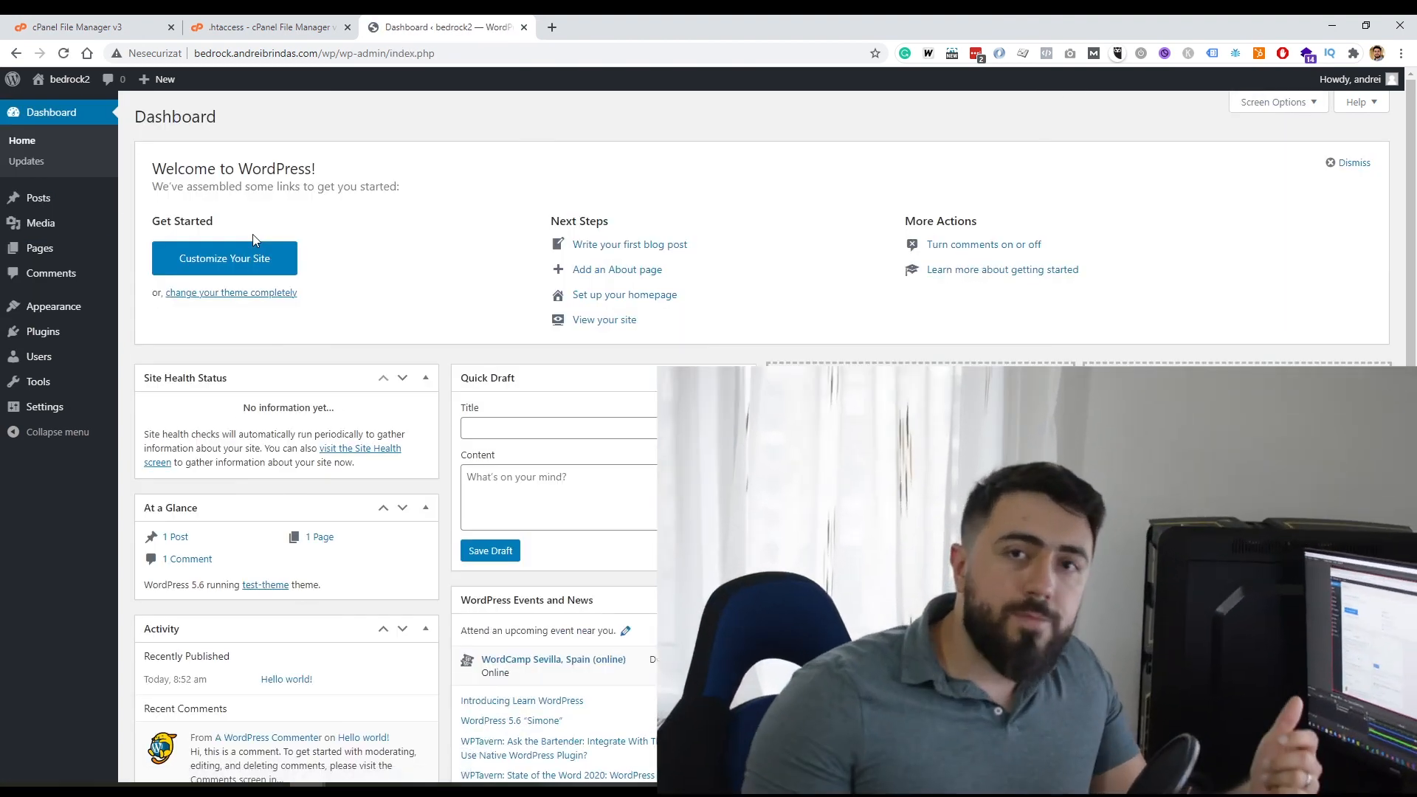